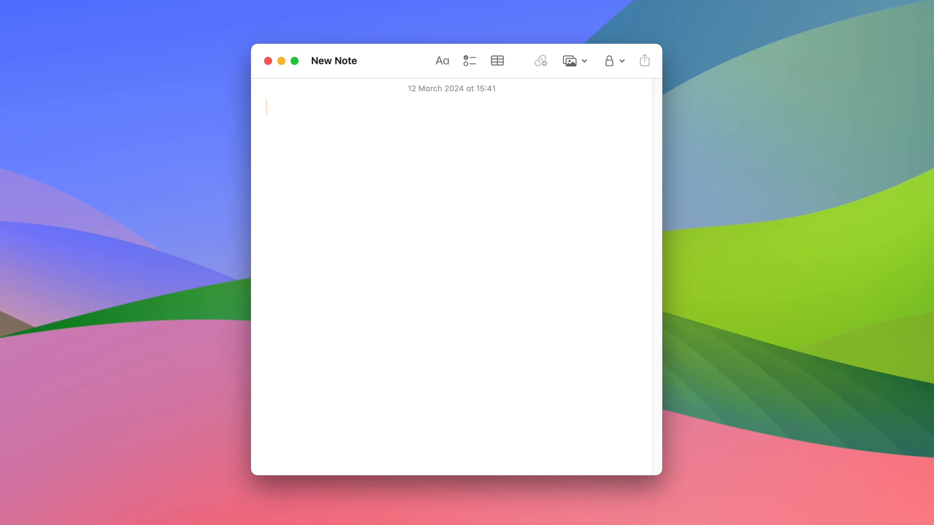
Write 'Yet another thought.' as the text of the quick note
text(thoug)
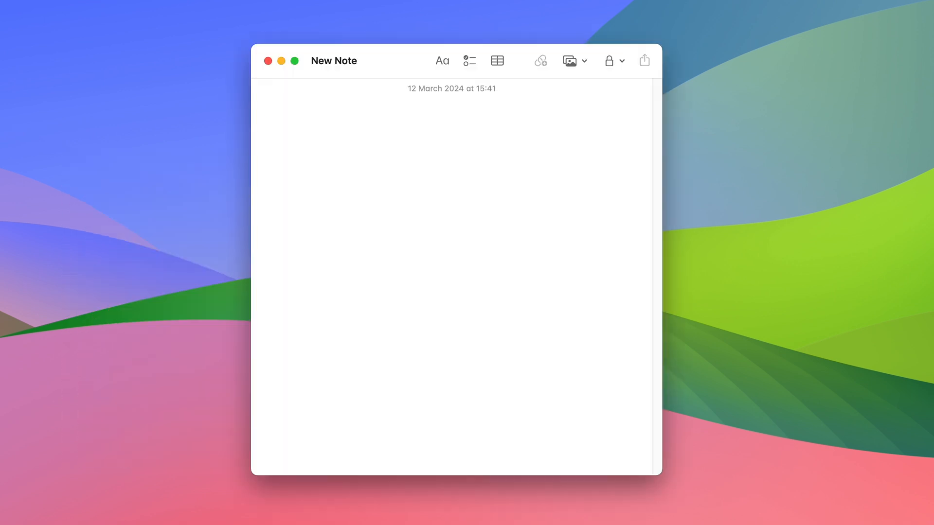
text(Yet another)
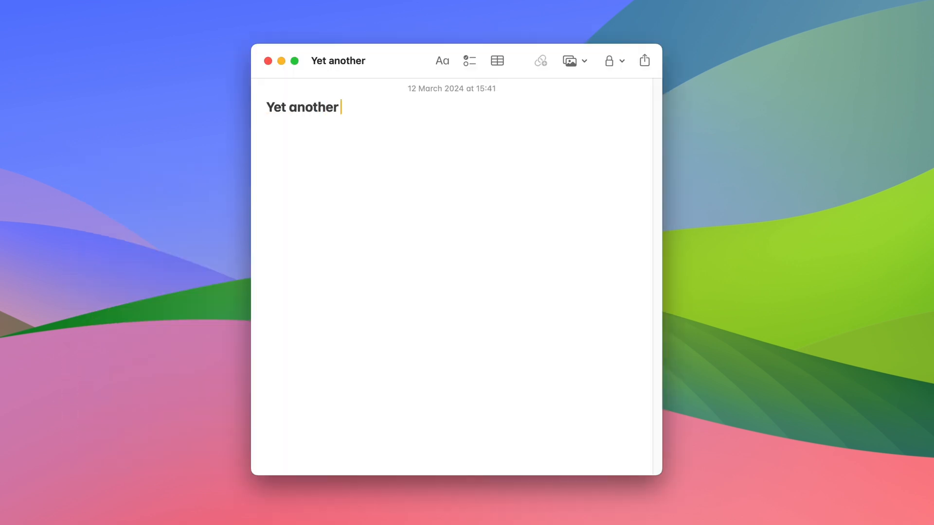
text(thought.)
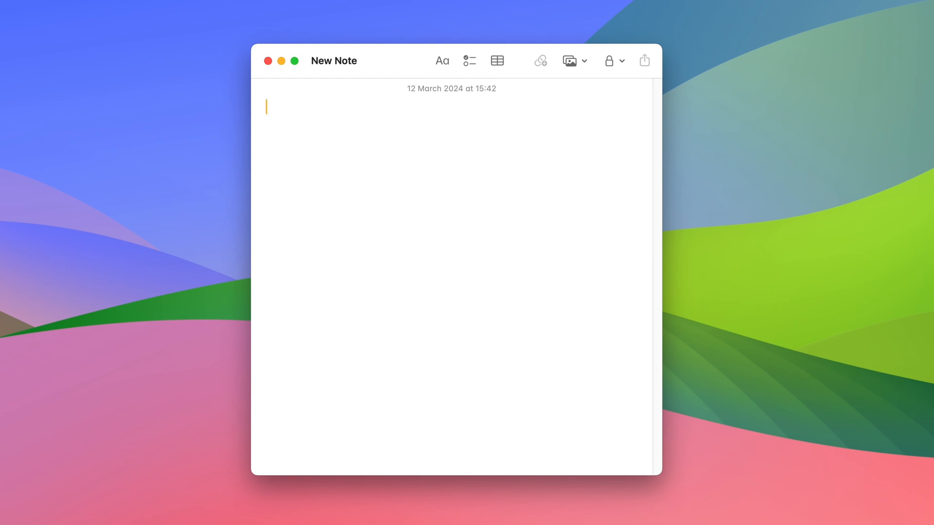
Head the note '12 March 2024 - Tuesday' and start a to-do checklist beneath it
text(12 March 2024 - Tue)
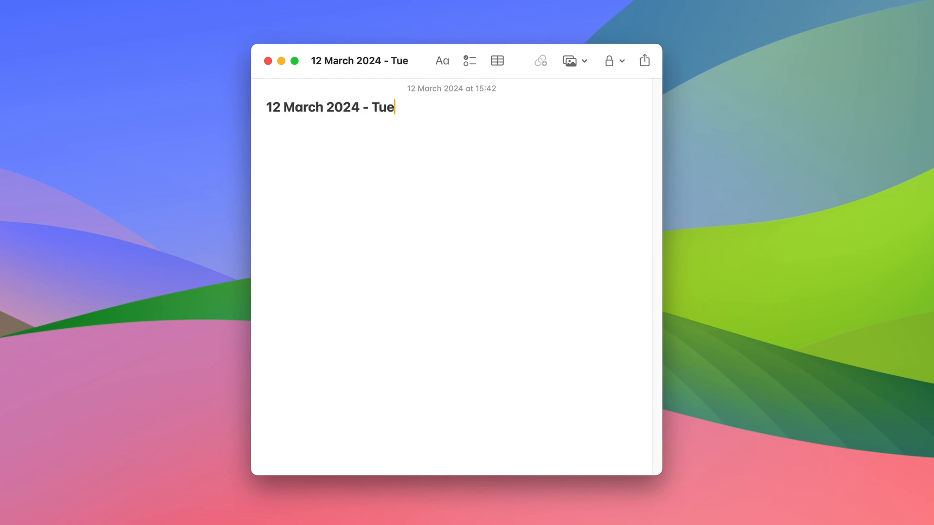
text(sday)
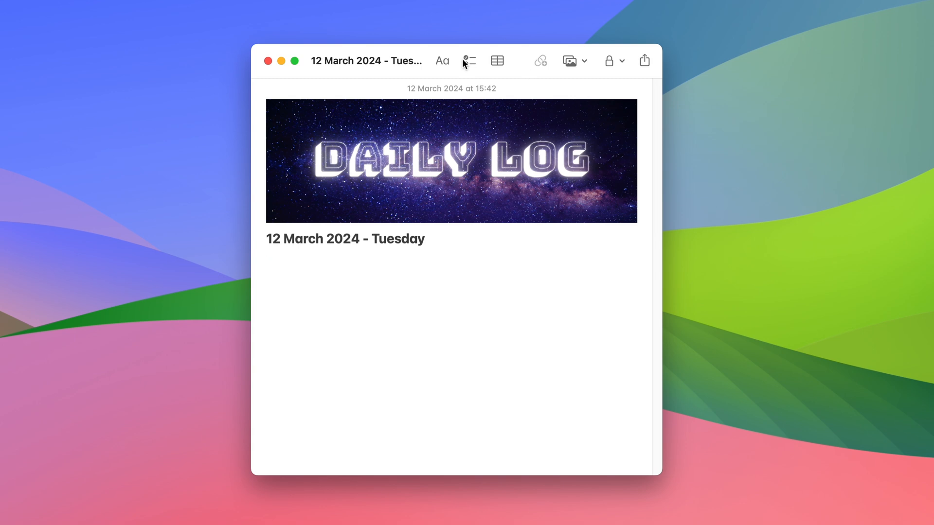
click(469, 60)
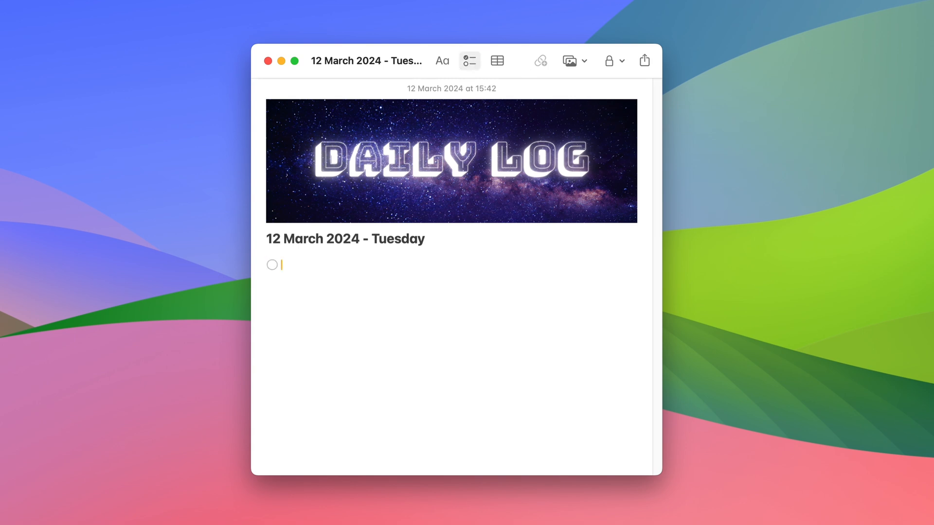
List three tasks: send invoice to client, complete presentation, video about Apple Notes
text(Send invoice)
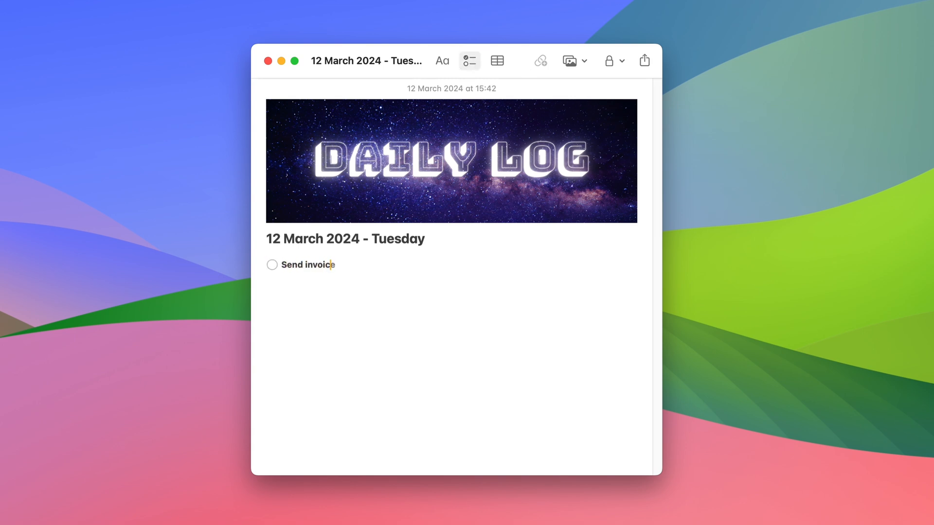
text(to my client)
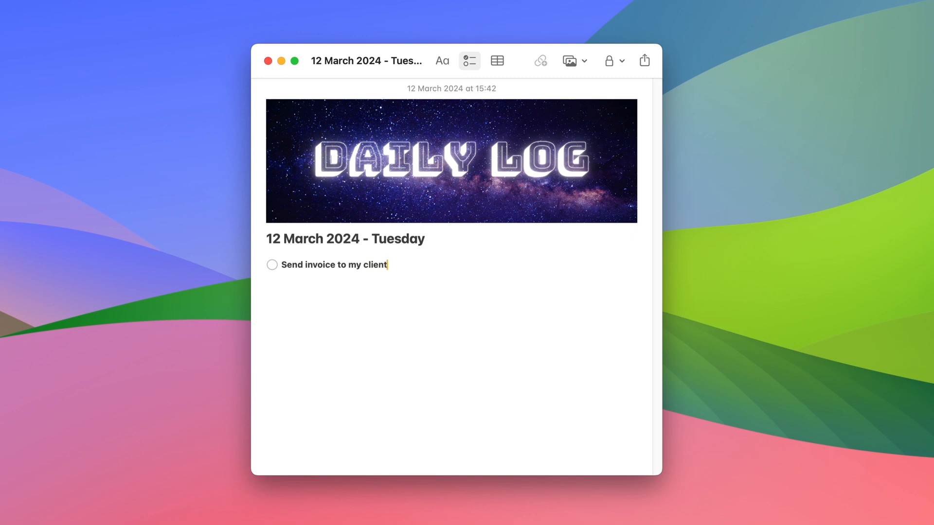
text(Com)
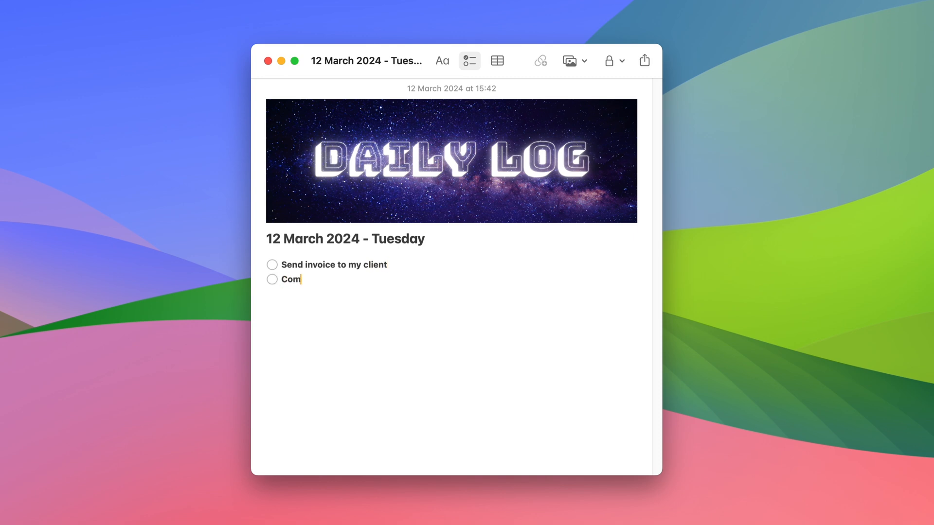
text(plete presentation)
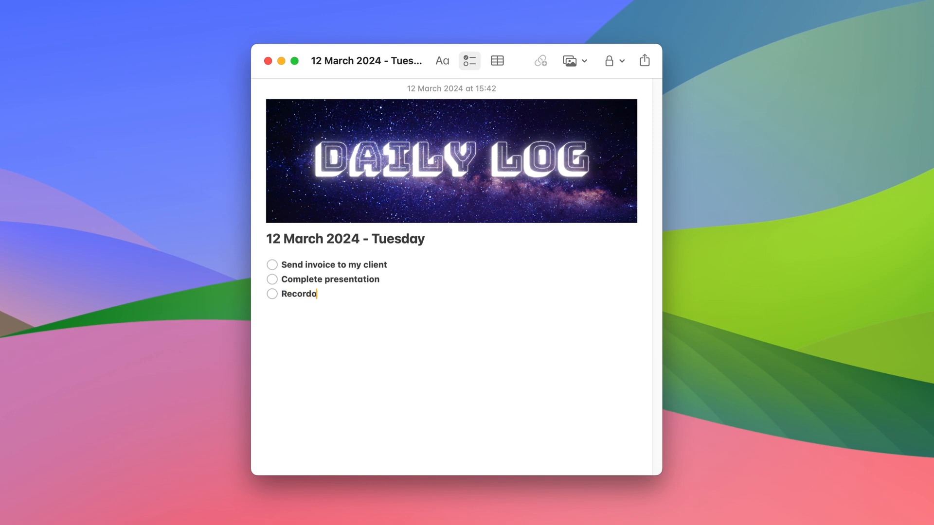
text(video about Apple N)
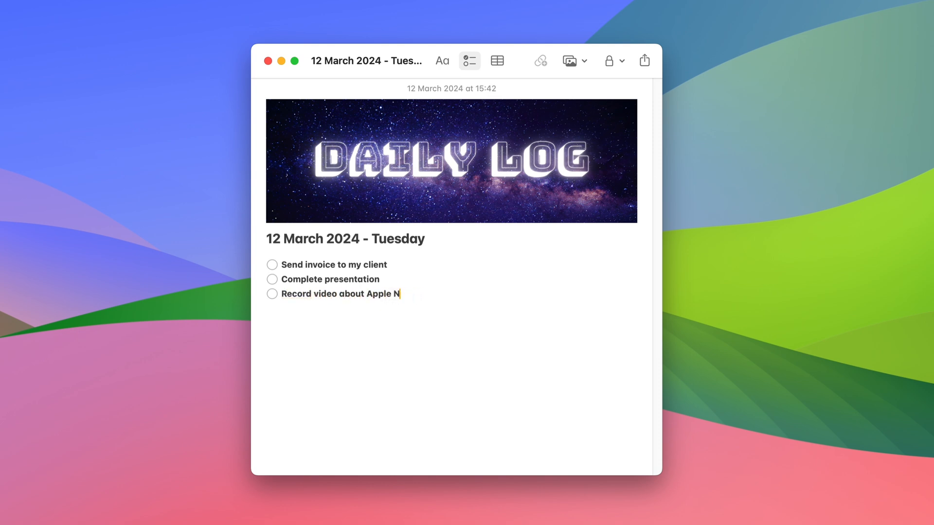
text(otes)
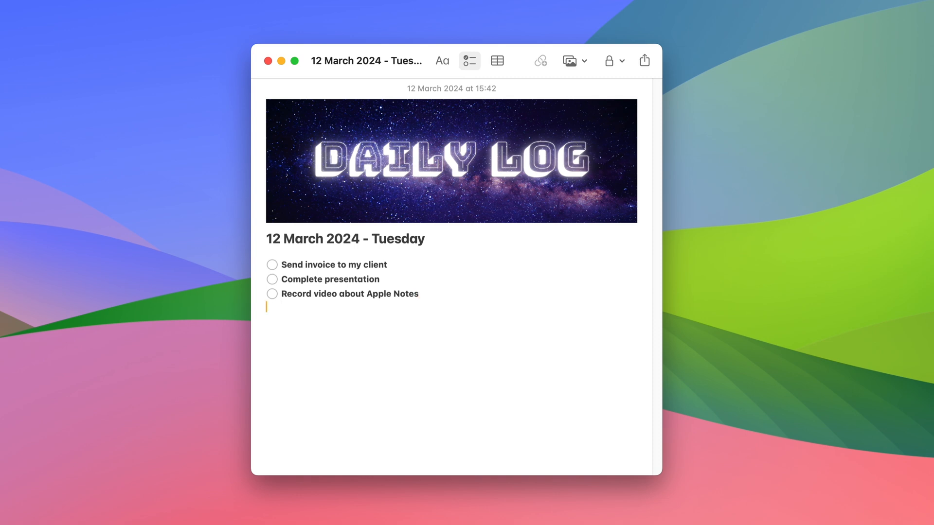
mouse_move(234, 95)
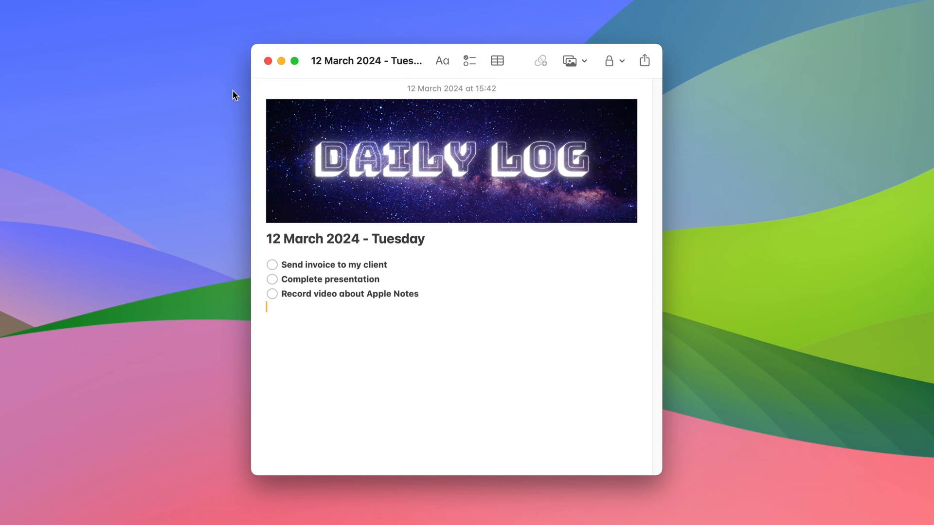
mouse_move(277, 61)
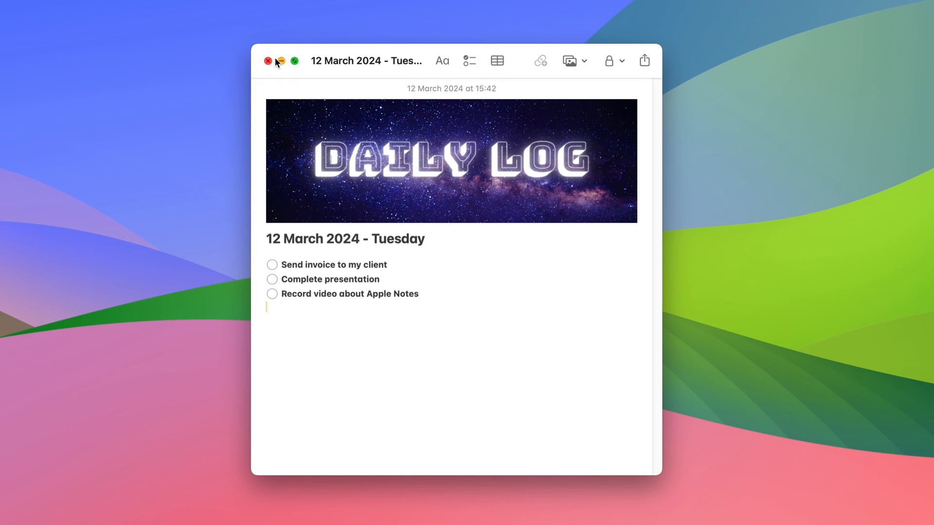
Close both quick notes and enable 'Always resume to last Quick Note' in Settings
click(272, 265)
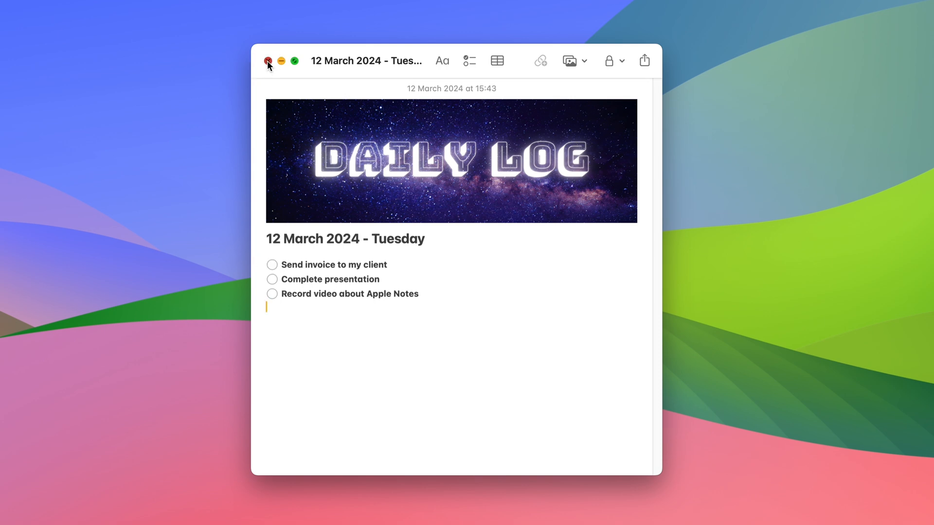
click(269, 60)
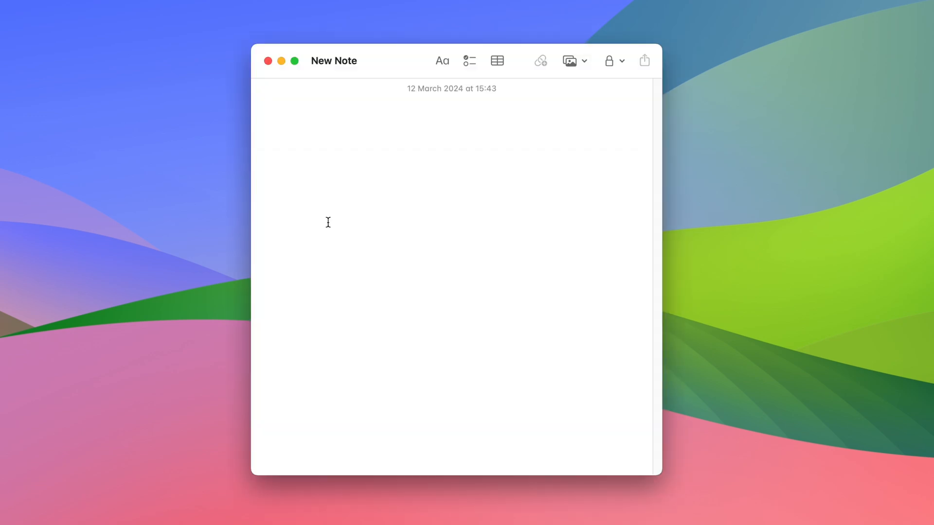
mouse_move(290, 81)
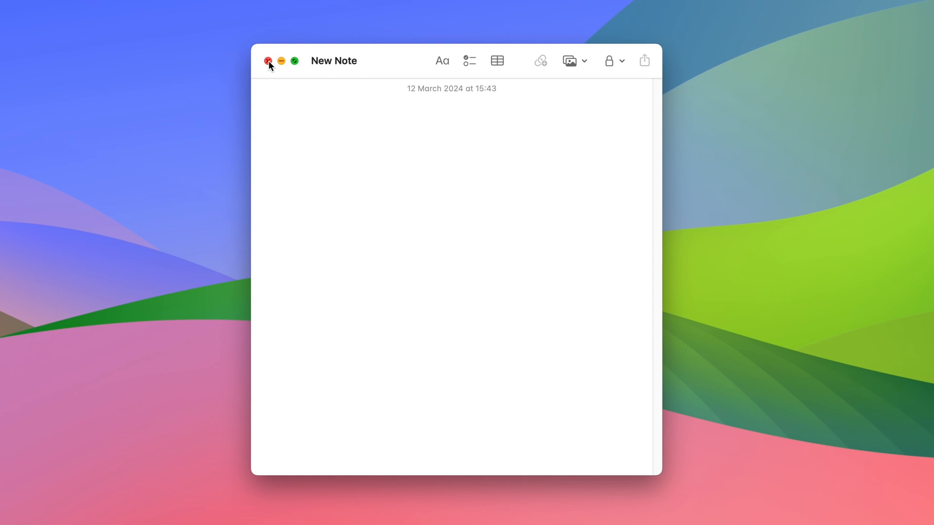
click(268, 60)
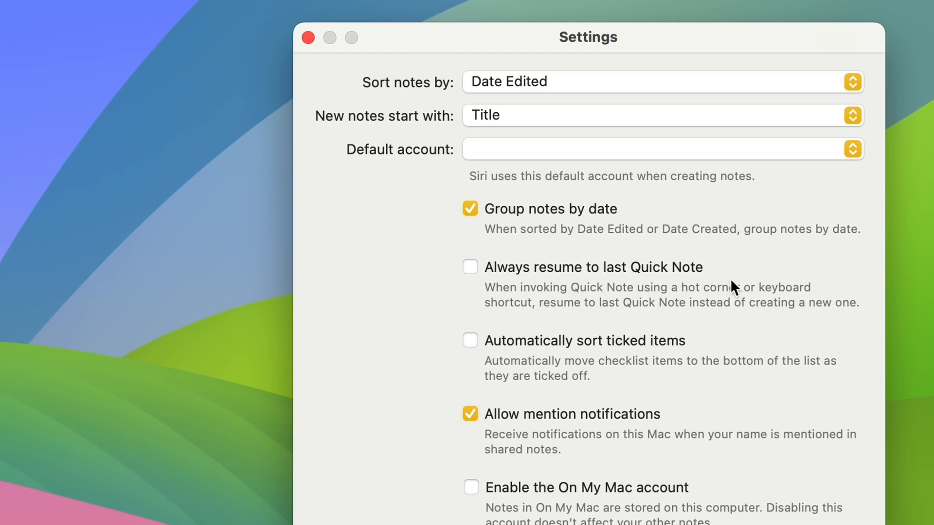
click(470, 266)
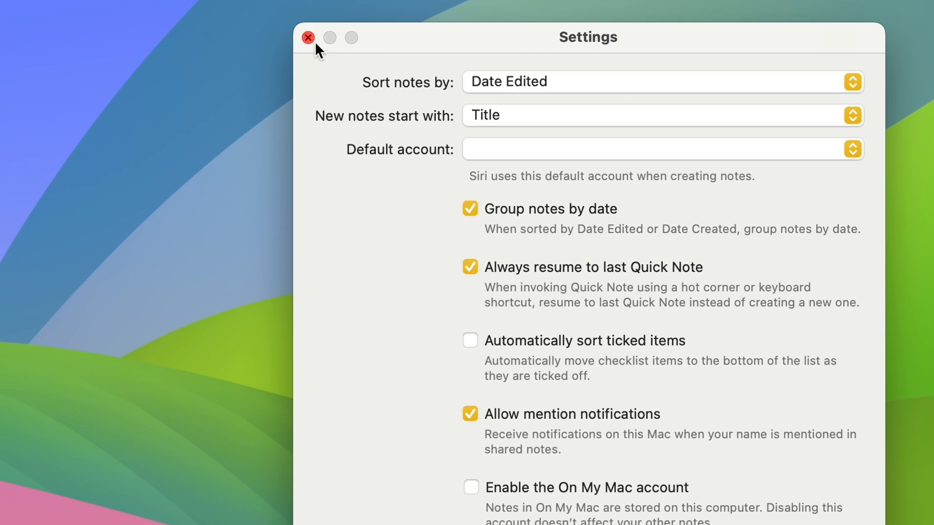
click(308, 38)
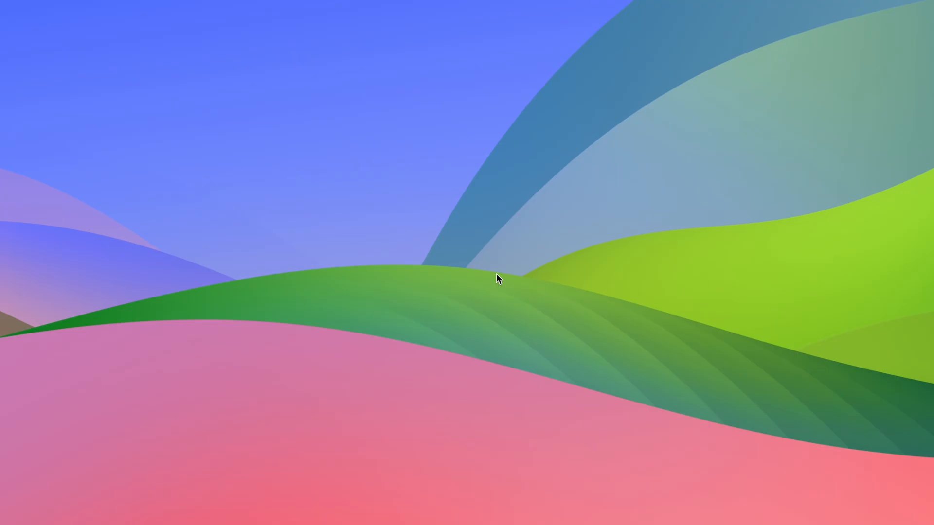
Reopen the daily log quick note and tick off Send invoice to my client
click(498, 280)
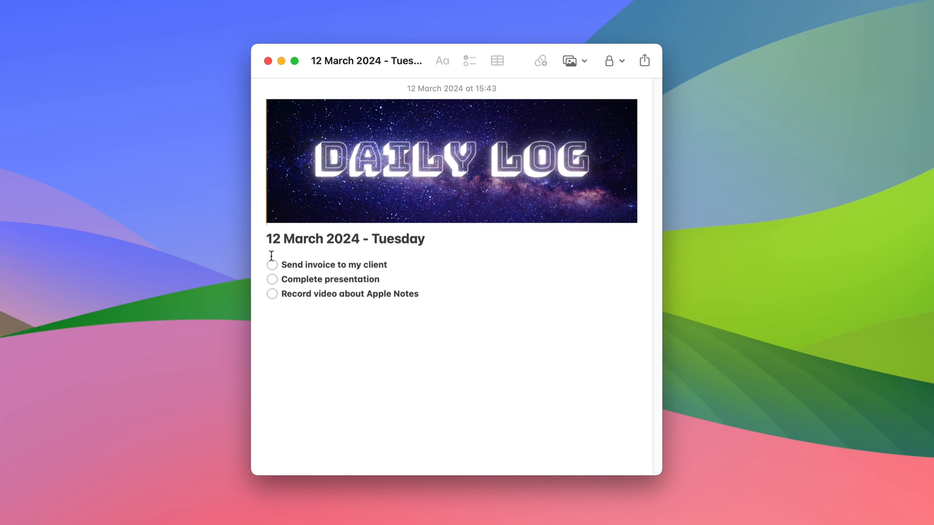
click(272, 265)
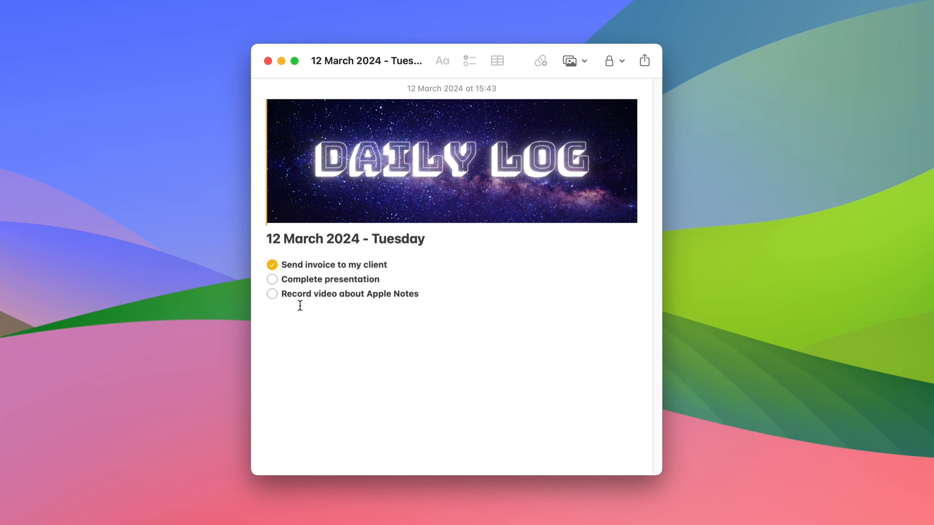
click(266, 60)
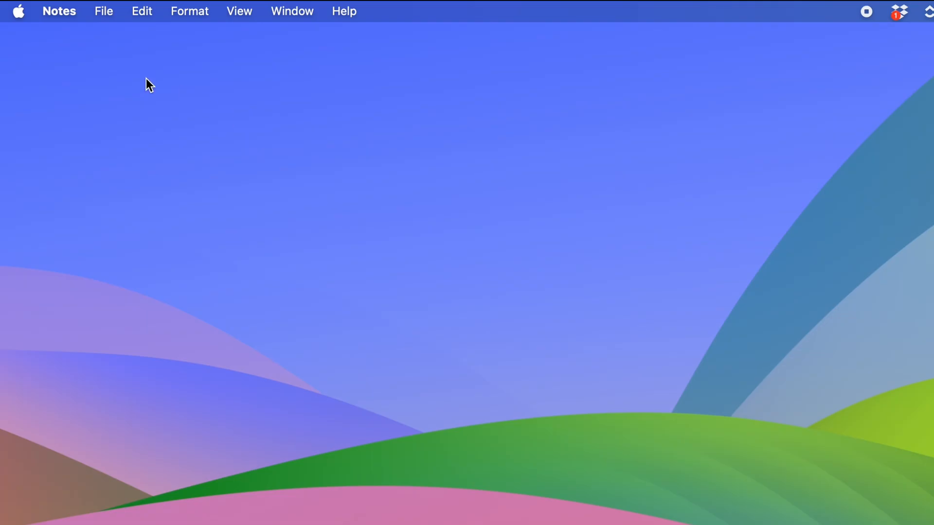
click(59, 11)
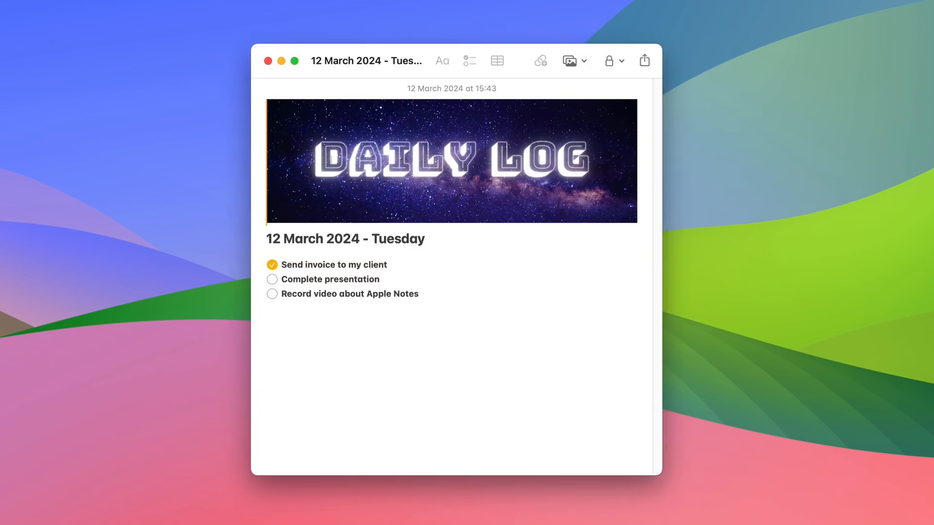
Add an Expenses section with Book 30€ below the checklist and close the note
click(299, 323)
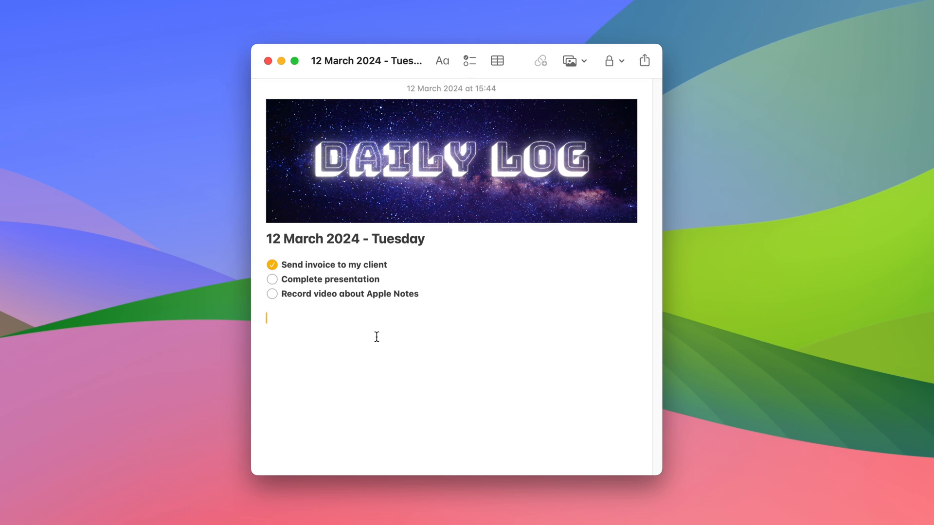
text(Expenses:)
text(Book 30€)
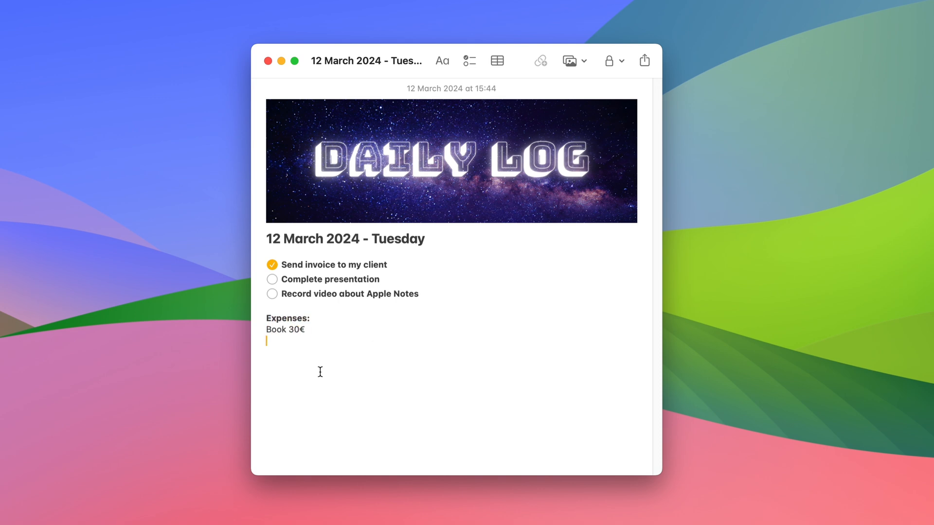
mouse_move(268, 62)
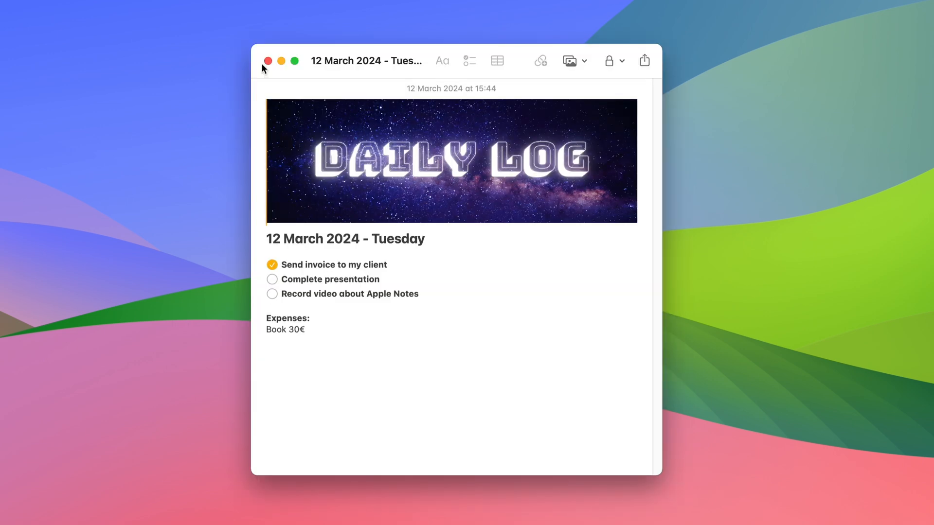
click(272, 280)
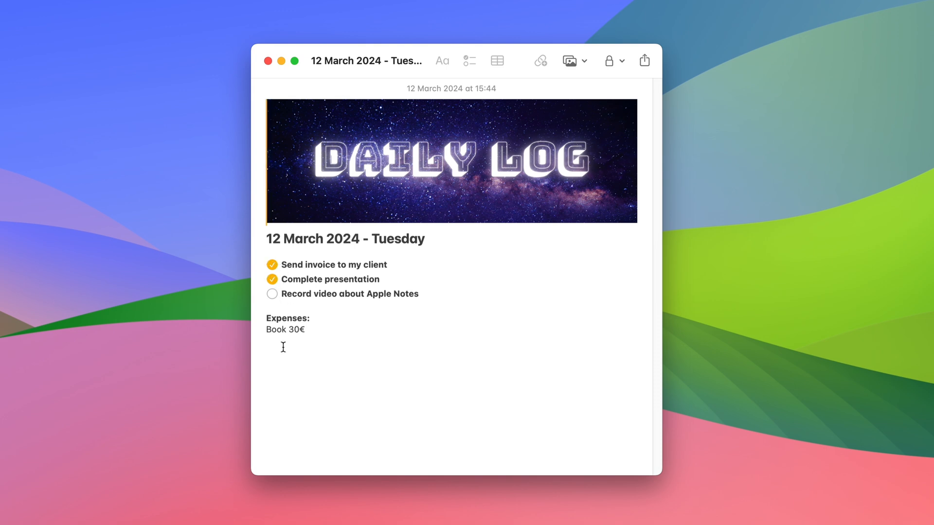
double_click(285, 330)
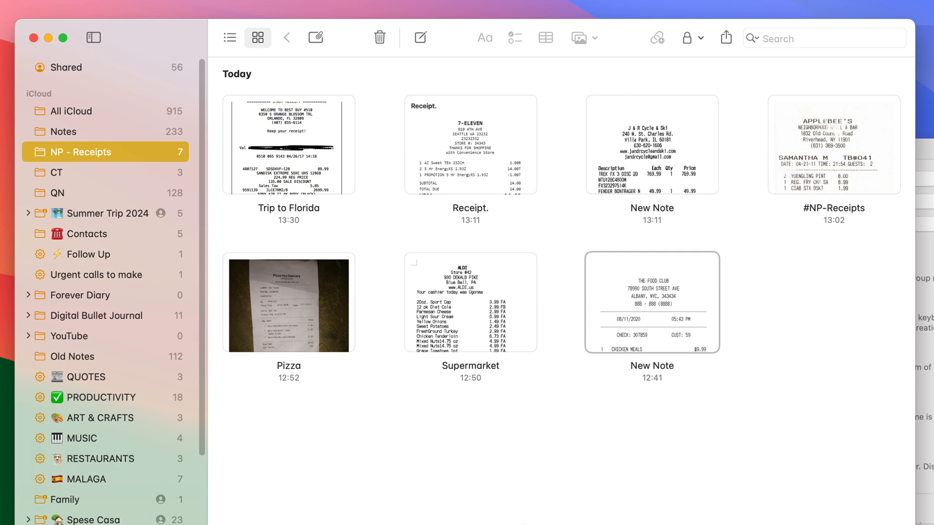
mouse_move(618, 479)
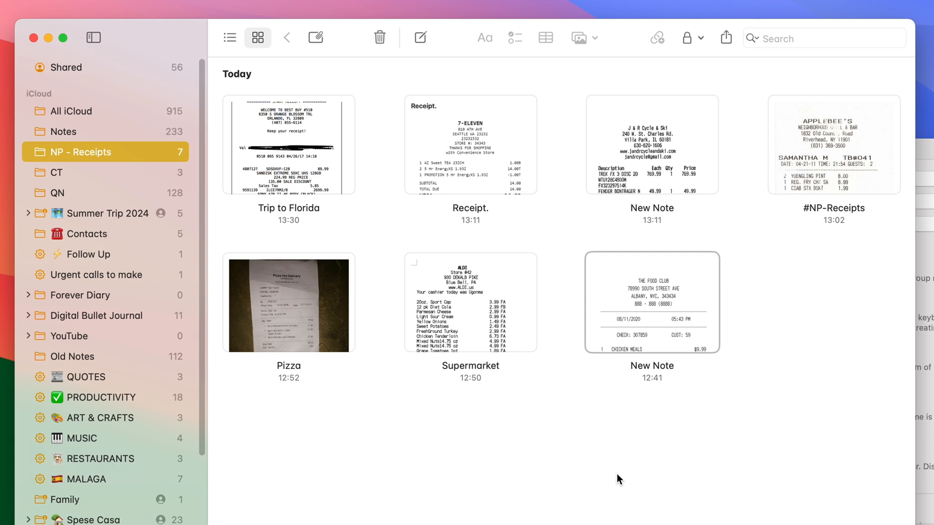
mouse_move(370, 346)
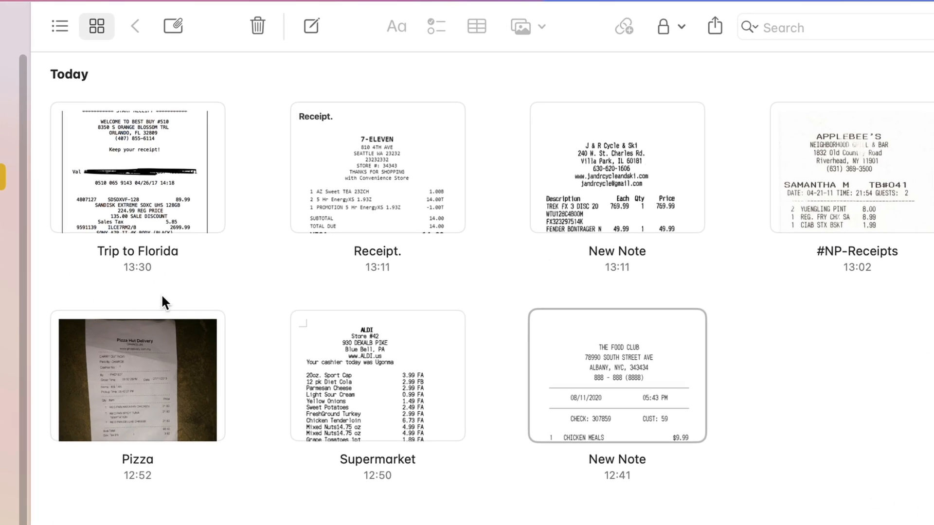
mouse_move(146, 260)
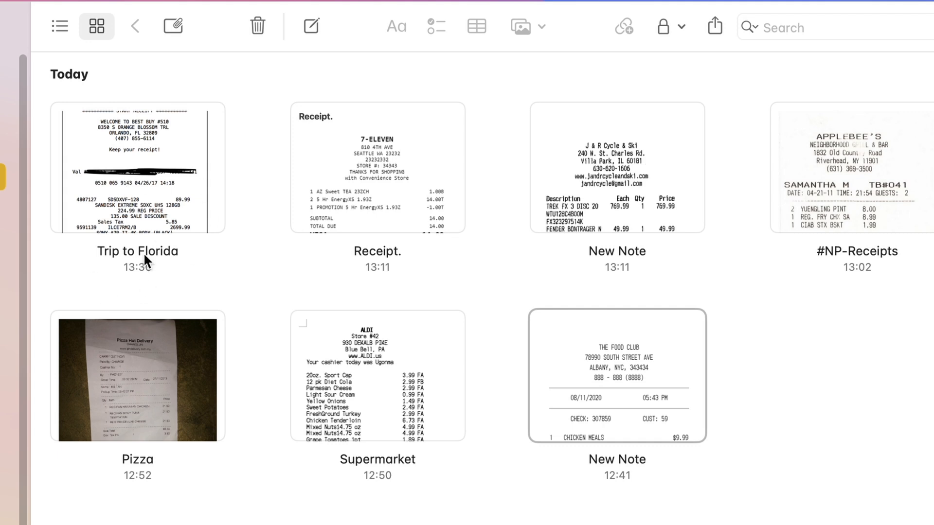
mouse_move(406, 282)
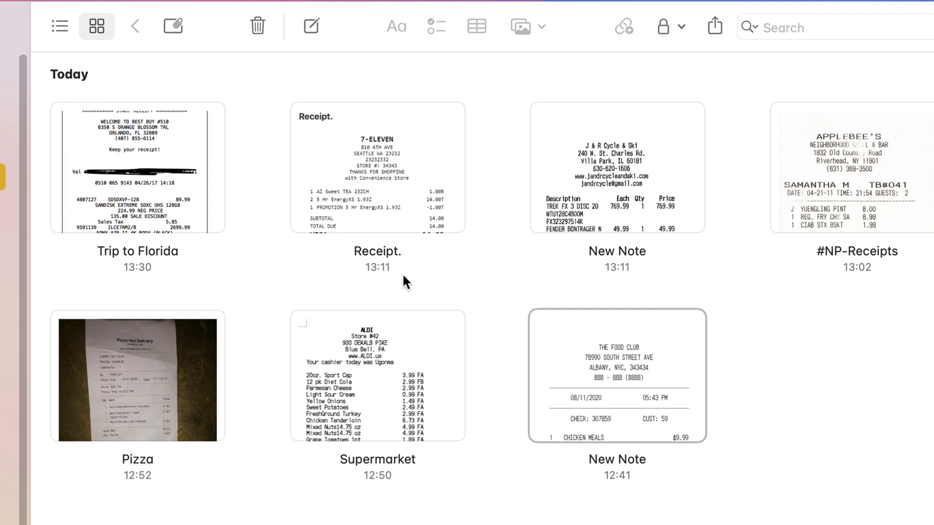
click(377, 170)
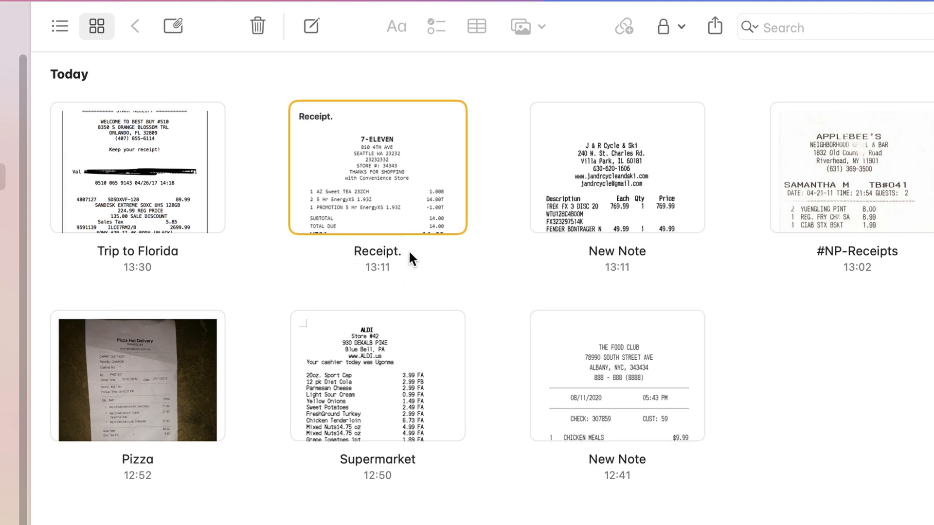
click(617, 169)
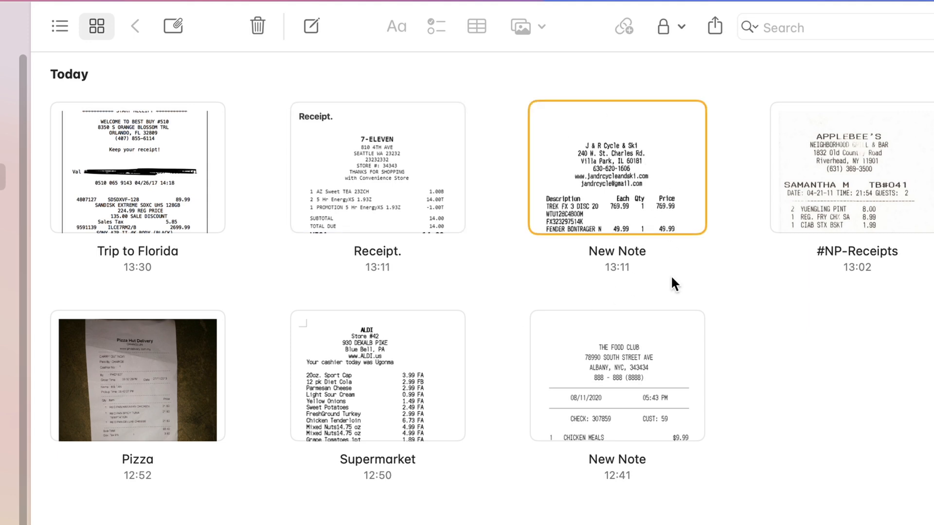
mouse_move(909, 247)
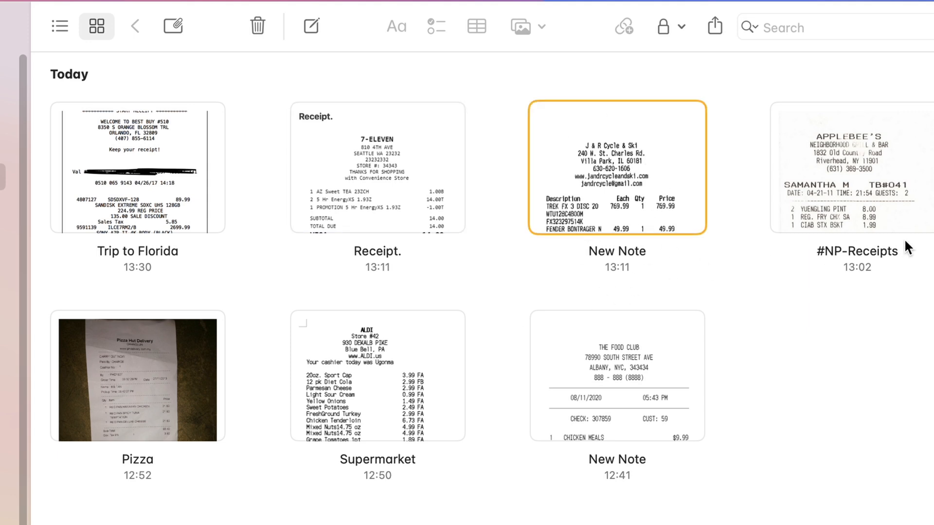
mouse_move(801, 320)
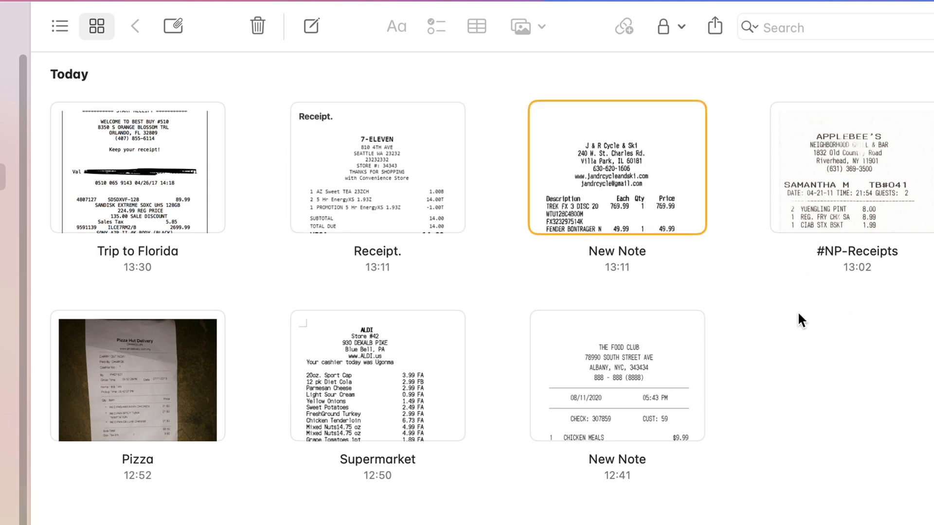
mouse_move(129, 447)
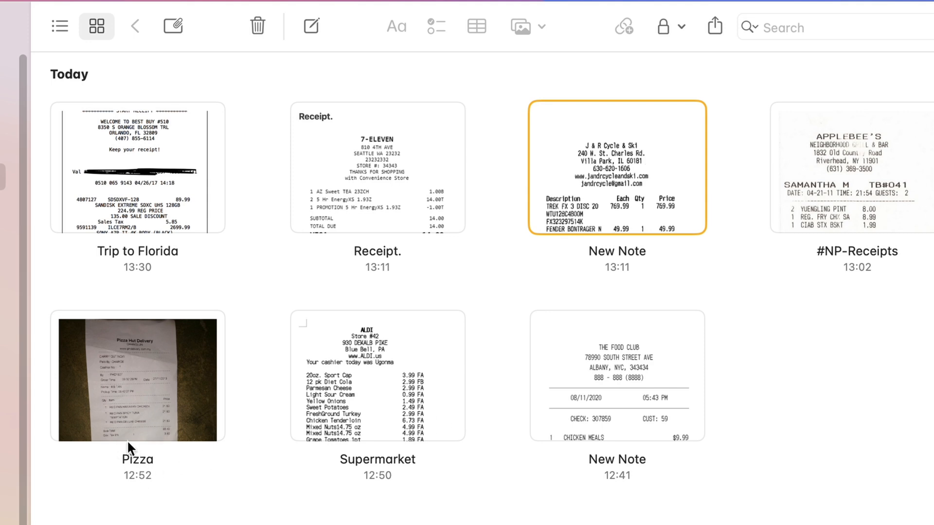
click(94, 38)
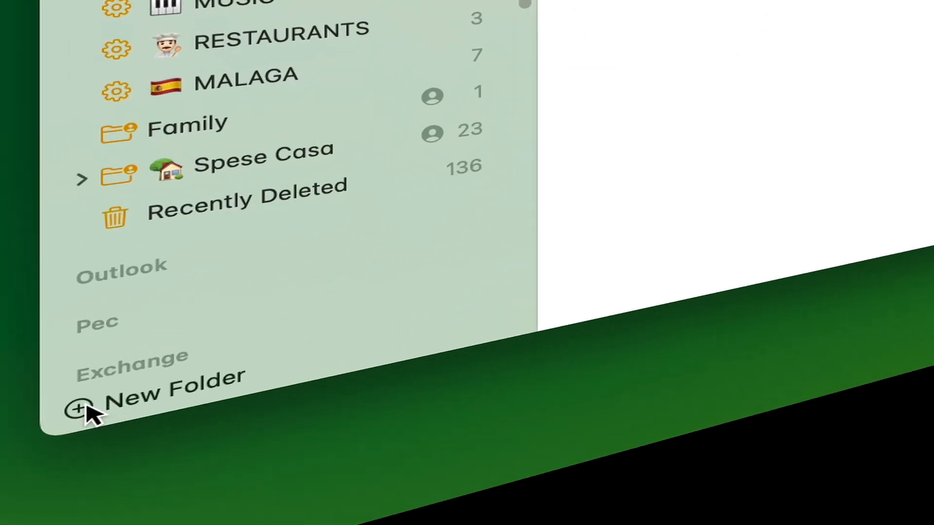
Create a new folder named NP - Tax receipts and make it a smart folder
click(84, 409)
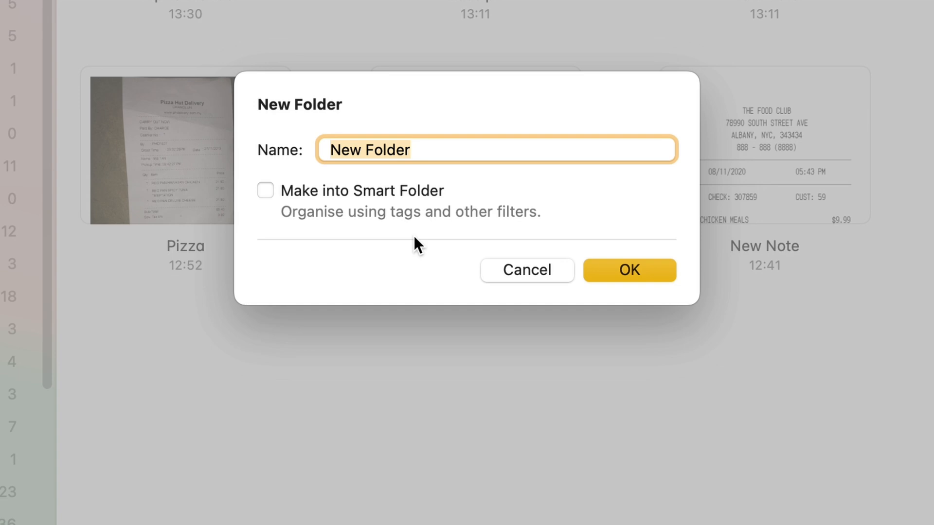
text(NP)
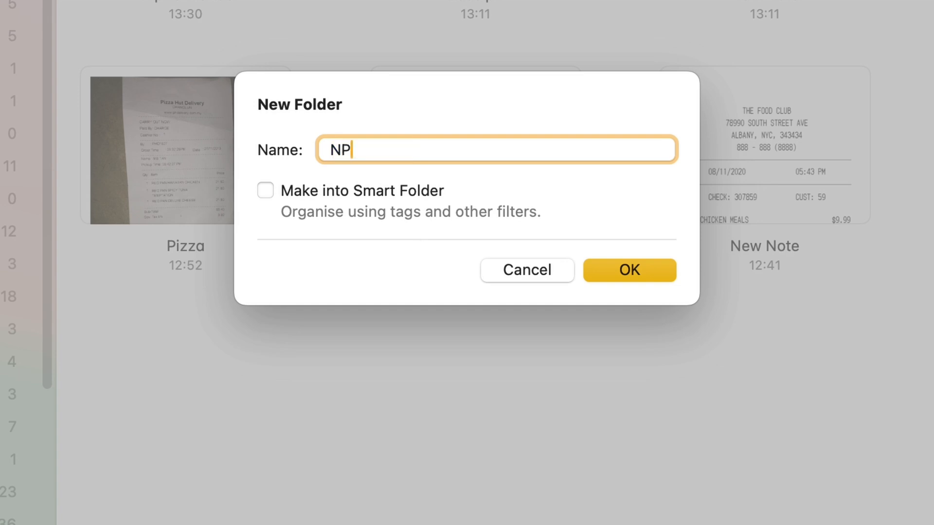
text(- Tax rec)
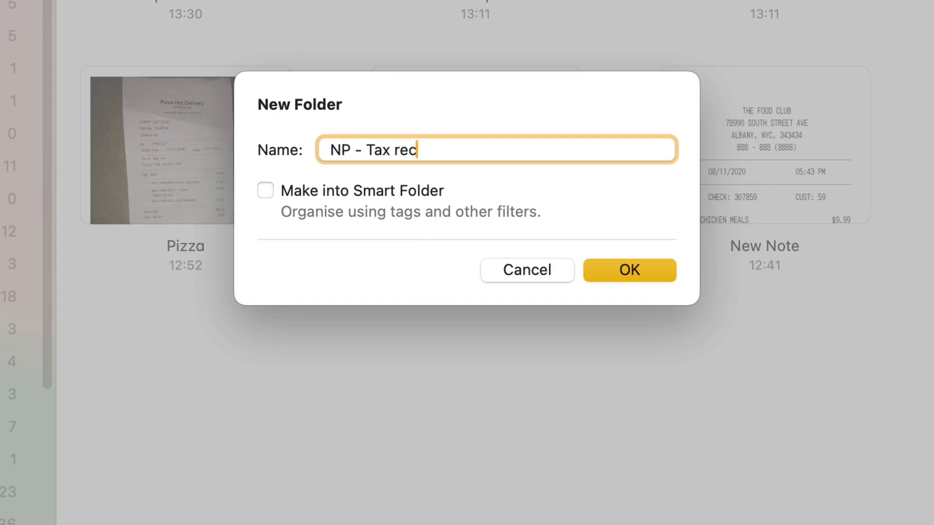
text(eipts)
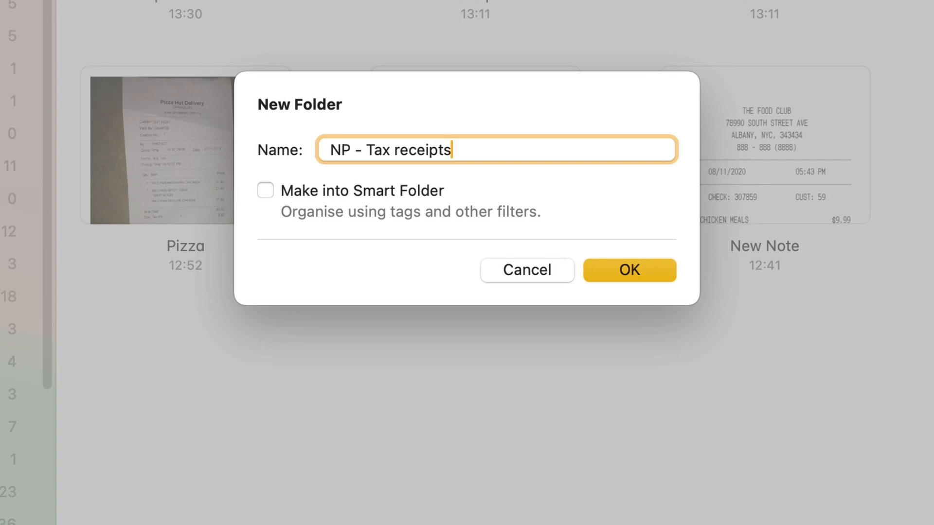
click(265, 190)
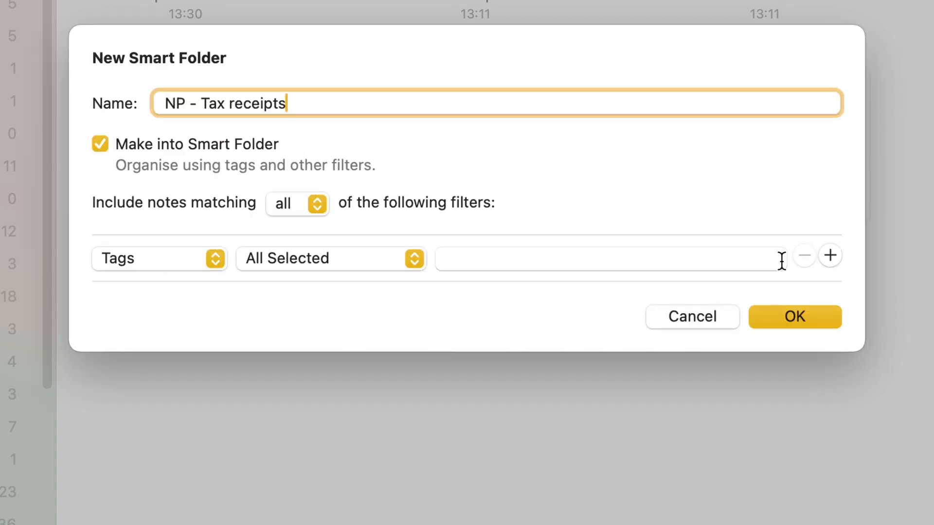
mouse_move(672, 350)
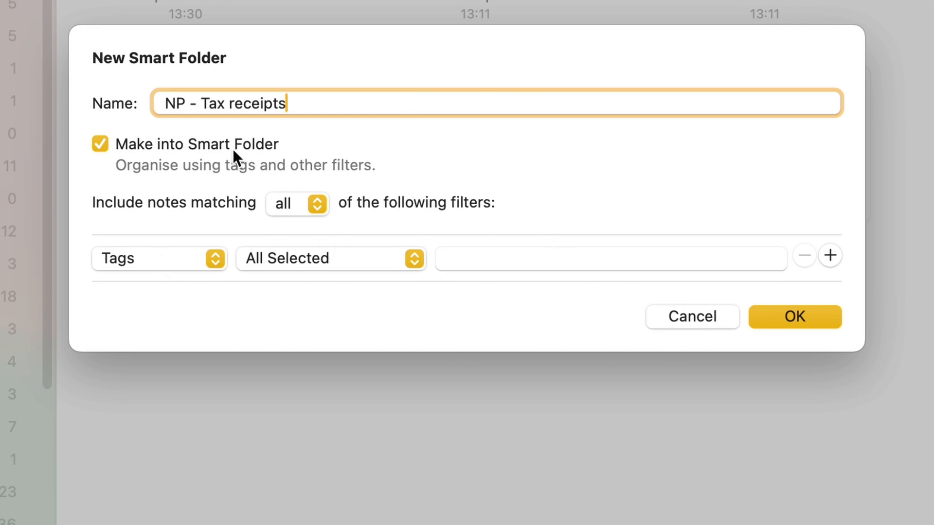
mouse_move(123, 192)
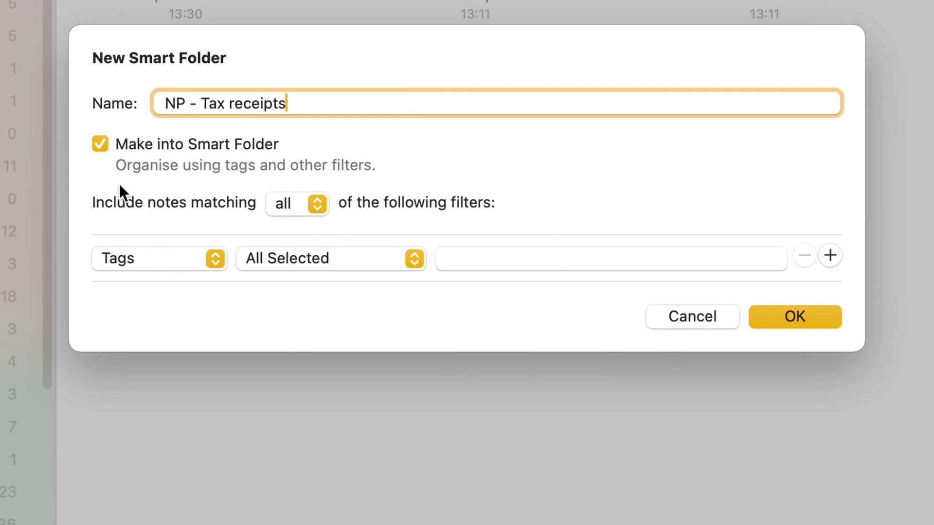
mouse_move(163, 208)
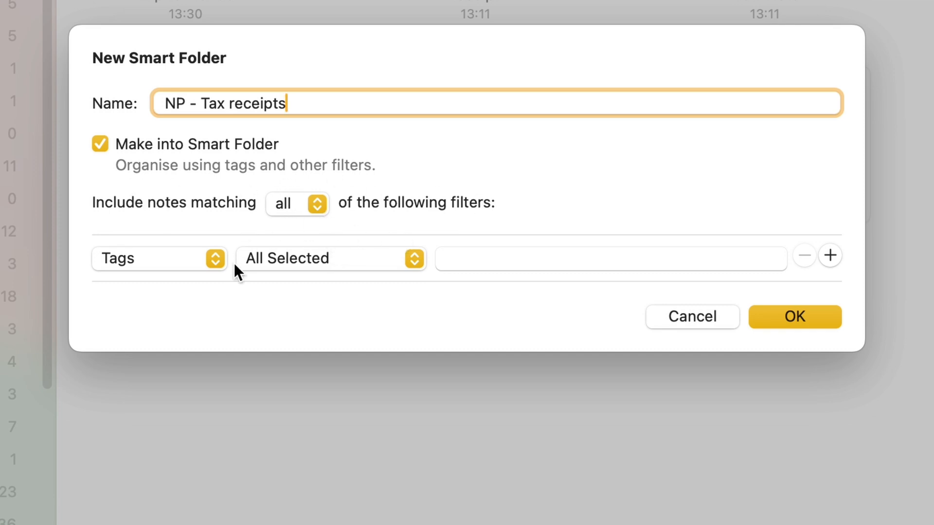
Filter by Date Created within a specific range starting 1/1/2024, ending 31/12/2024
click(159, 259)
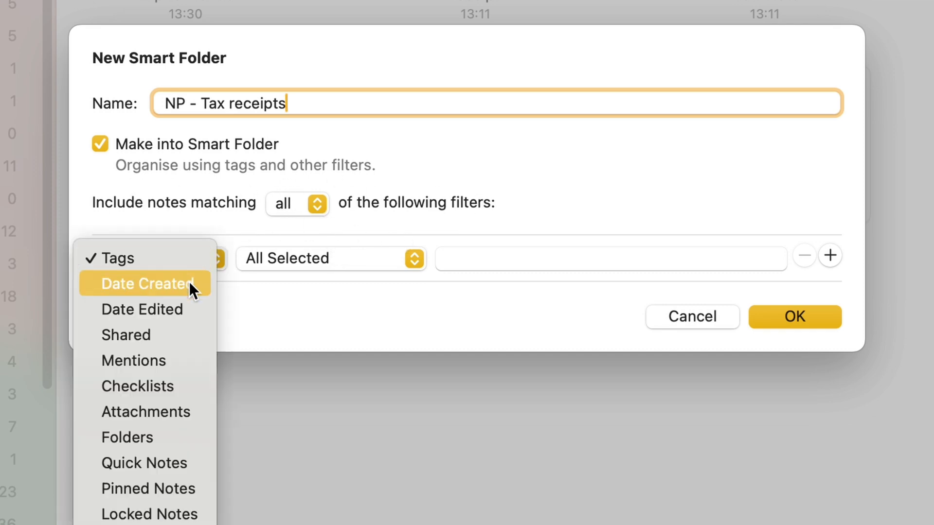
click(146, 283)
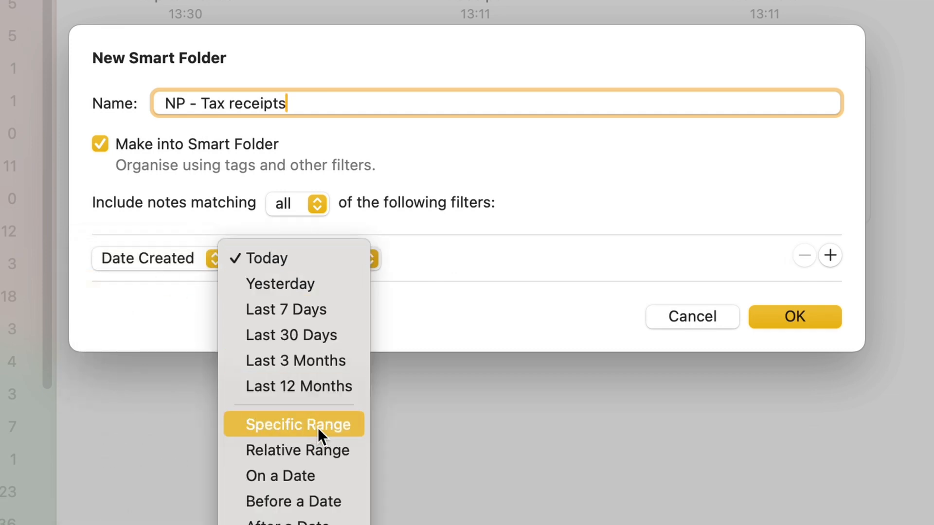
click(309, 425)
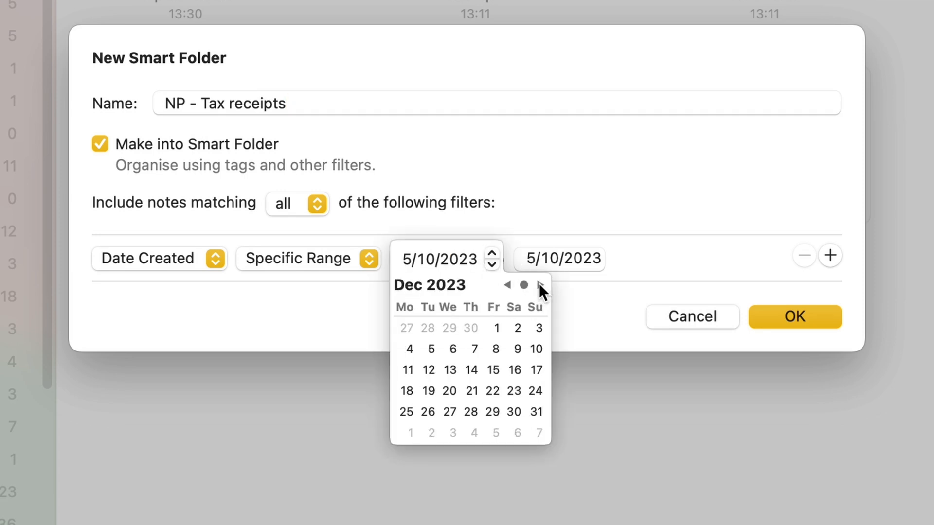
click(541, 285)
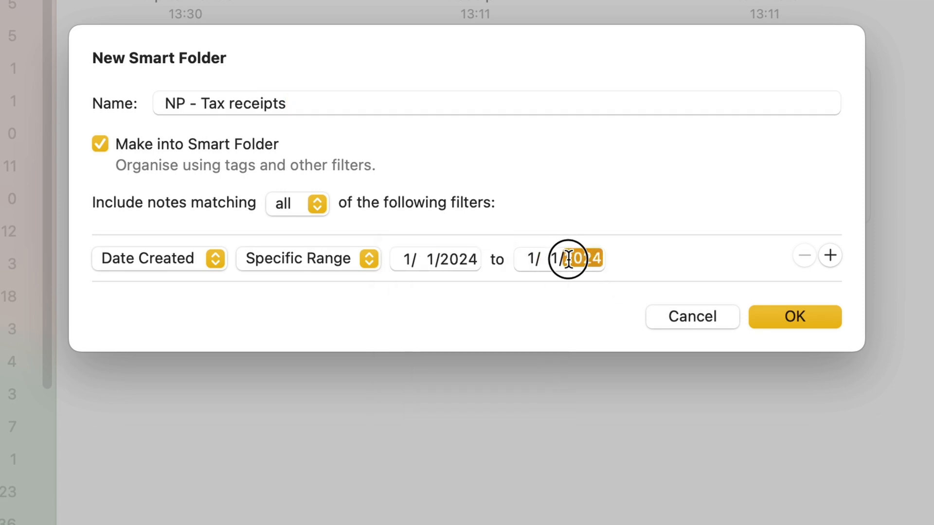
click(617, 258)
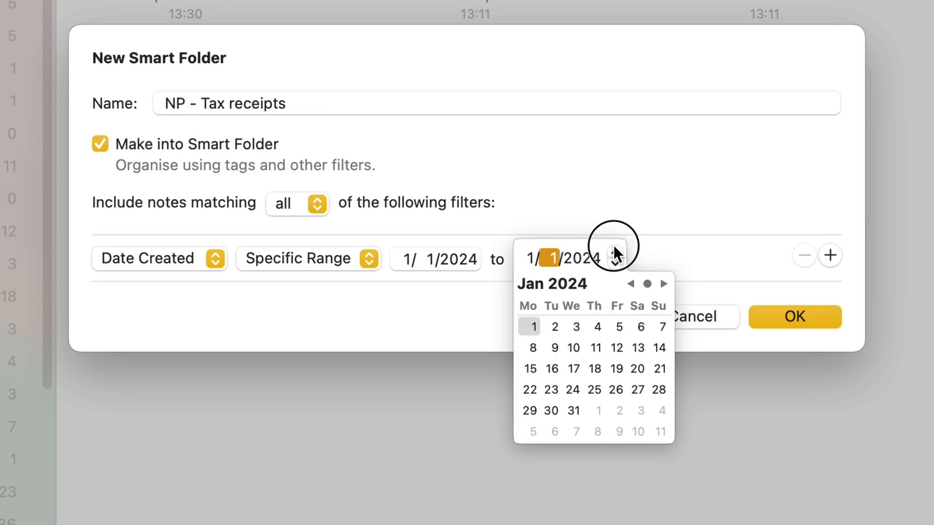
click(615, 251)
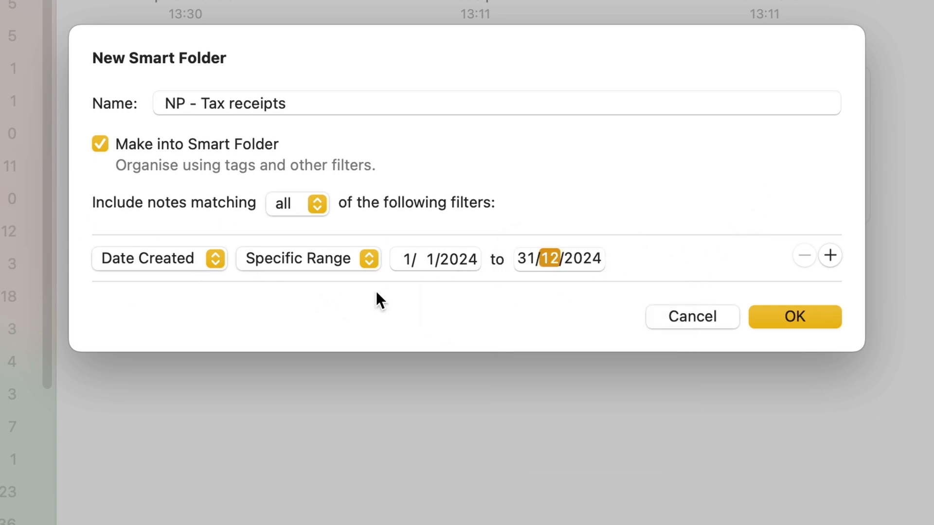
mouse_move(533, 289)
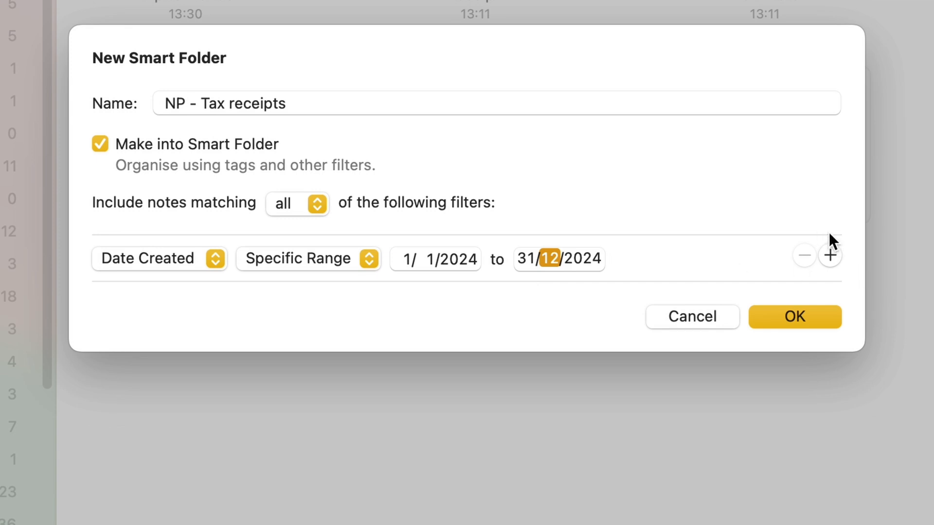
Add a second Attachments rule requiring Photos & Videos instead of Scans
click(829, 256)
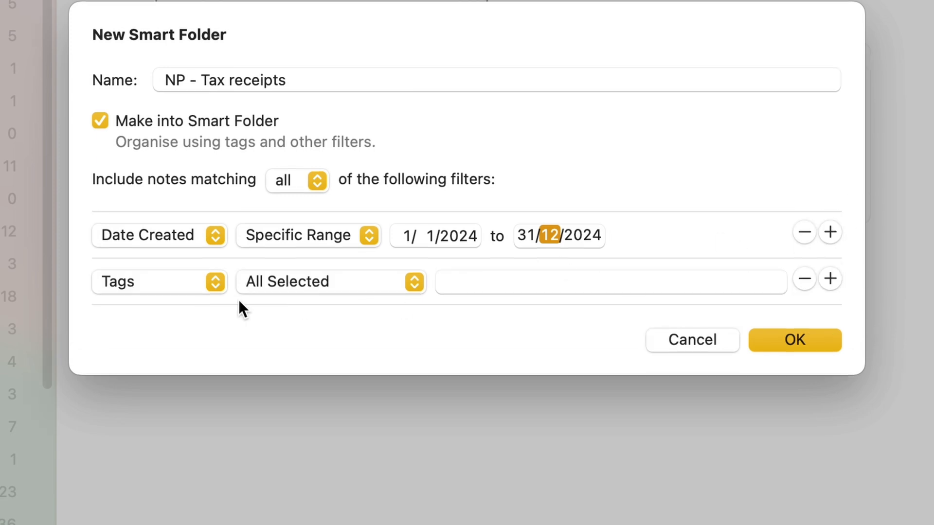
click(159, 282)
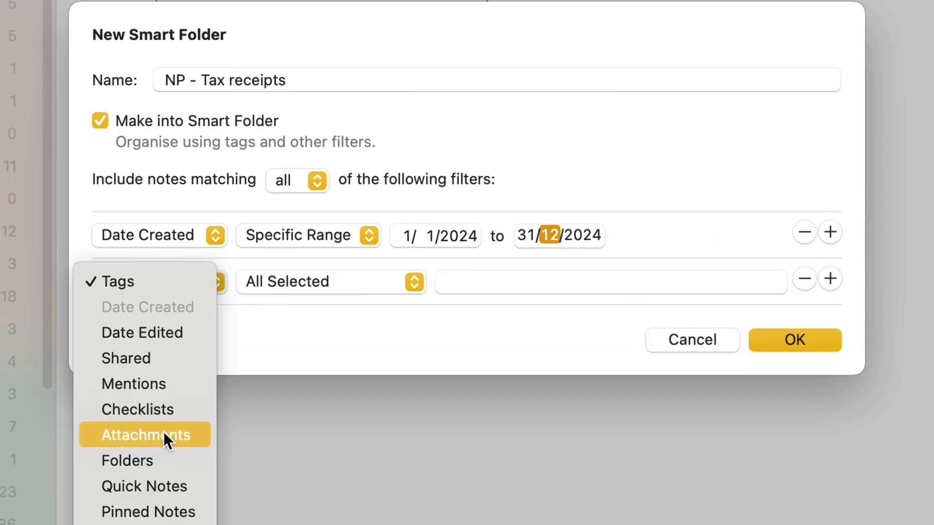
click(145, 435)
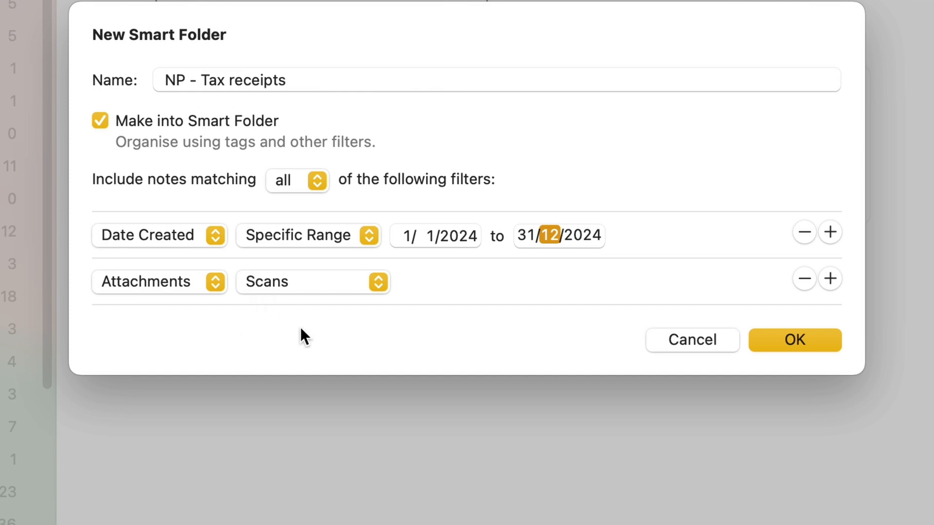
mouse_move(662, 246)
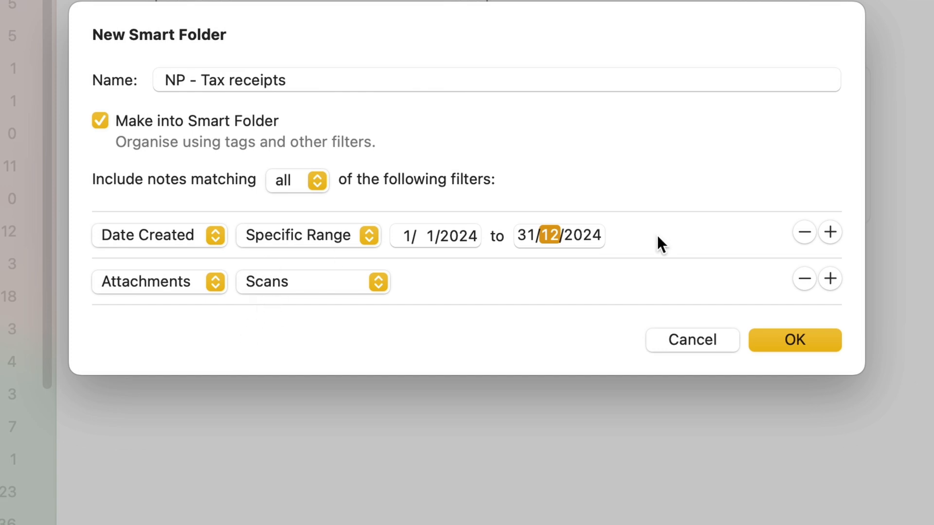
mouse_move(393, 375)
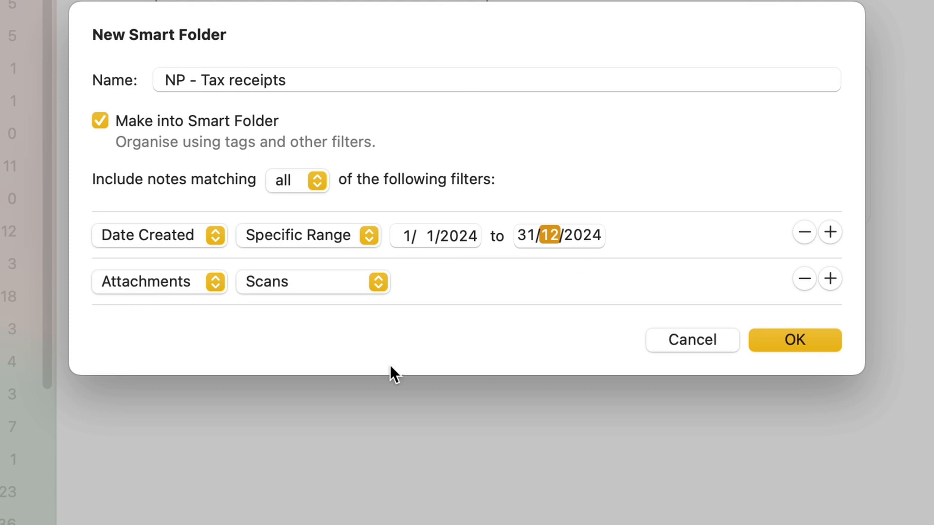
mouse_move(342, 291)
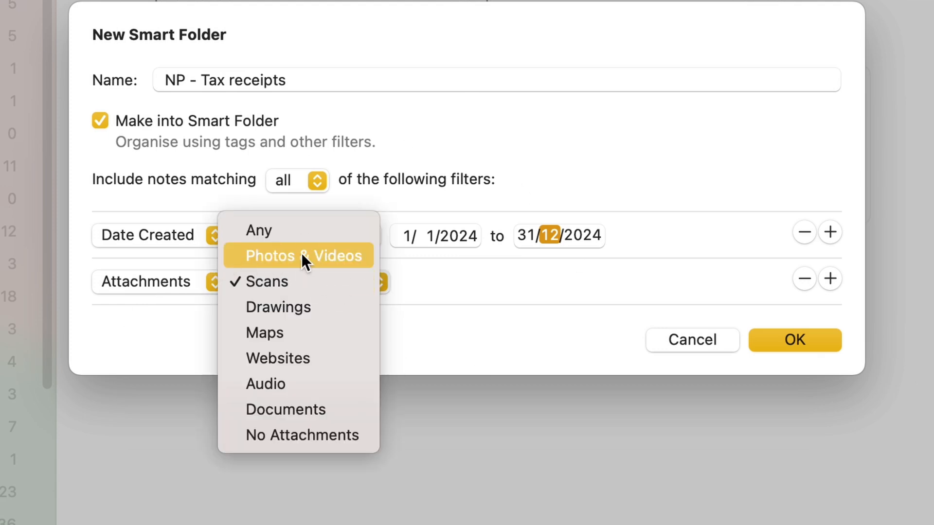
click(300, 256)
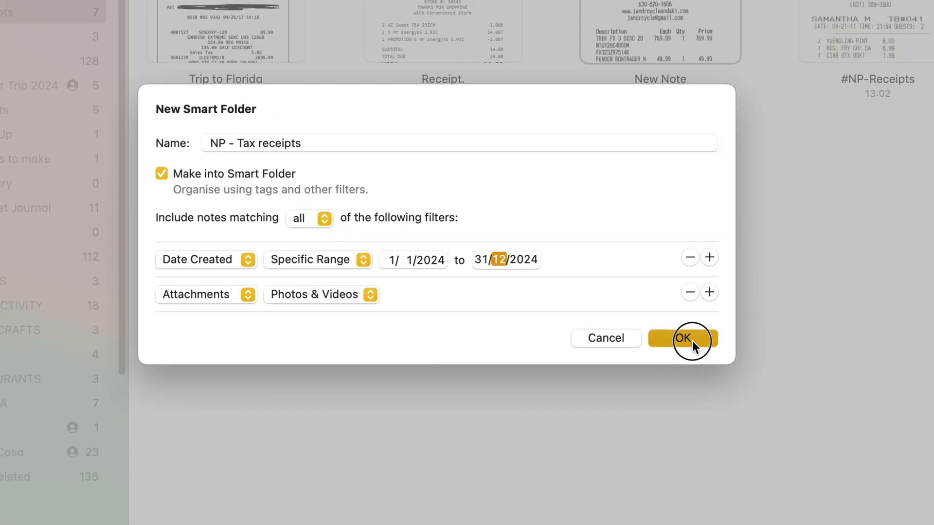
click(688, 339)
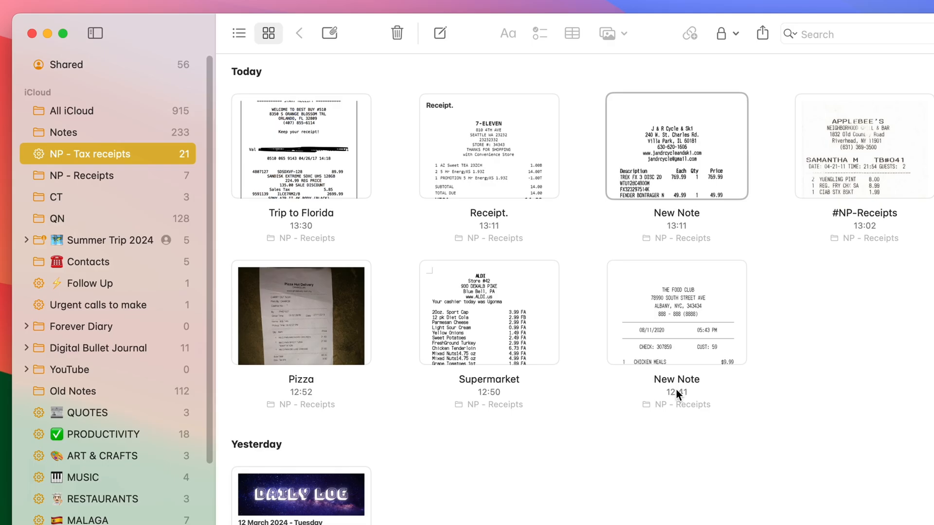
mouse_move(742, 403)
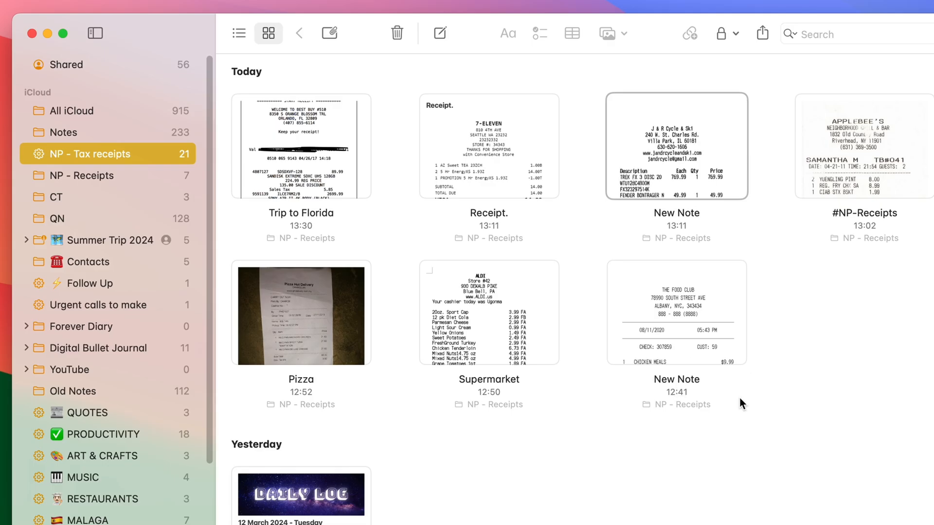
mouse_move(677, 421)
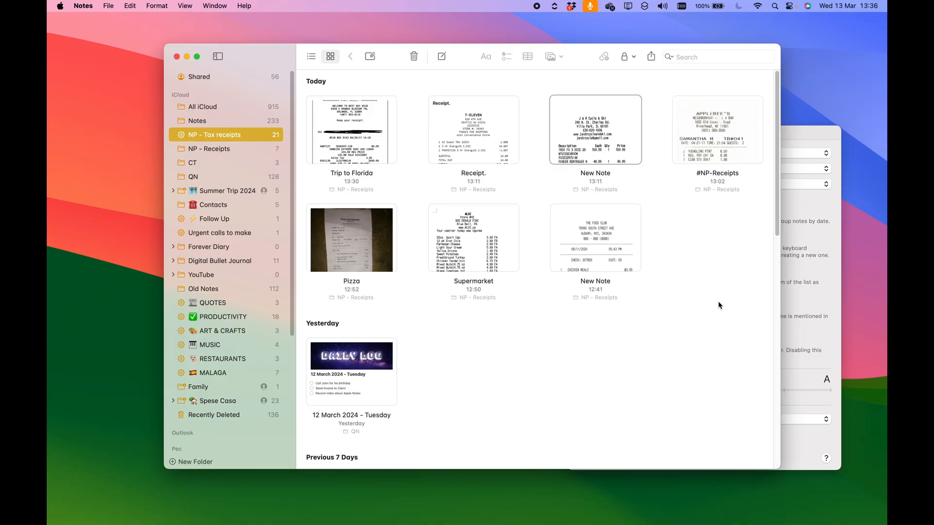
mouse_move(351, 350)
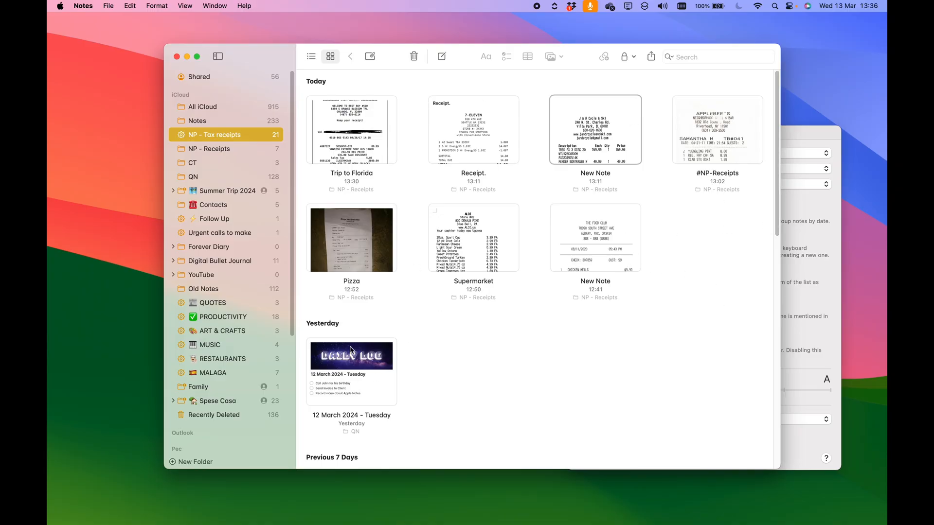
mouse_move(371, 365)
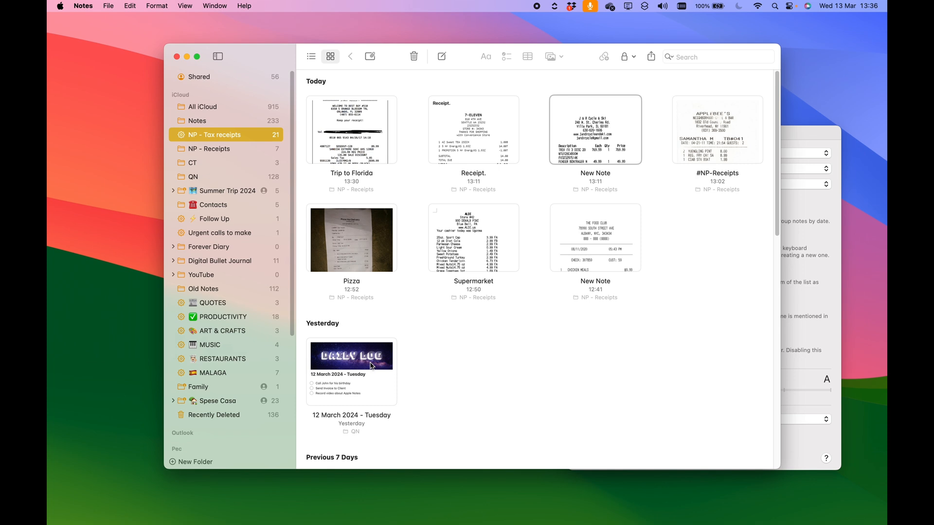
mouse_move(391, 291)
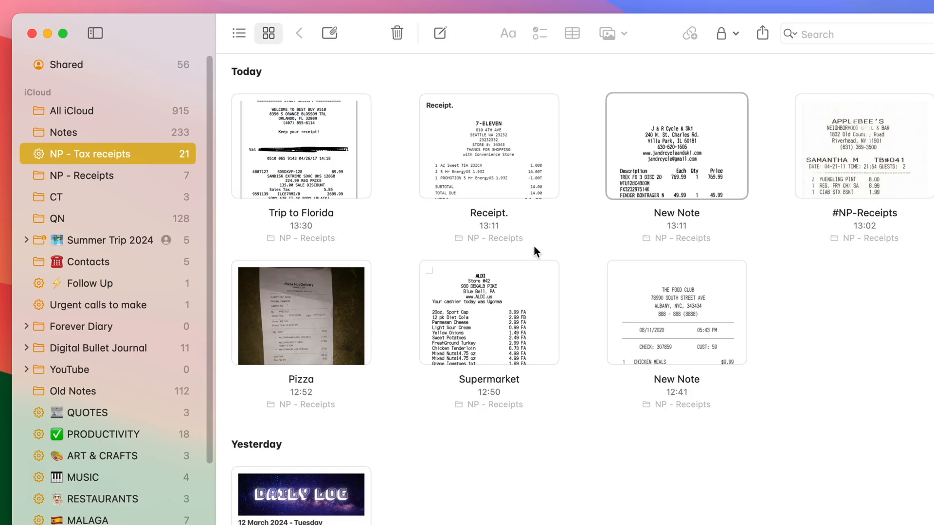
mouse_move(850, 325)
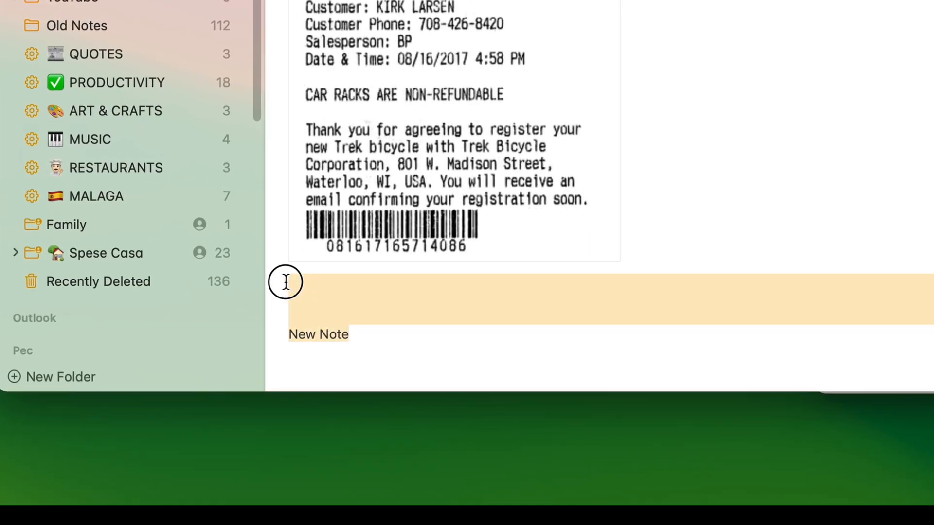
Title the note Receipt 2024, tag it #NP-TAX2024 and return to the gallery
text(rece)
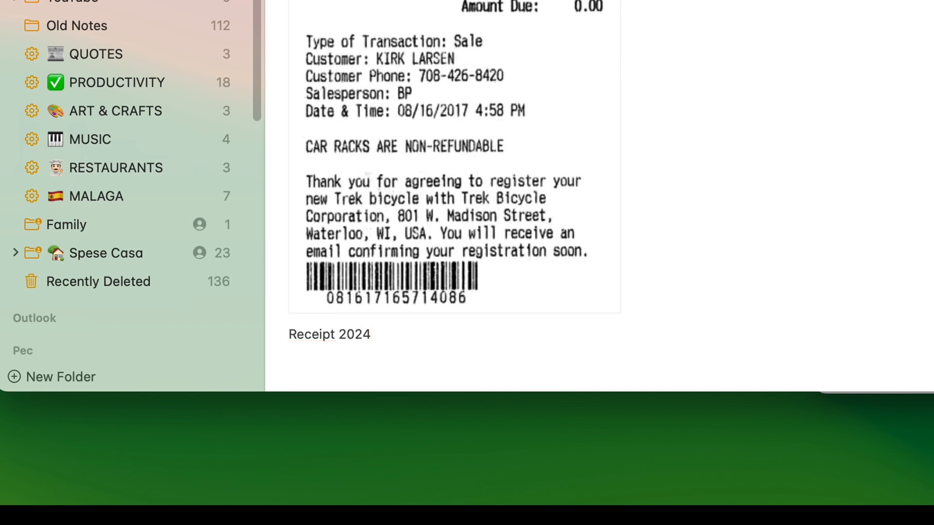
text(#NP)
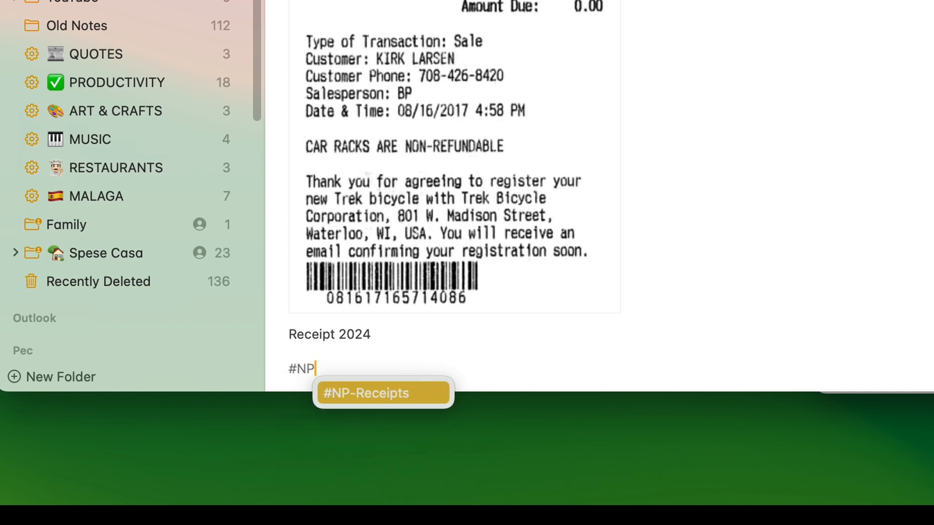
text(-TAX)
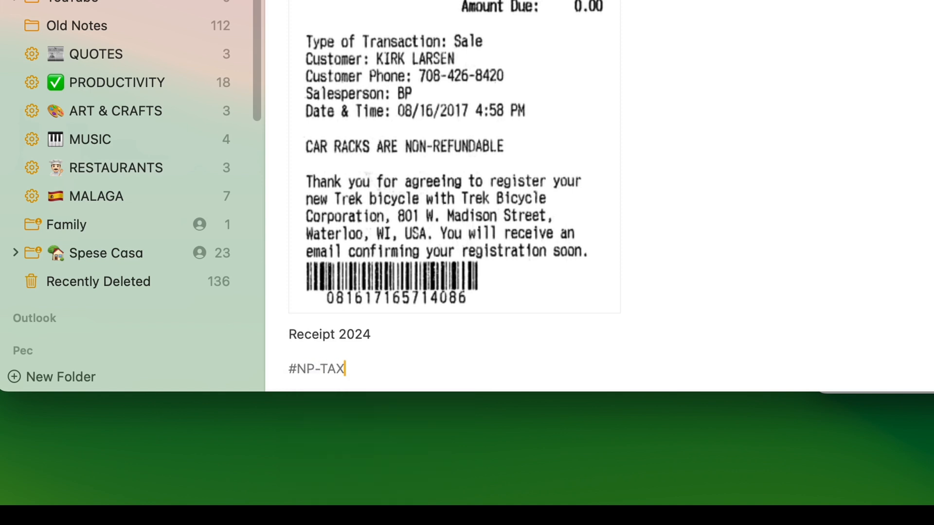
text(2024)
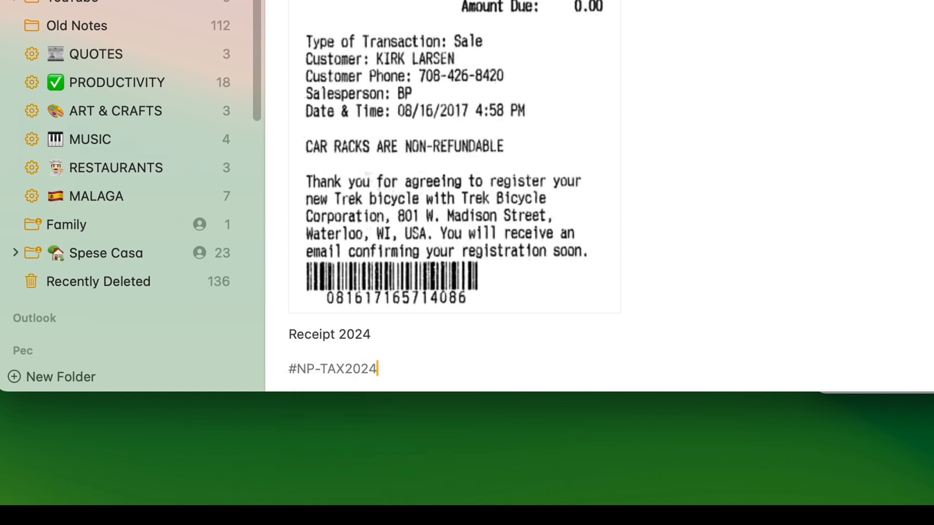
key(enter)
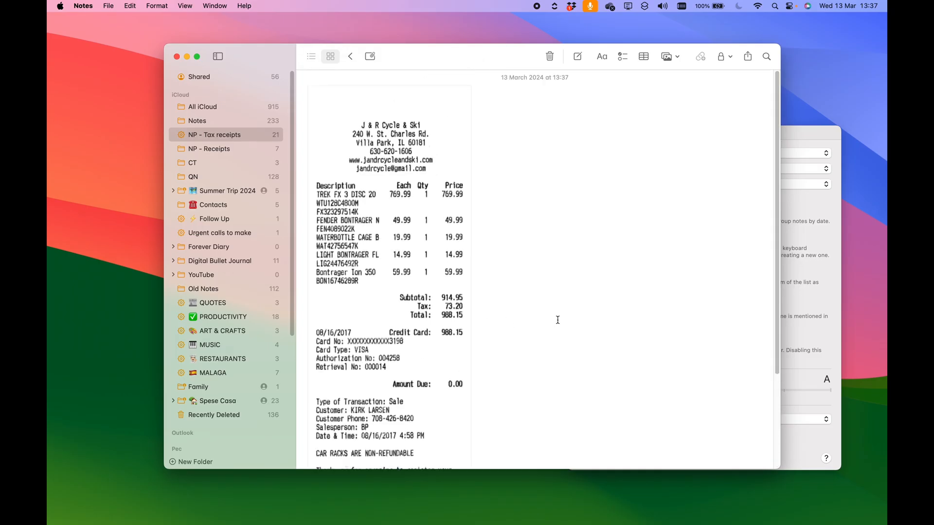
click(330, 56)
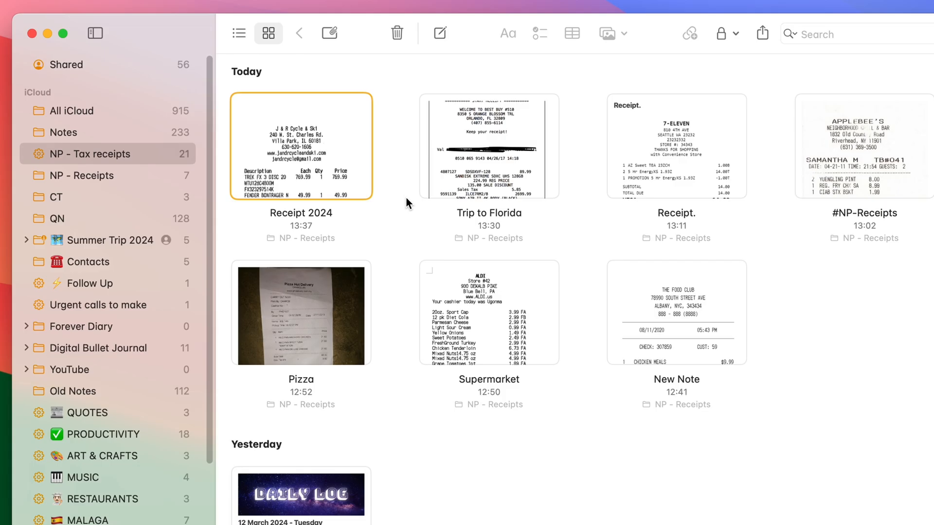
mouse_move(320, 317)
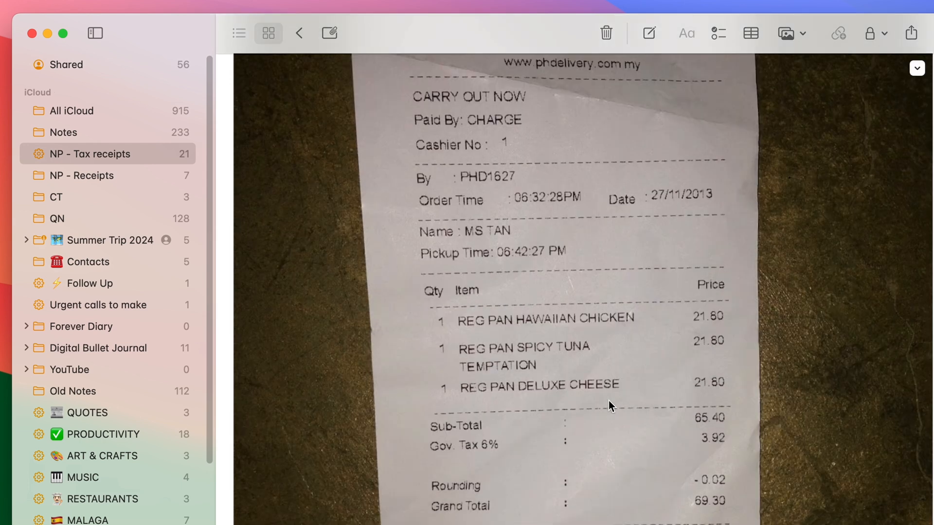
mouse_move(603, 407)
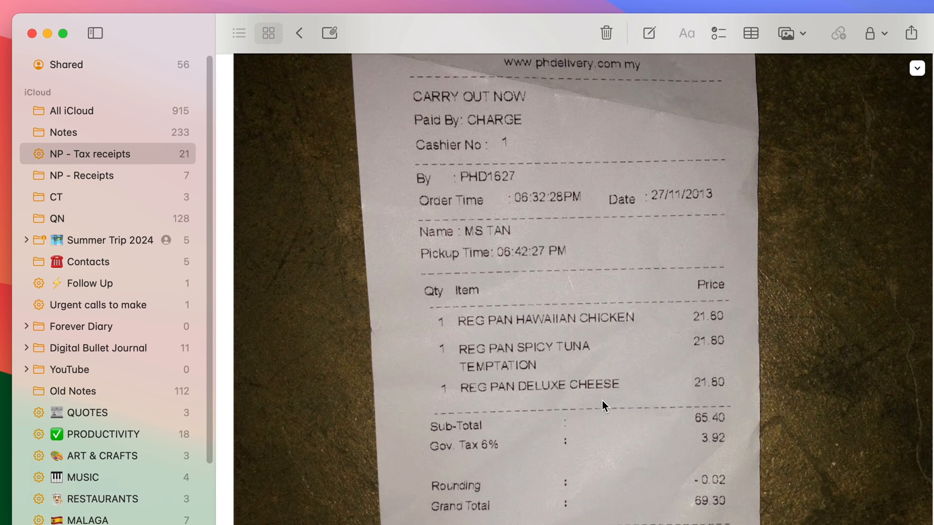
mouse_move(637, 306)
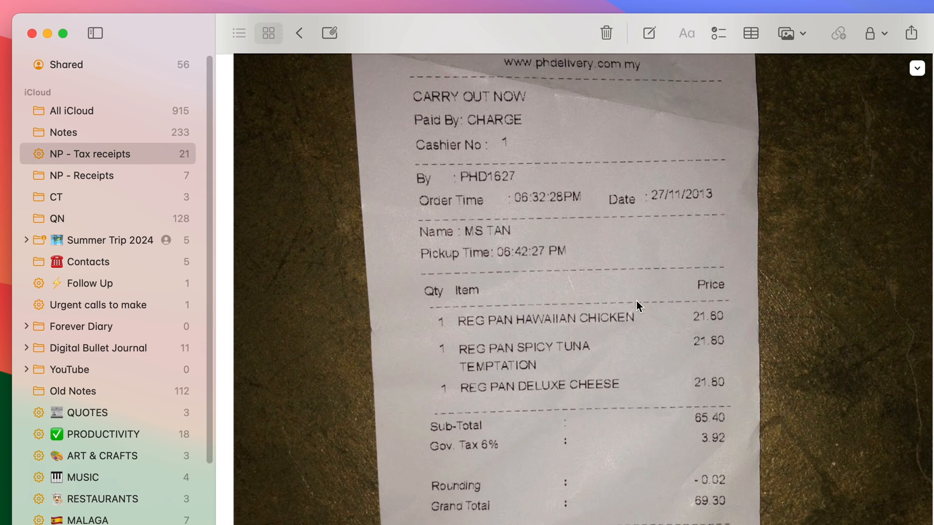
mouse_move(537, 331)
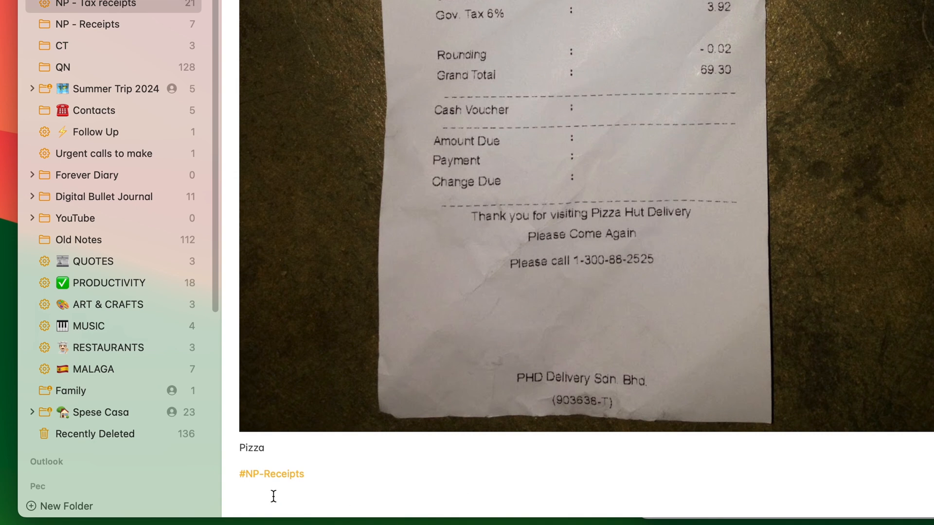
Insert #NP-TAX2024 at the end of the Pizza note from the tag suggestions
scroll(down, 3)
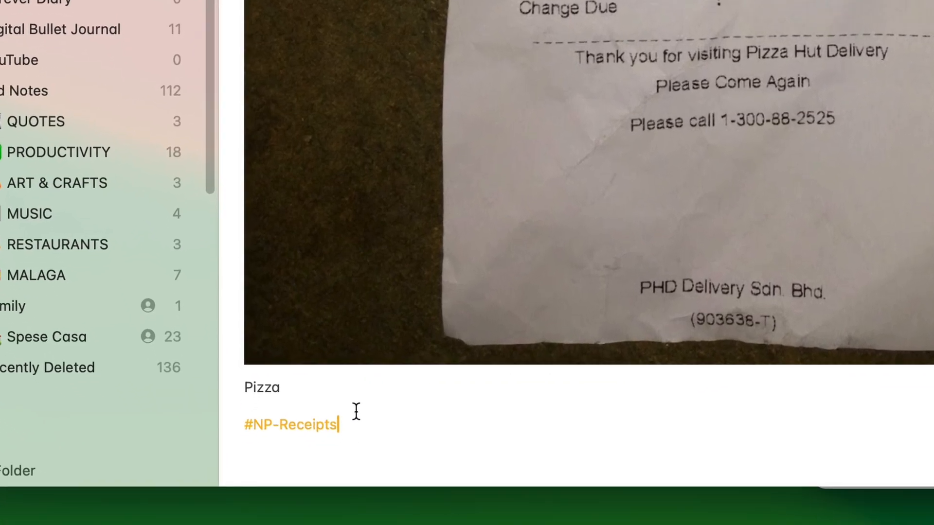
text(#)
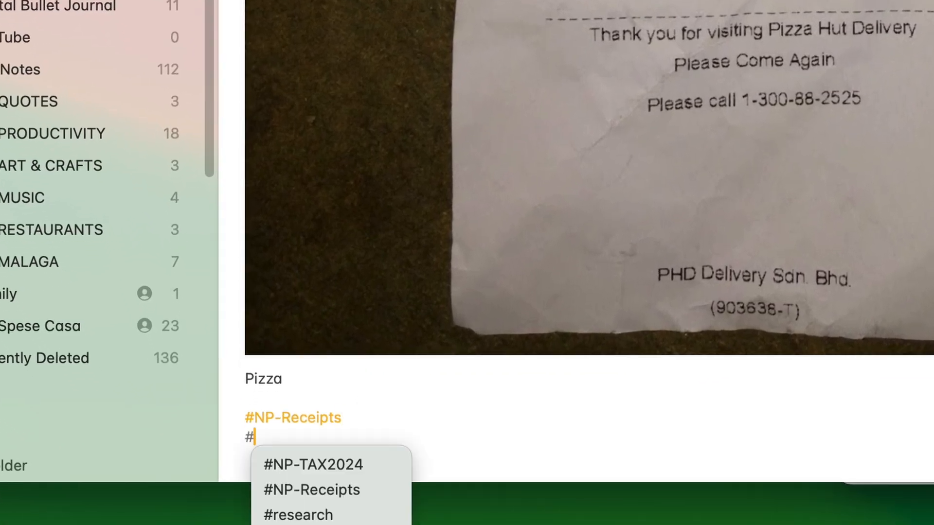
click(312, 465)
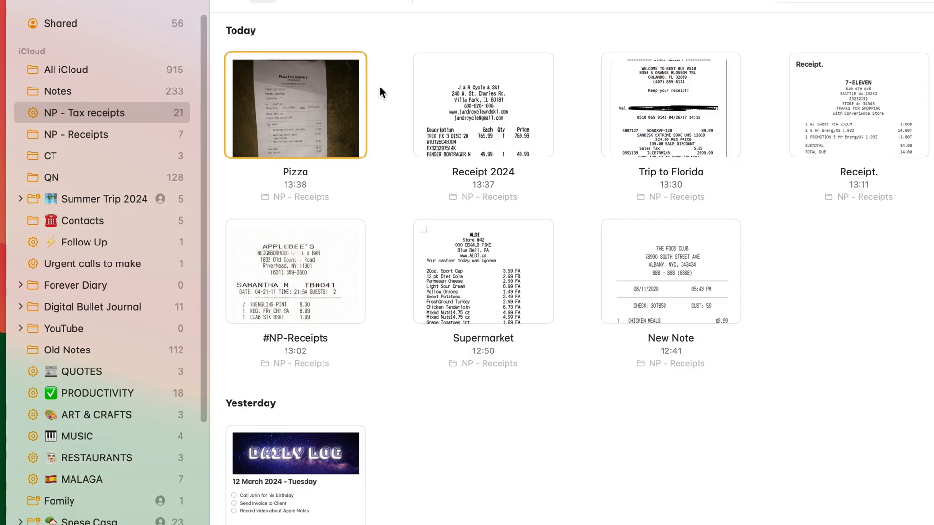
mouse_move(461, 62)
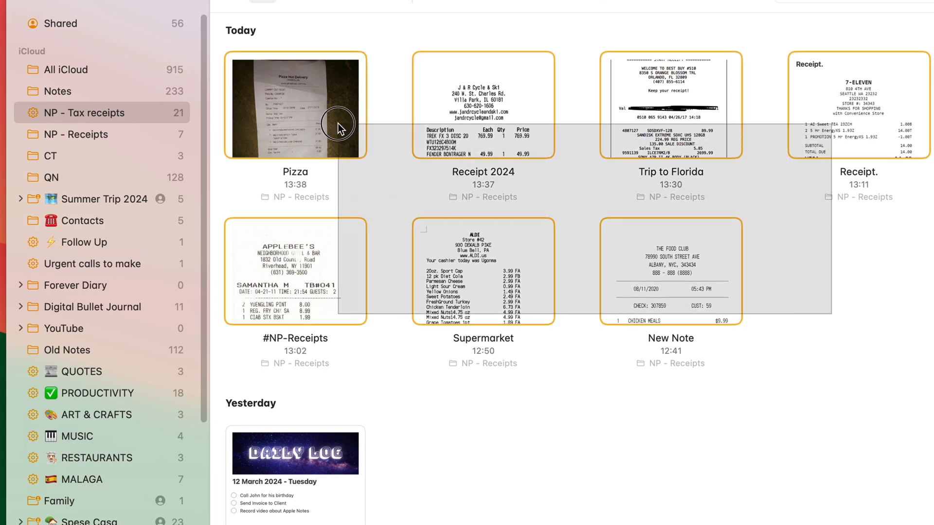
Drop the selected receipt notes onto #NP-TAX2024 in the sidebar Tags section
scroll(down, 3)
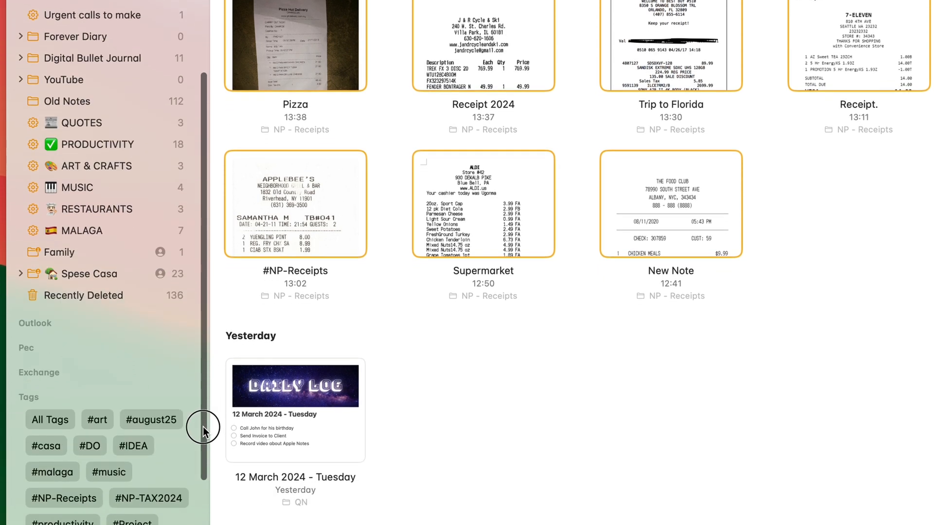
scroll(down, 3)
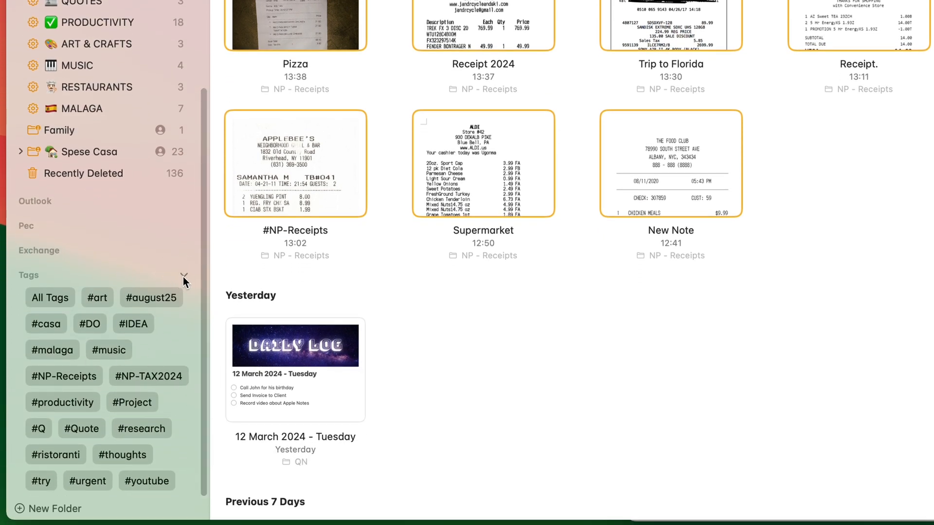
click(184, 275)
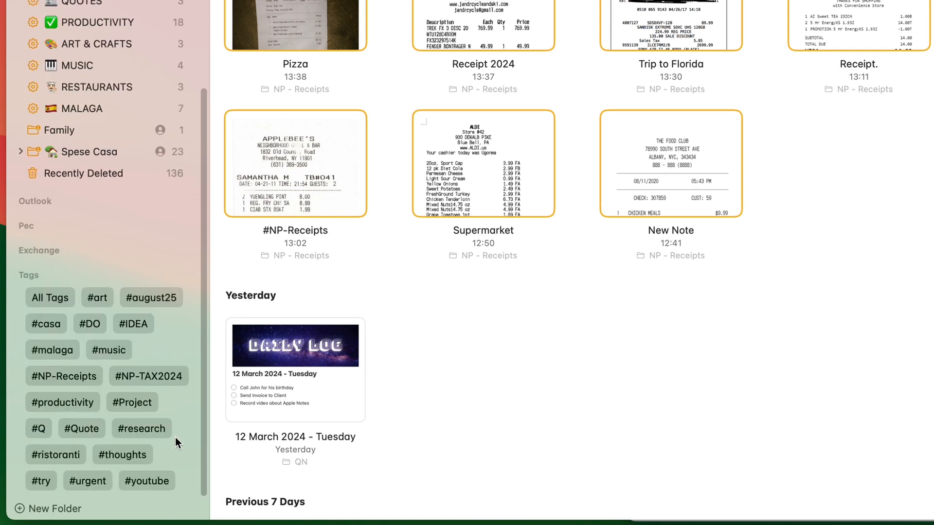
mouse_move(692, 17)
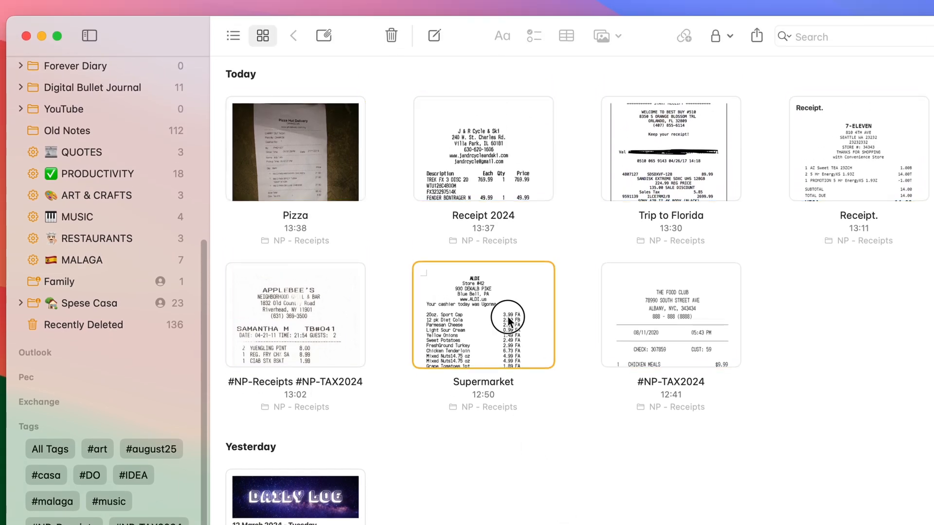
Check the Supermarket note, then filter the list by the #NP-TAX2024 tag
double_click(482, 315)
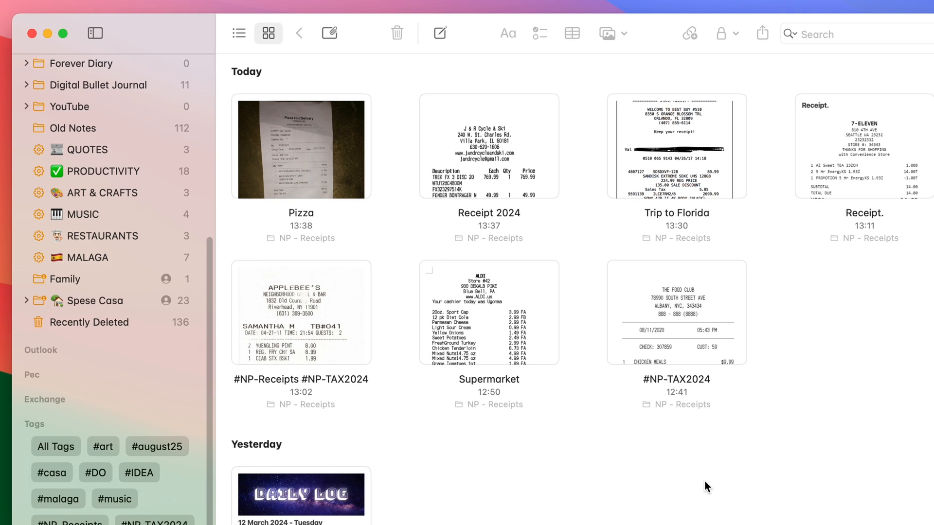
scroll(down, 3)
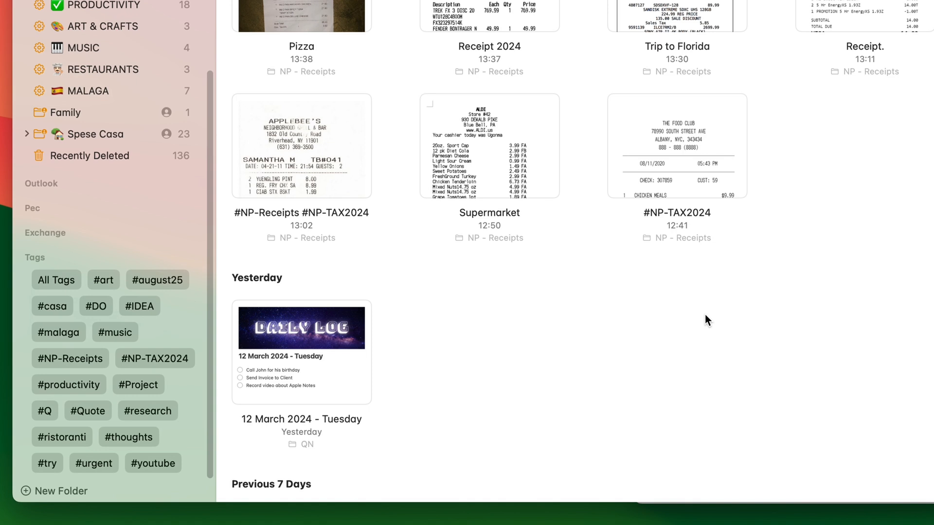
mouse_move(612, 314)
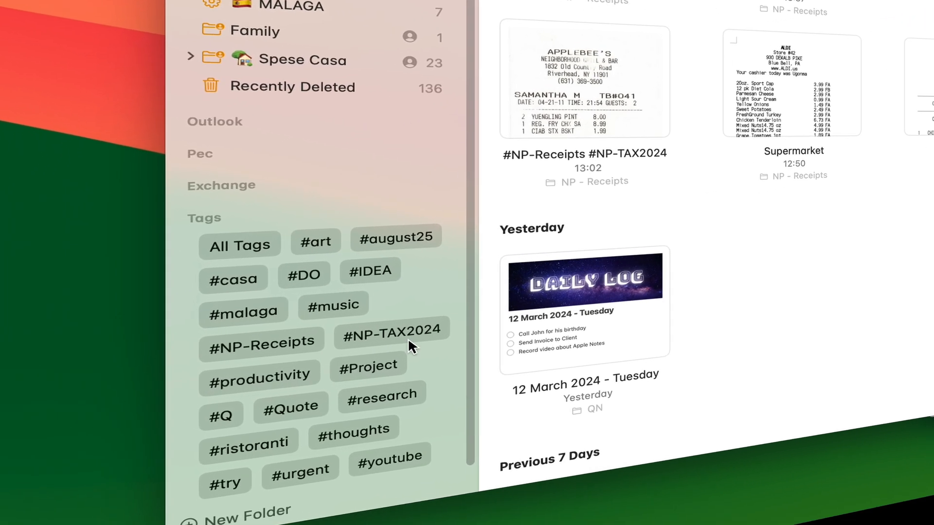
click(390, 330)
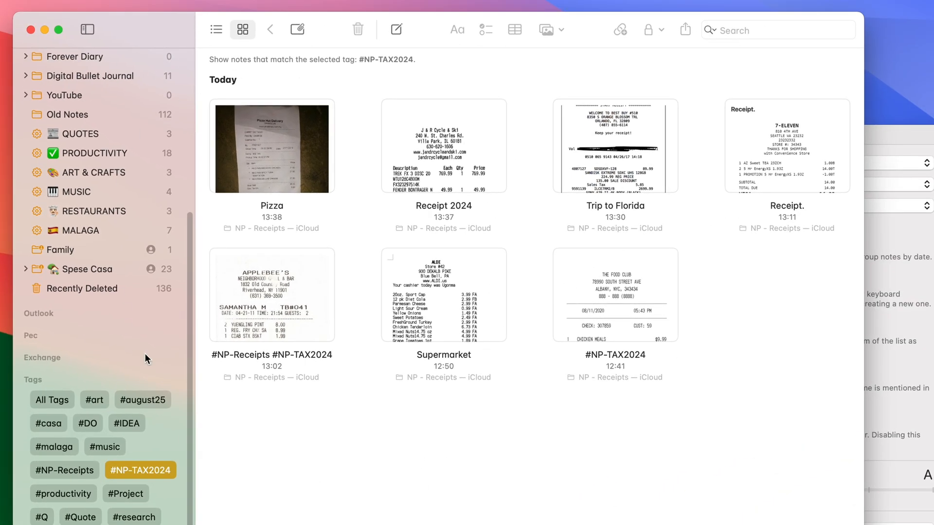
mouse_move(457, 523)
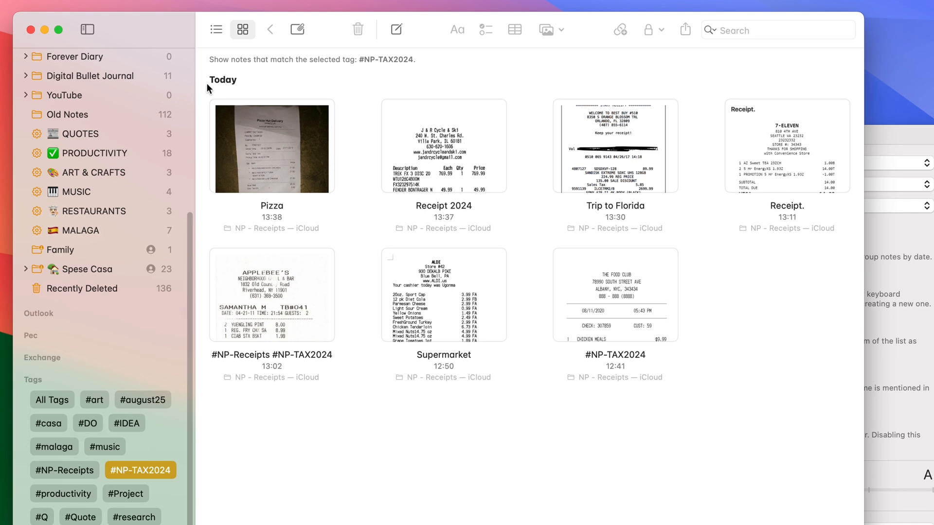
mouse_move(268, 421)
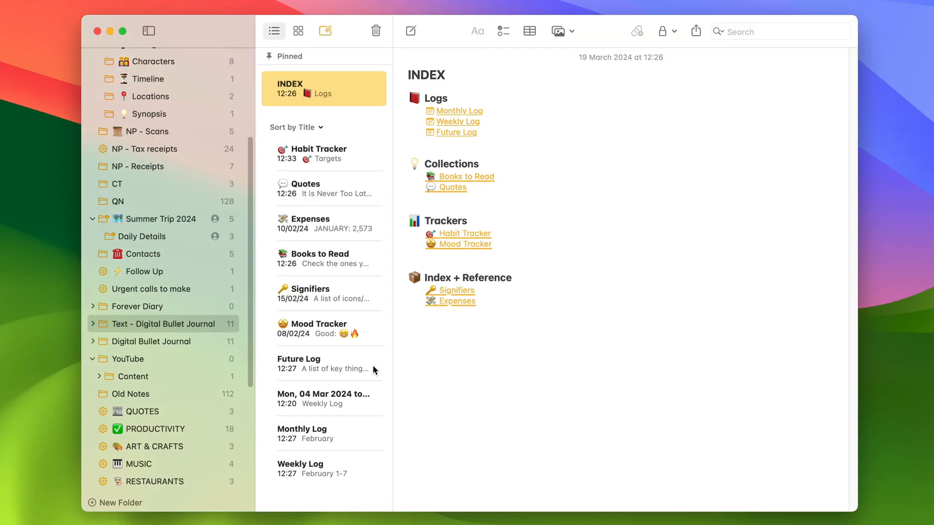
mouse_move(622, 395)
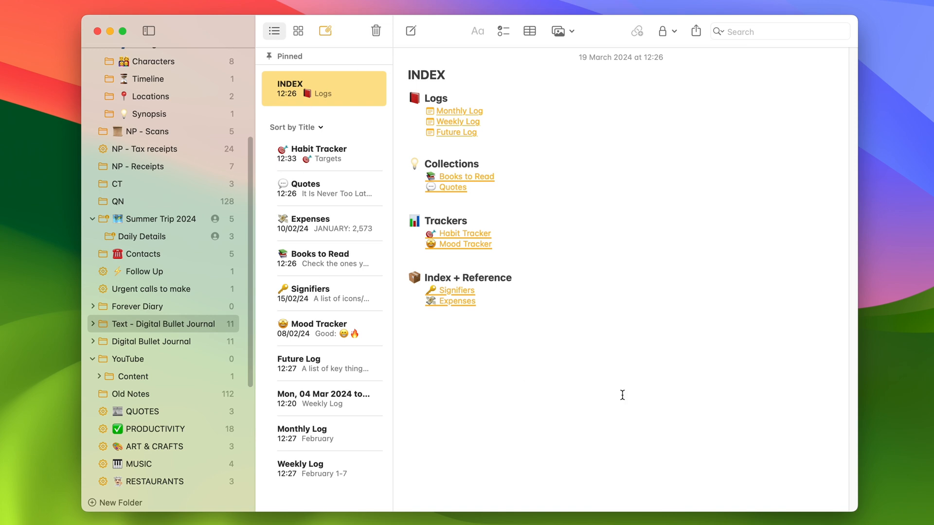
mouse_move(354, 257)
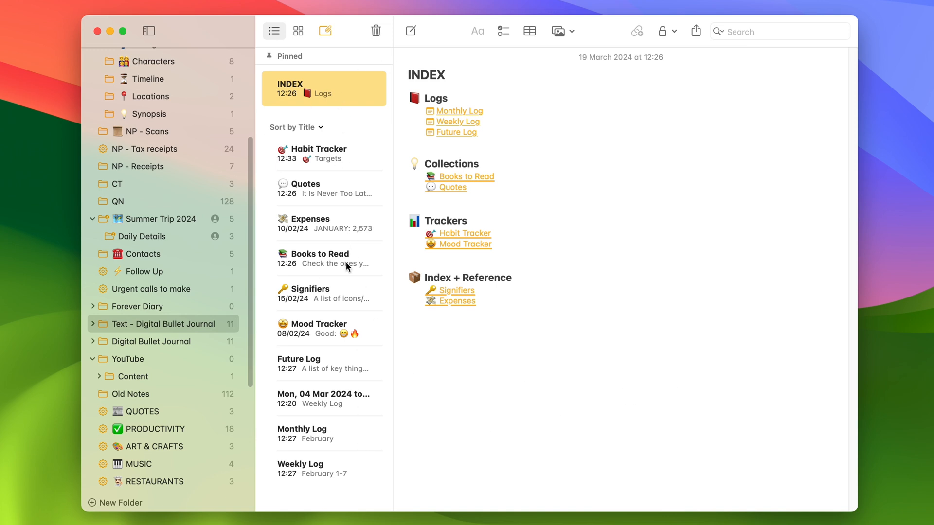
mouse_move(334, 230)
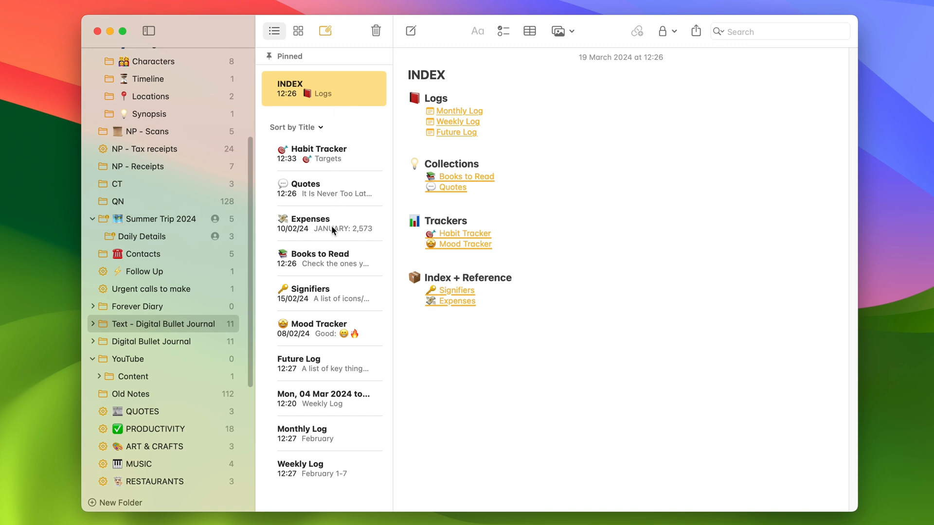
mouse_move(326, 459)
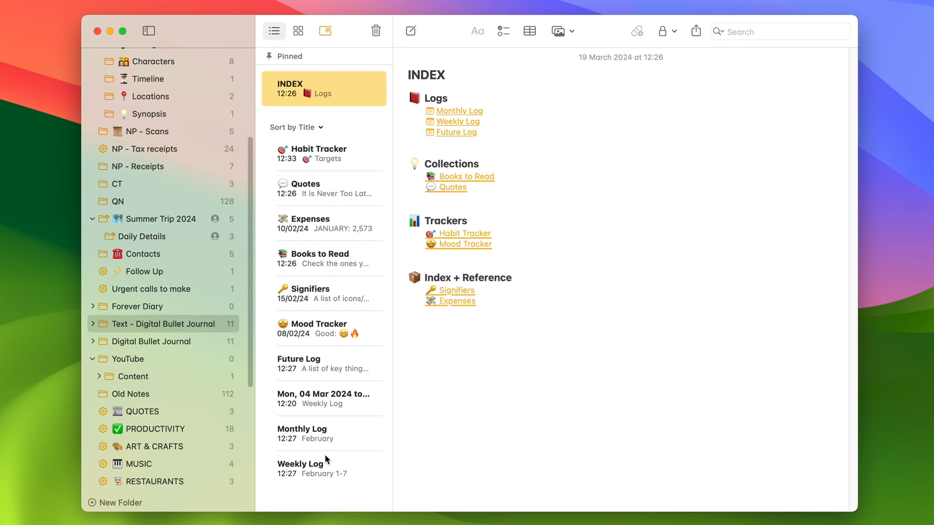
mouse_move(281, 339)
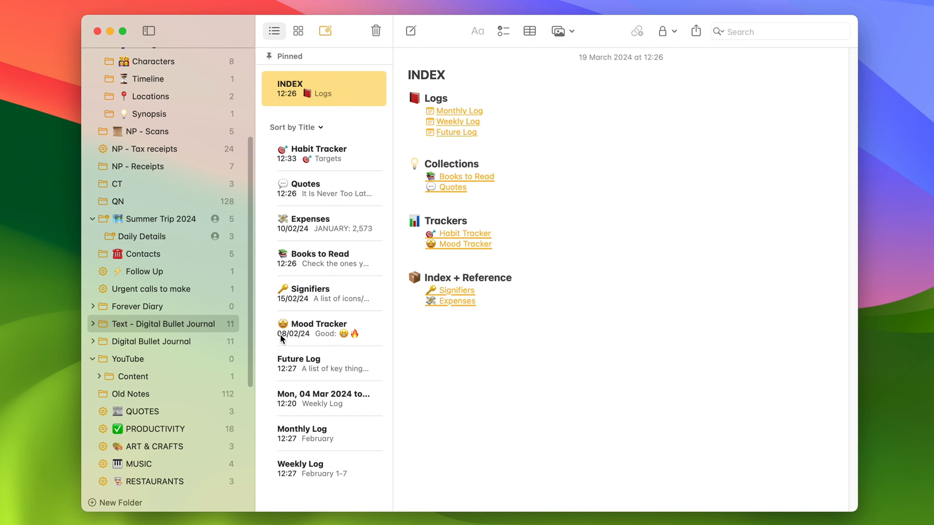
mouse_move(305, 242)
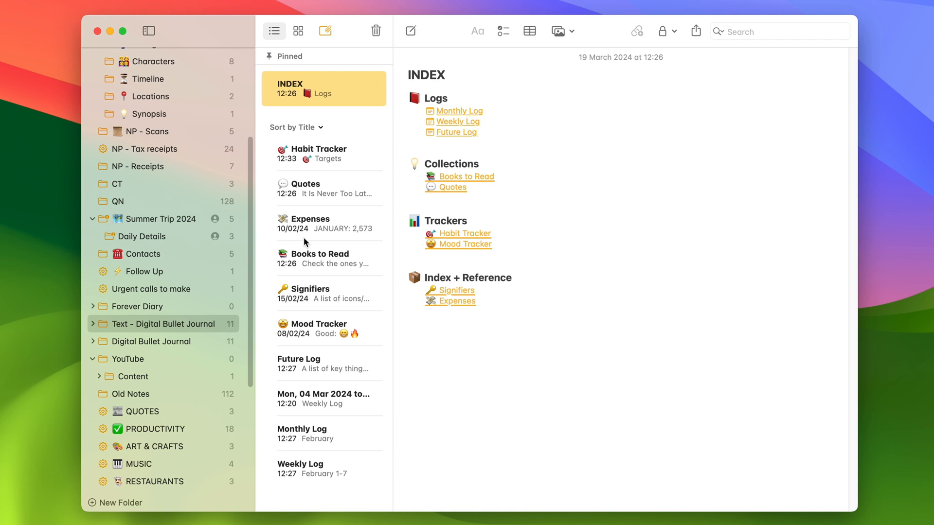
mouse_move(317, 263)
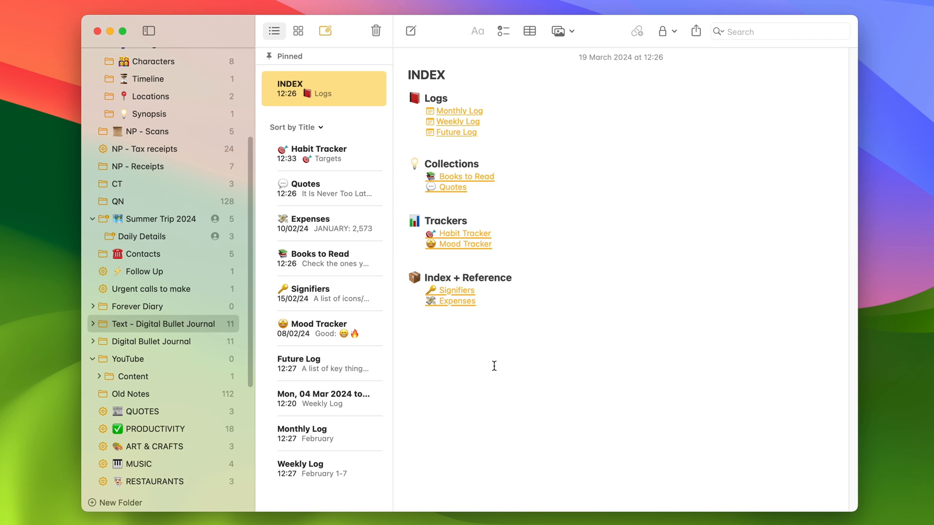
mouse_move(355, 110)
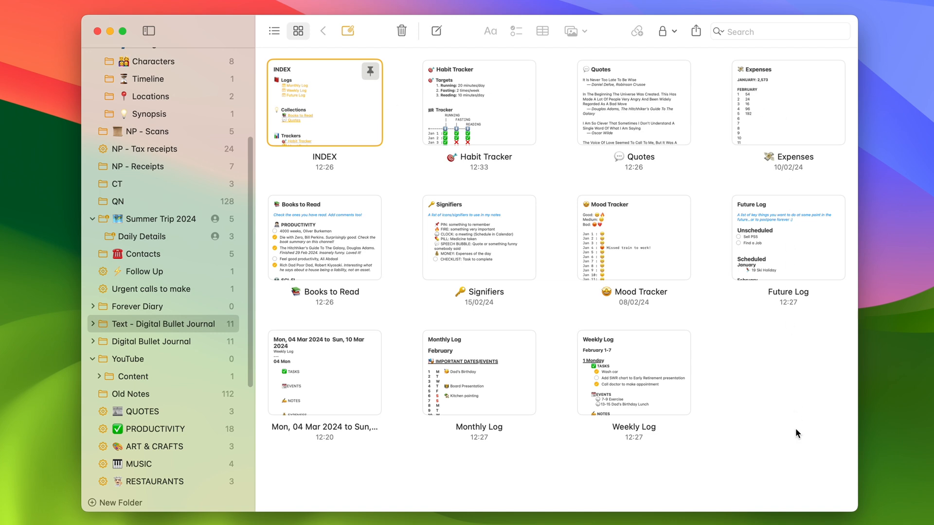
mouse_move(338, 175)
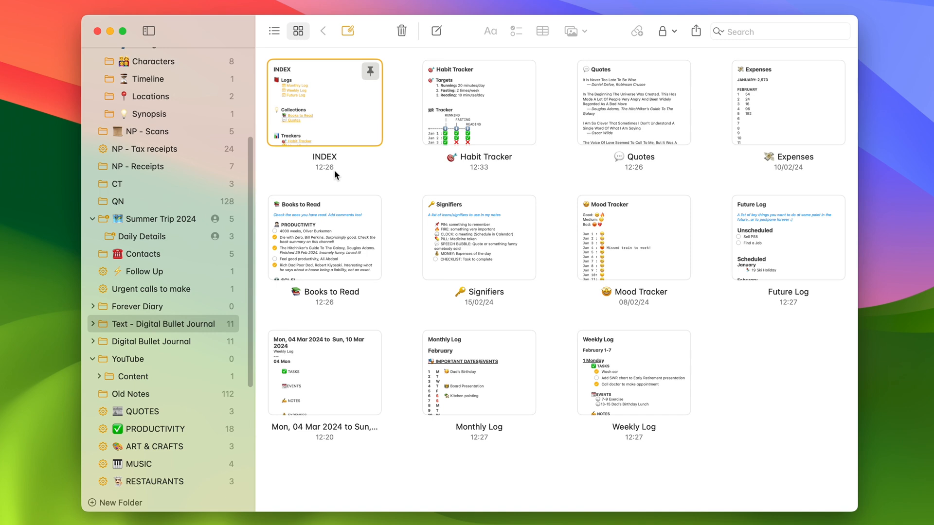
mouse_move(458, 227)
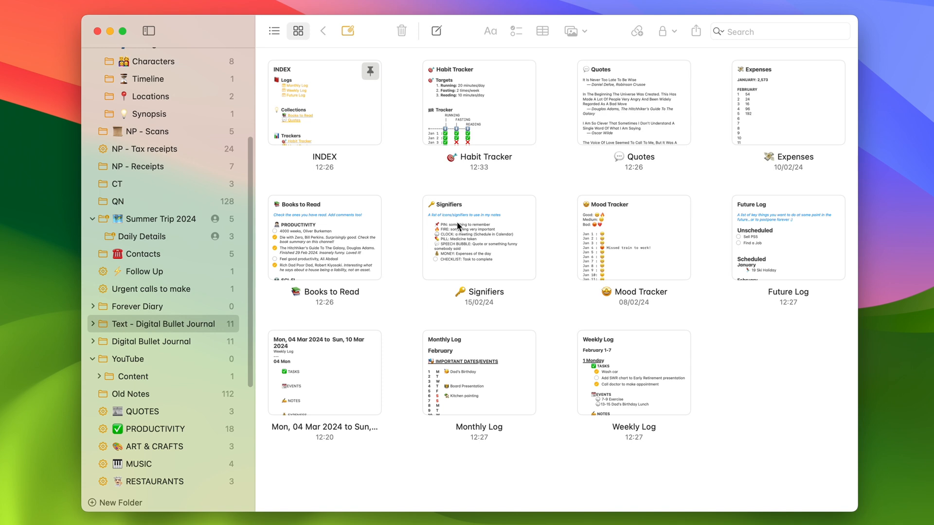
mouse_move(428, 185)
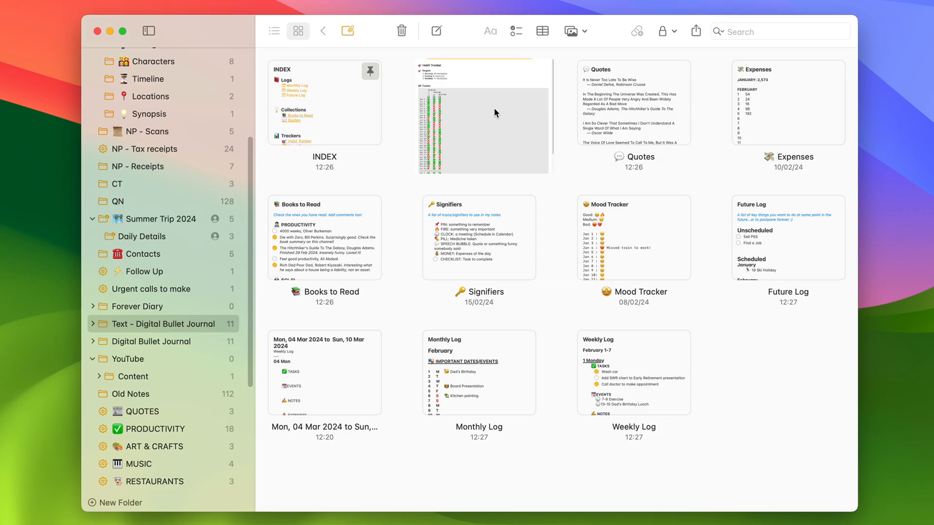
Pick the Habit Tracker thumbnail in the Text - Digital Bullet Journal gallery
click(482, 115)
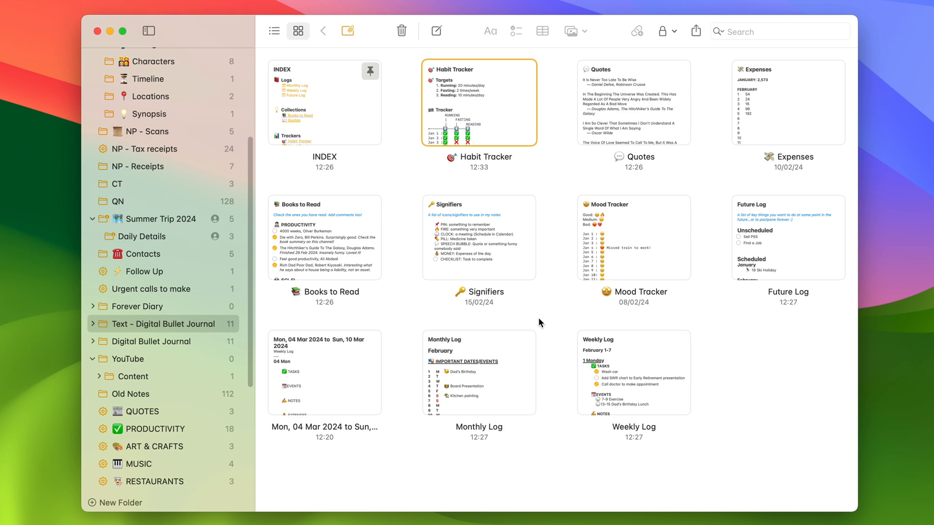
mouse_move(693, 192)
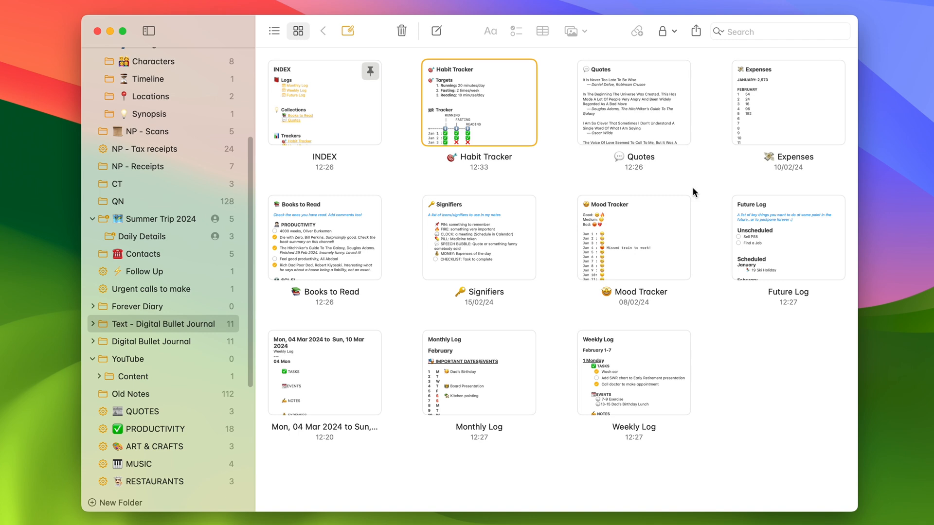
mouse_move(649, 205)
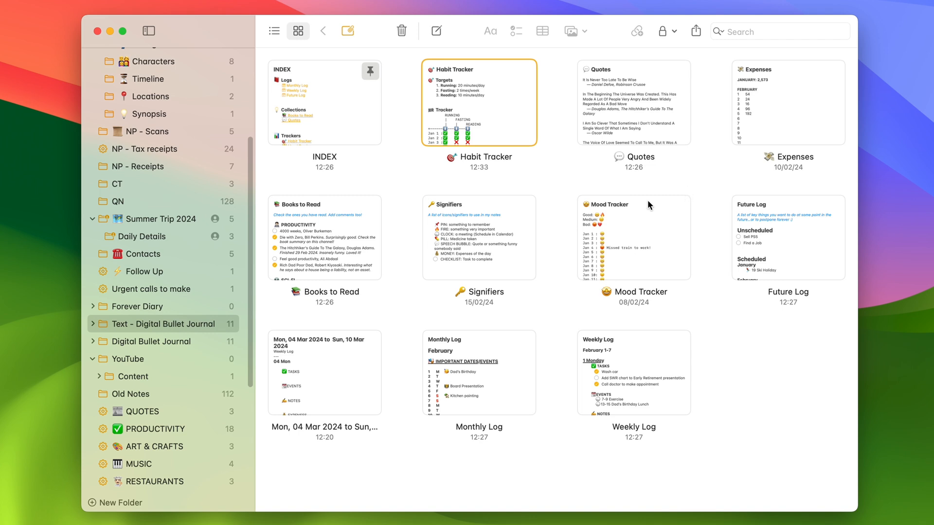
mouse_move(189, 342)
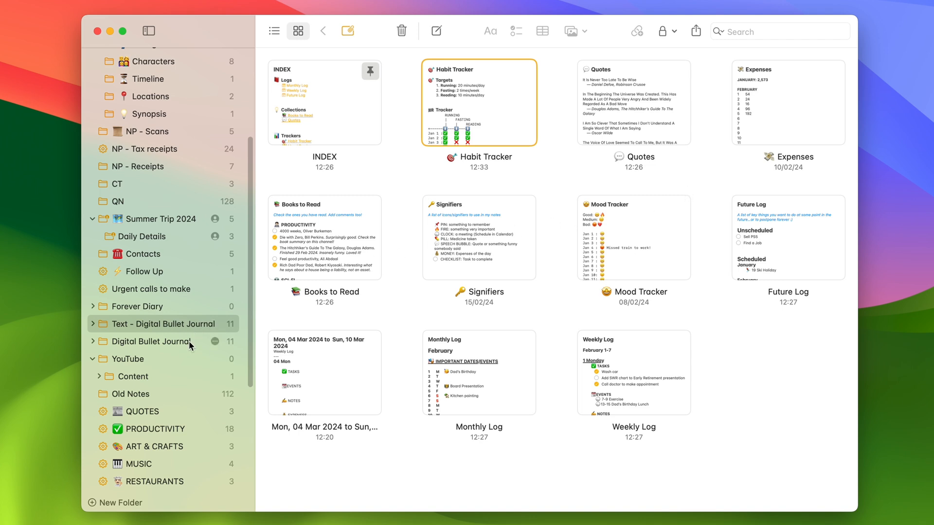
Show the Digital Bullet Journal folder with its banner-image notes
click(157, 341)
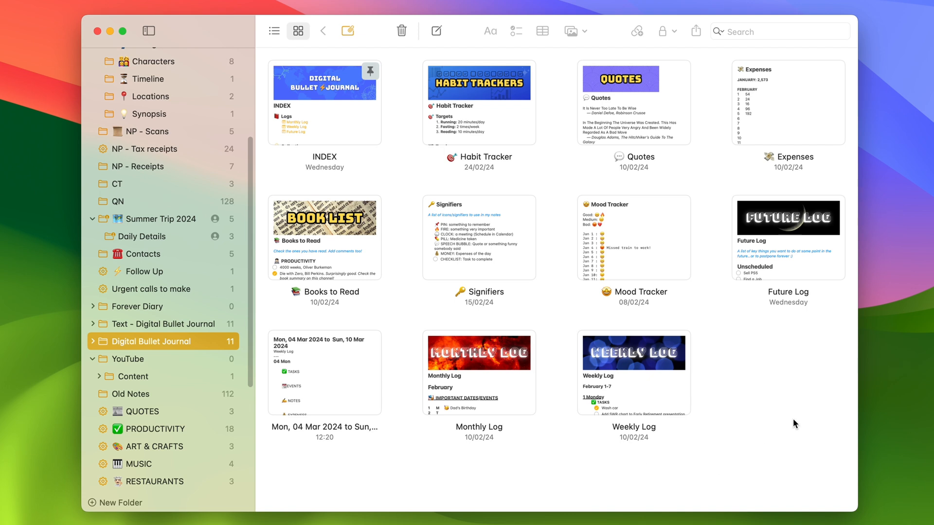
mouse_move(530, 202)
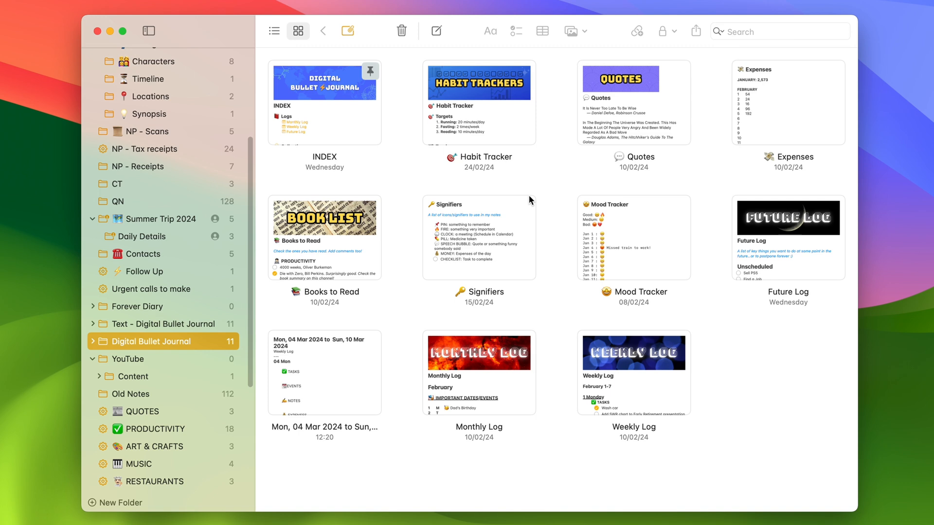
mouse_move(592, 118)
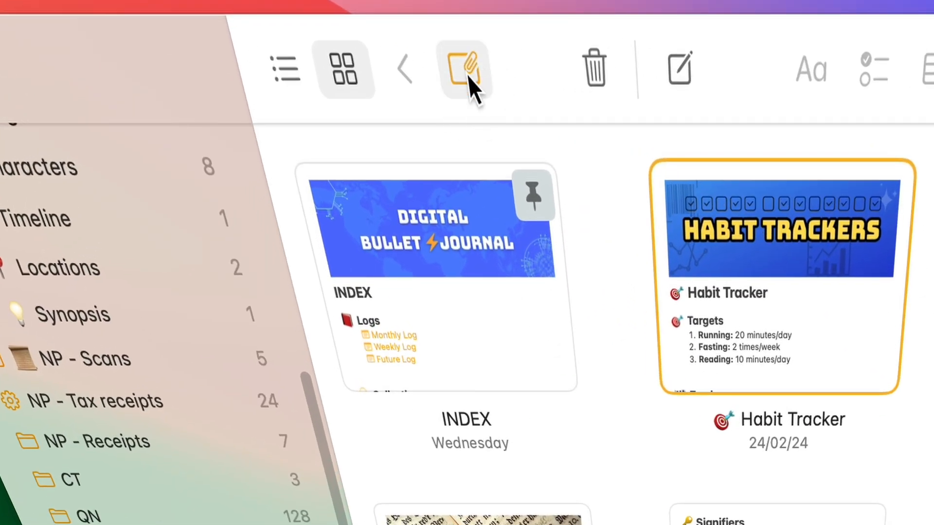
Show the attachments browser listing photos, receipt scans and banner images
click(465, 67)
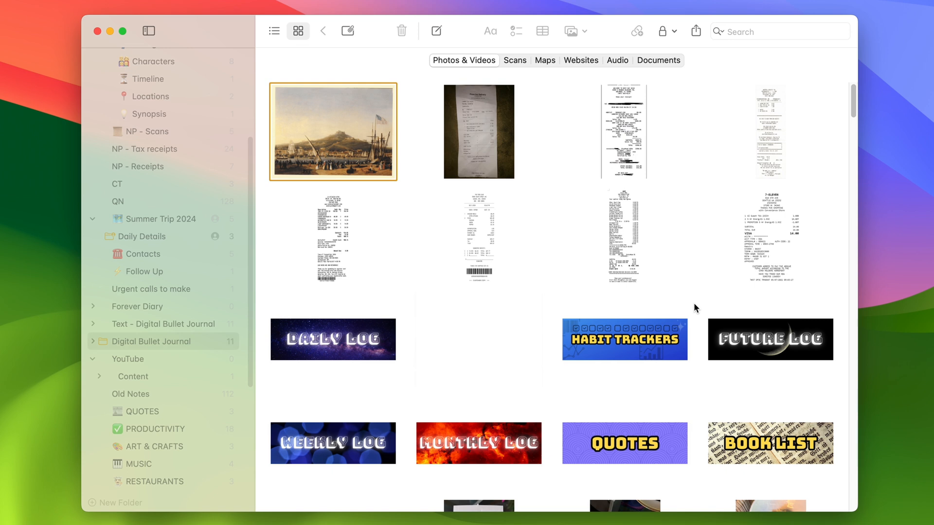
mouse_move(632, 139)
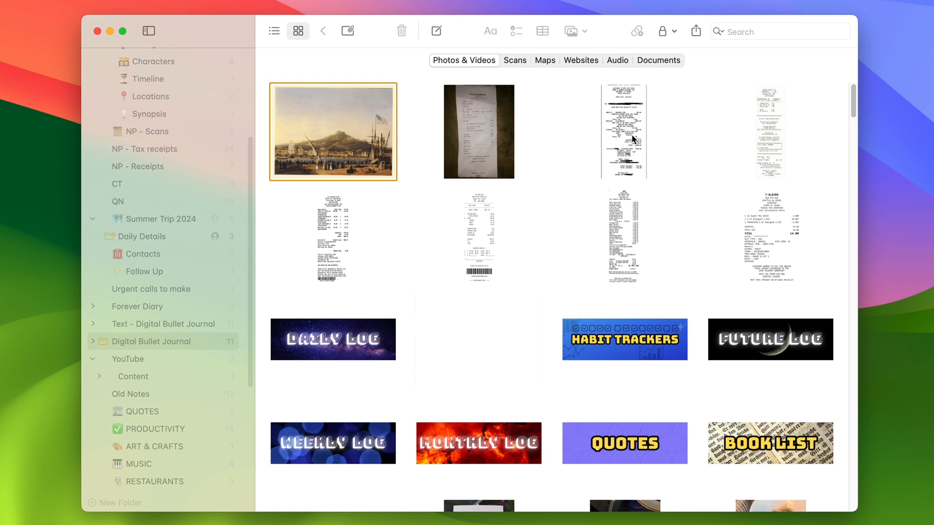
mouse_move(342, 250)
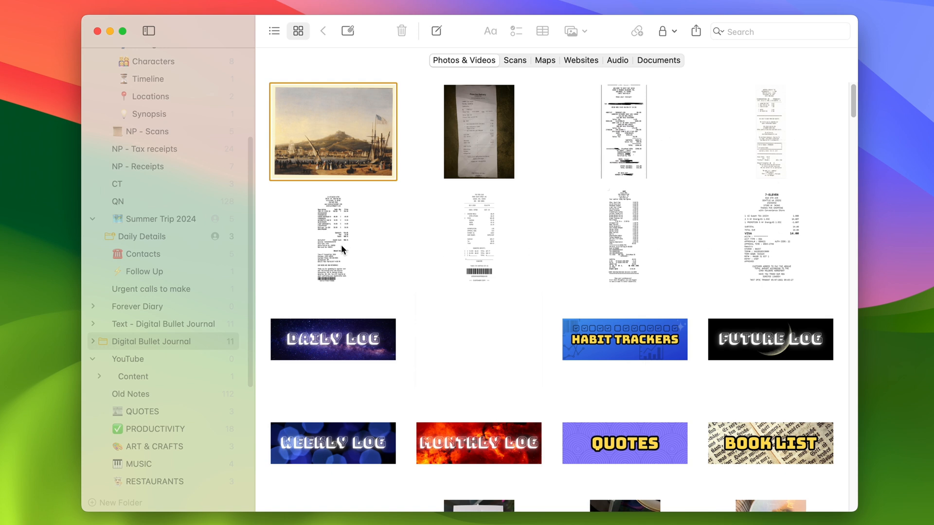
mouse_move(376, 261)
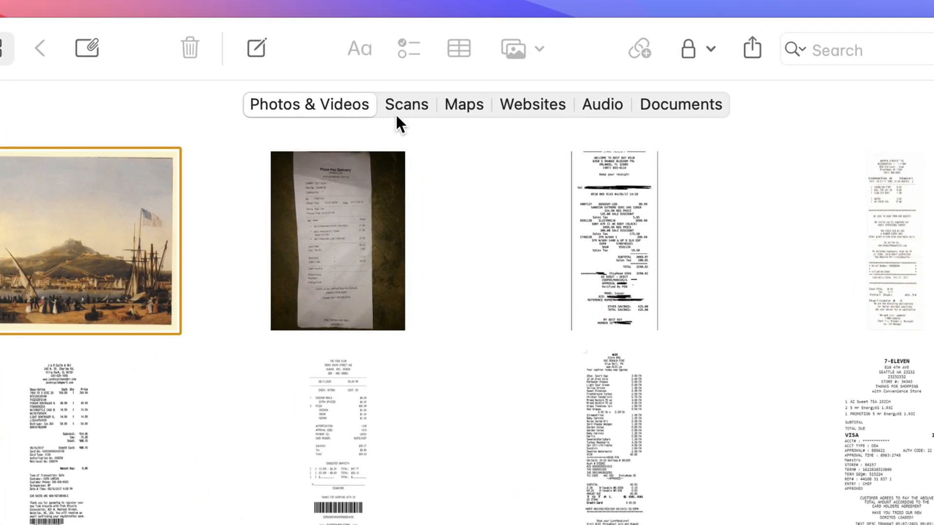
mouse_move(446, 183)
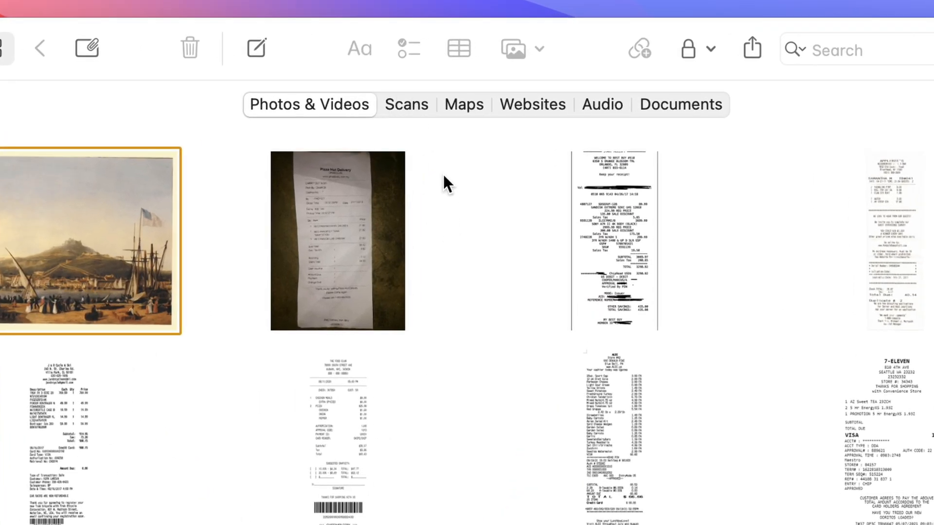
mouse_move(315, 125)
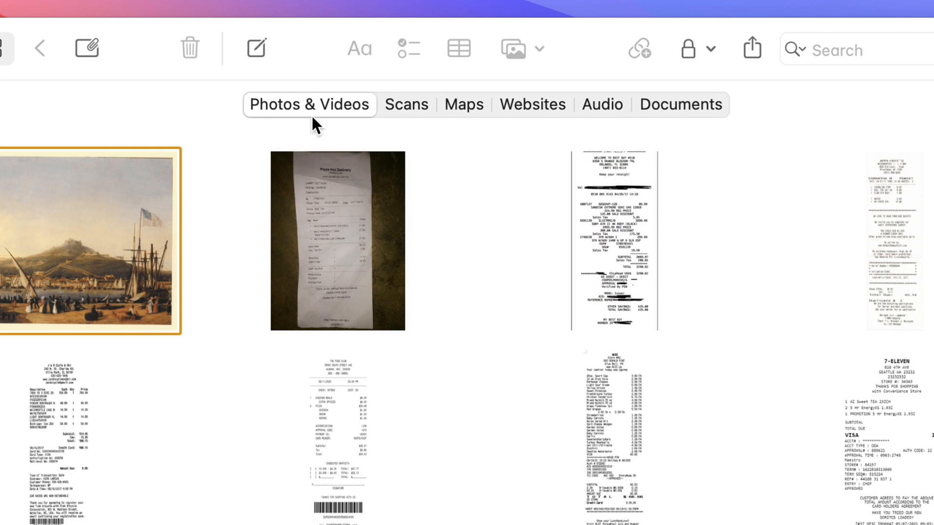
mouse_move(350, 131)
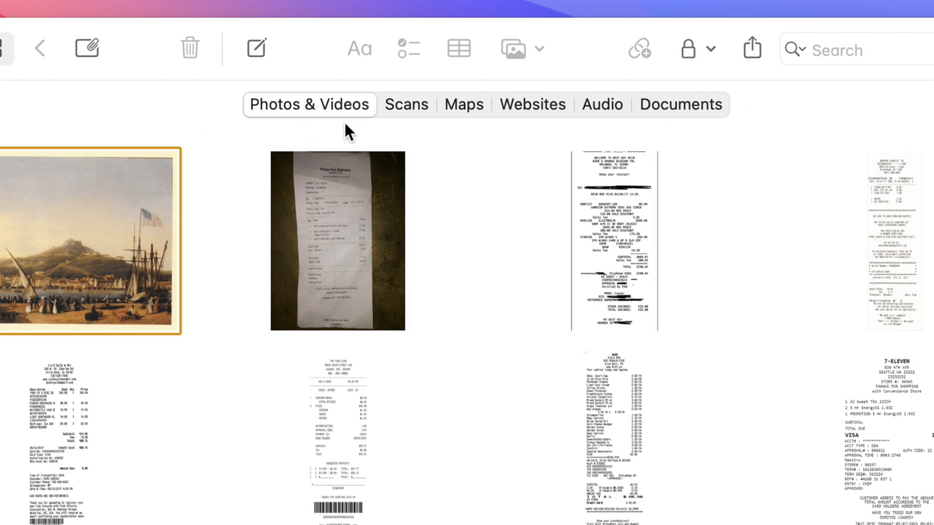
mouse_move(460, 110)
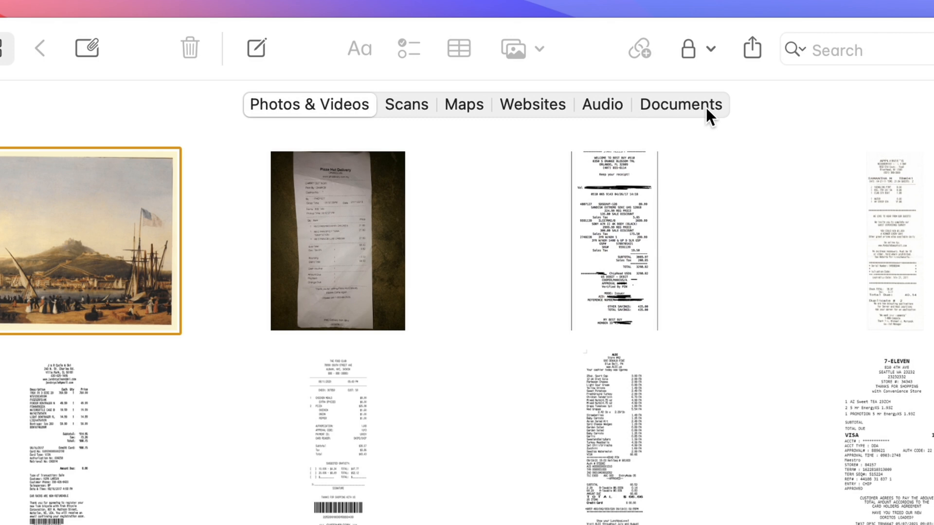
mouse_move(684, 82)
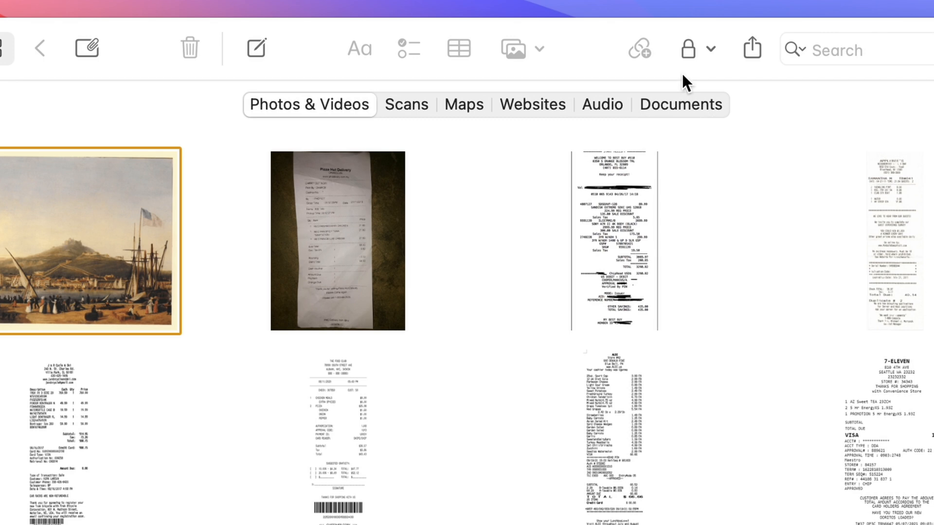
mouse_move(512, 113)
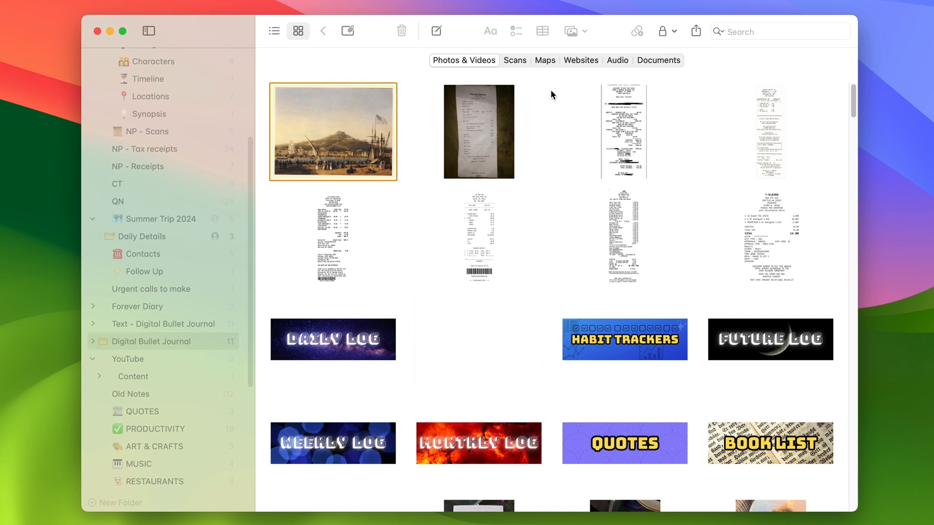
mouse_move(382, 229)
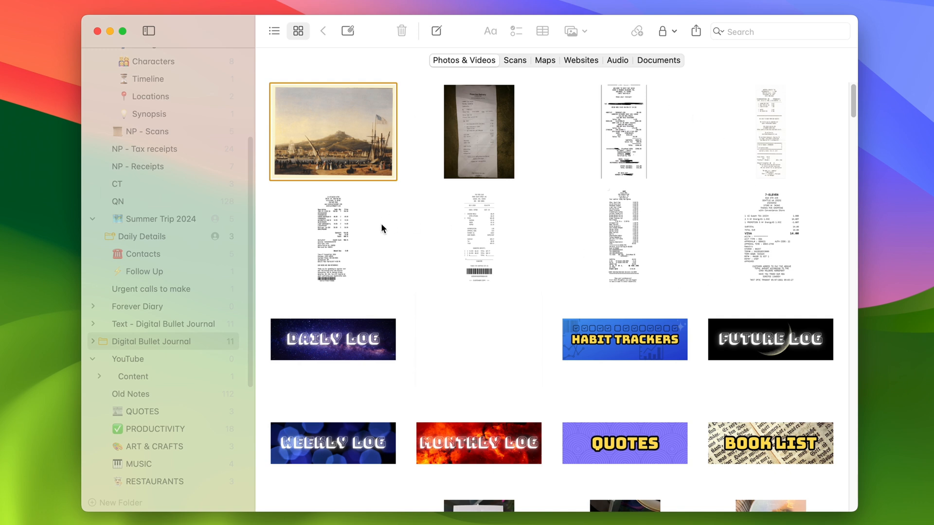
click(624, 340)
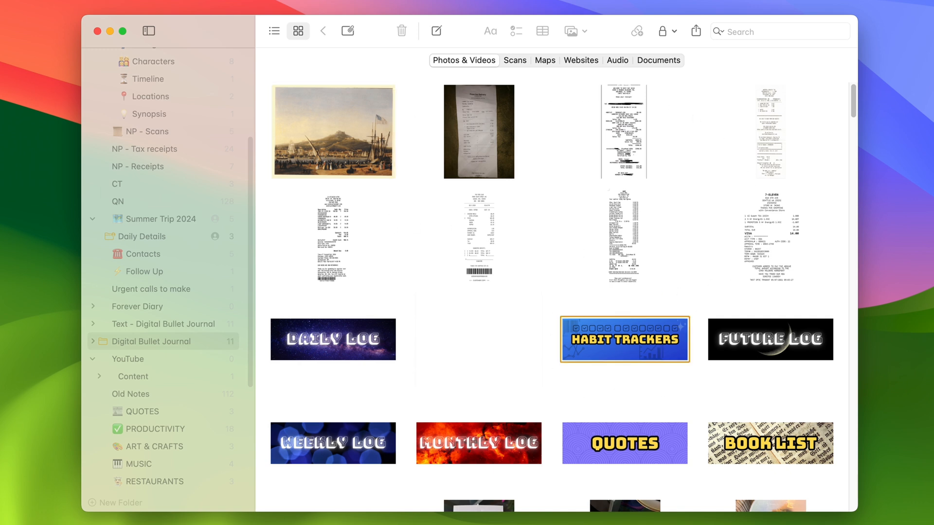
right_click(625, 339)
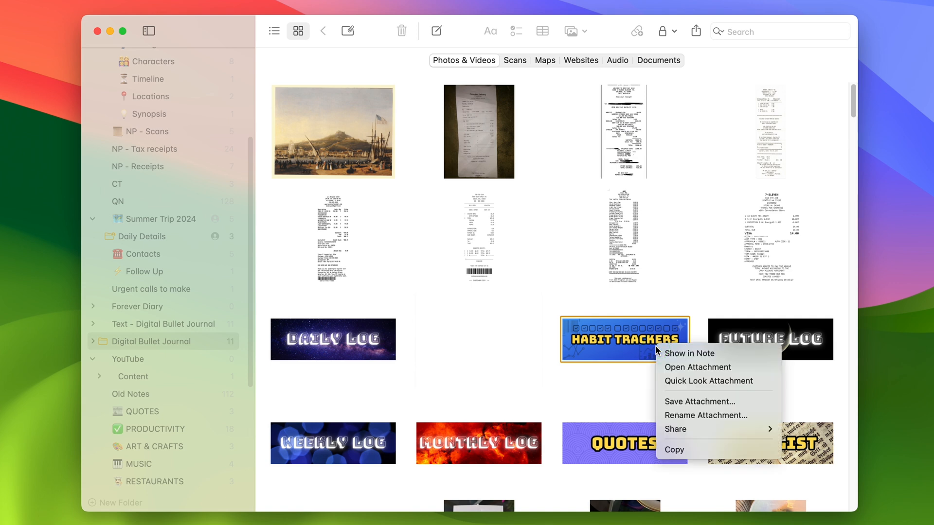
mouse_move(769, 385)
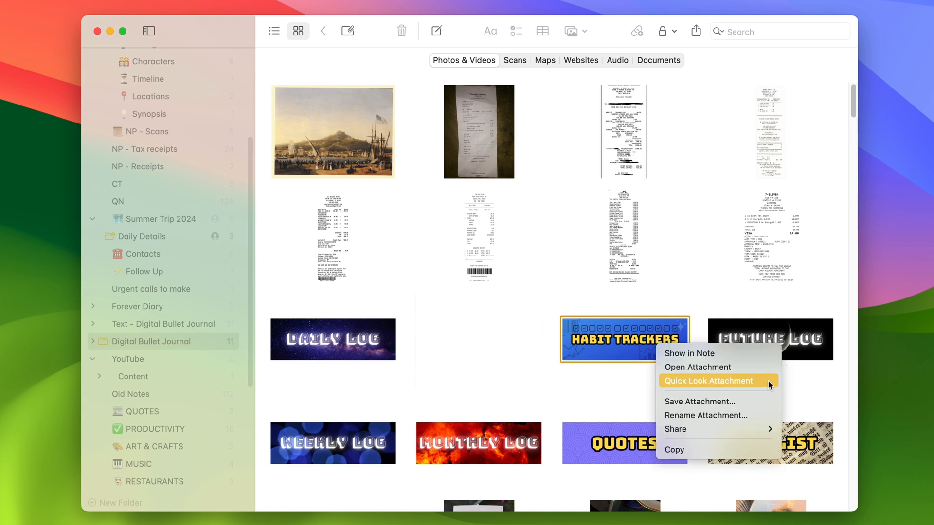
mouse_move(731, 385)
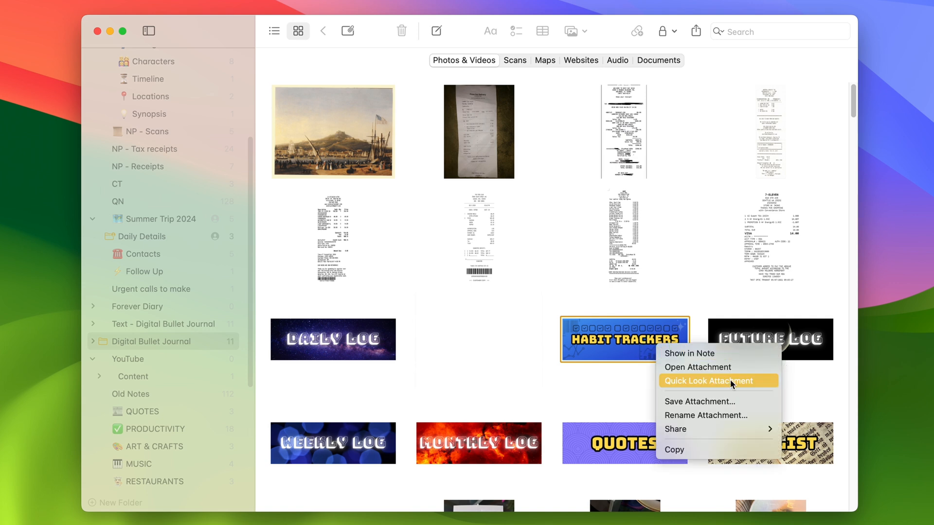
click(708, 381)
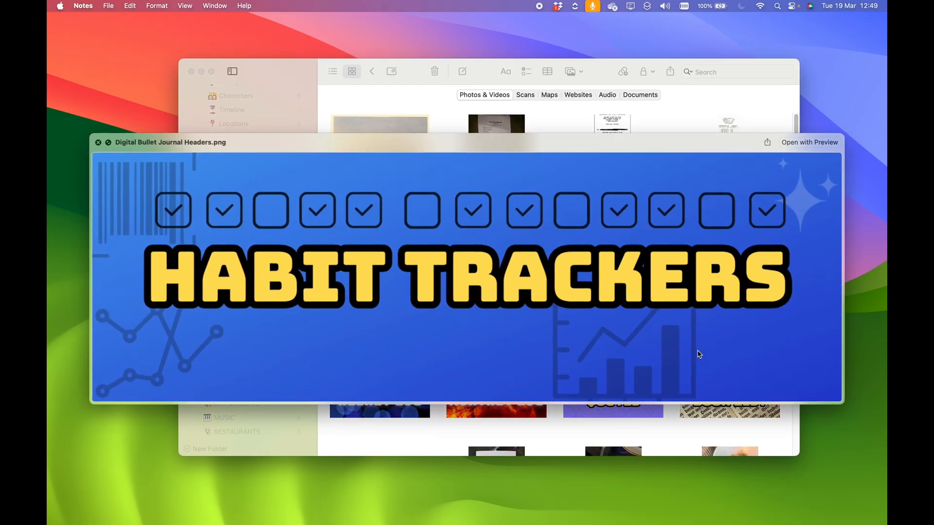
click(98, 142)
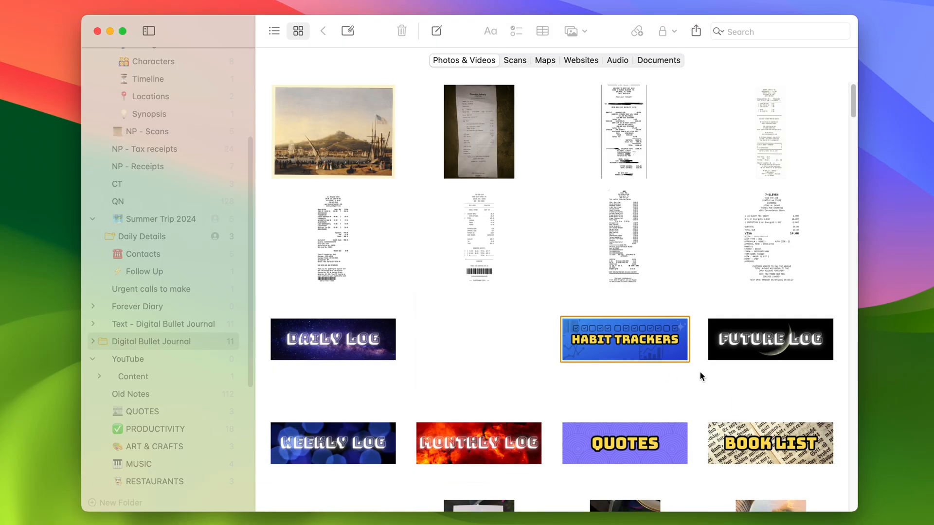
click(769, 339)
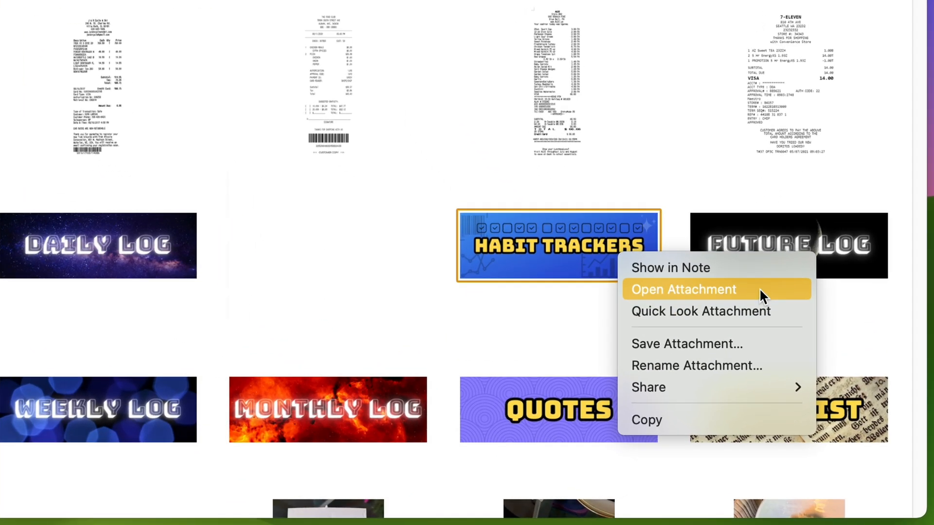
click(683, 289)
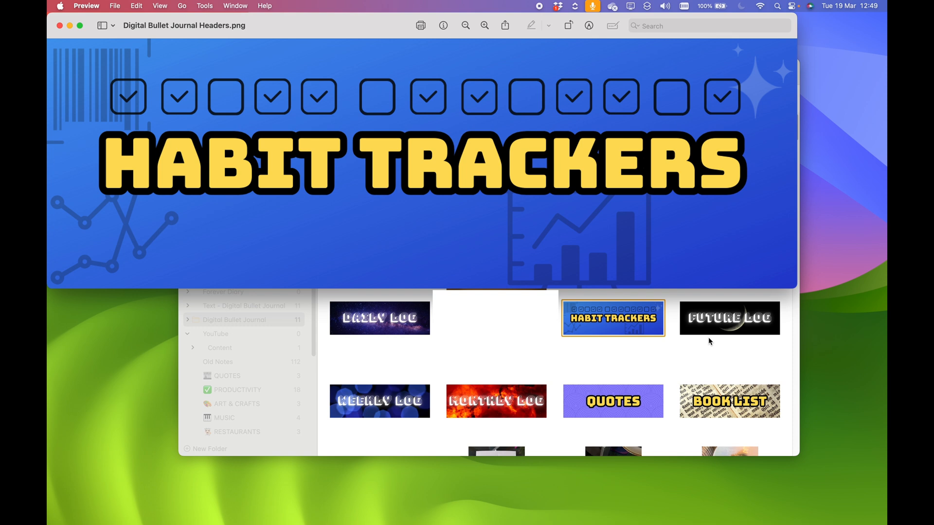
mouse_move(236, 32)
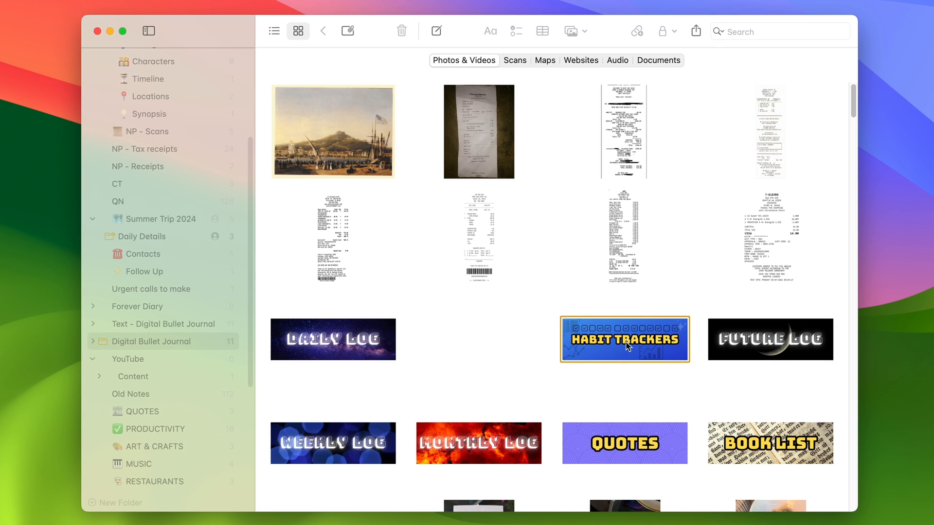
Jump from the Habit Trackers image to the Habit Tracker note via Show in Note
right_click(625, 340)
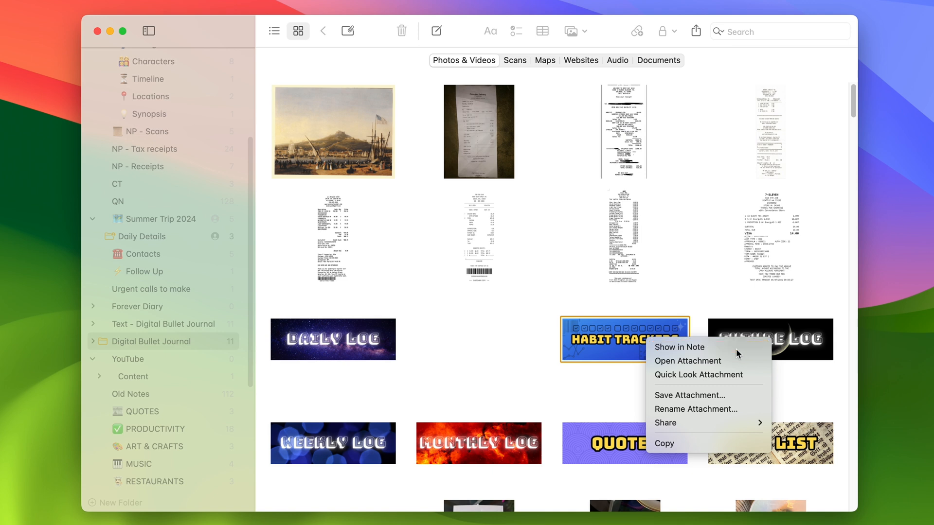
click(678, 348)
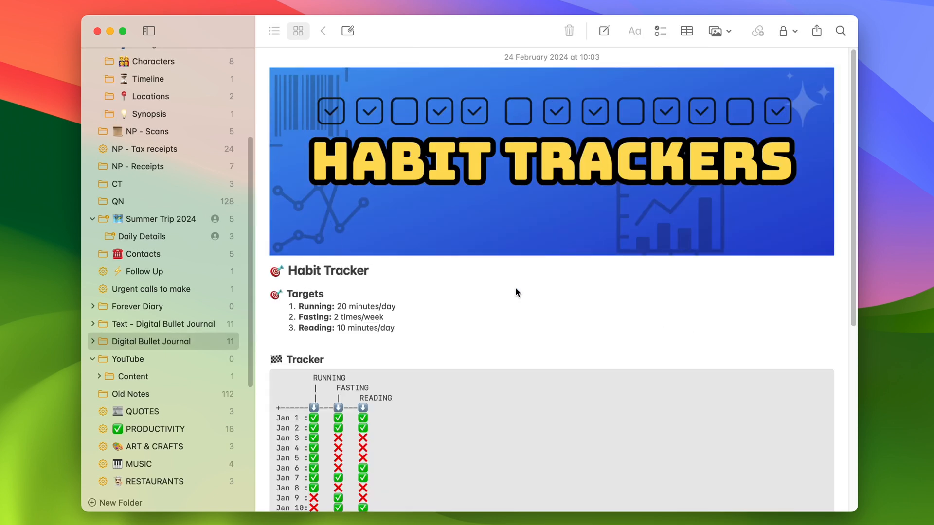
mouse_move(526, 314)
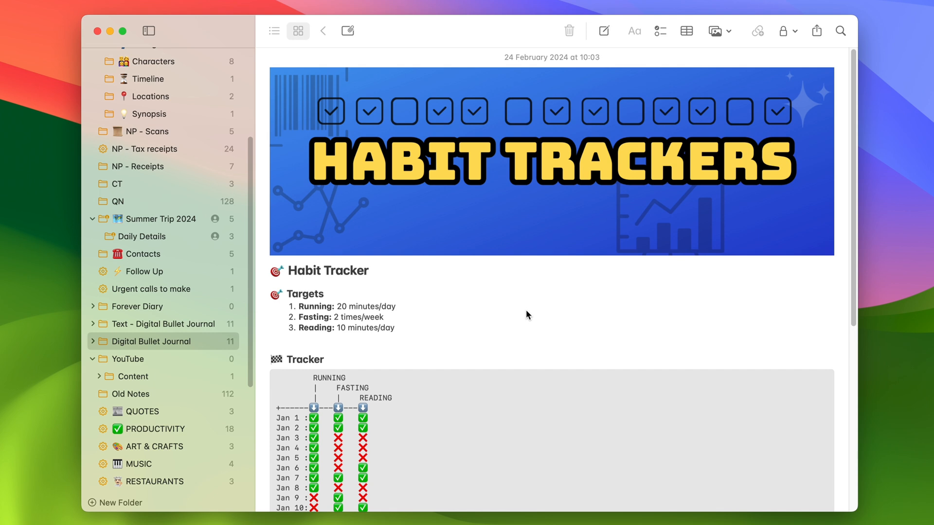
mouse_move(618, 314)
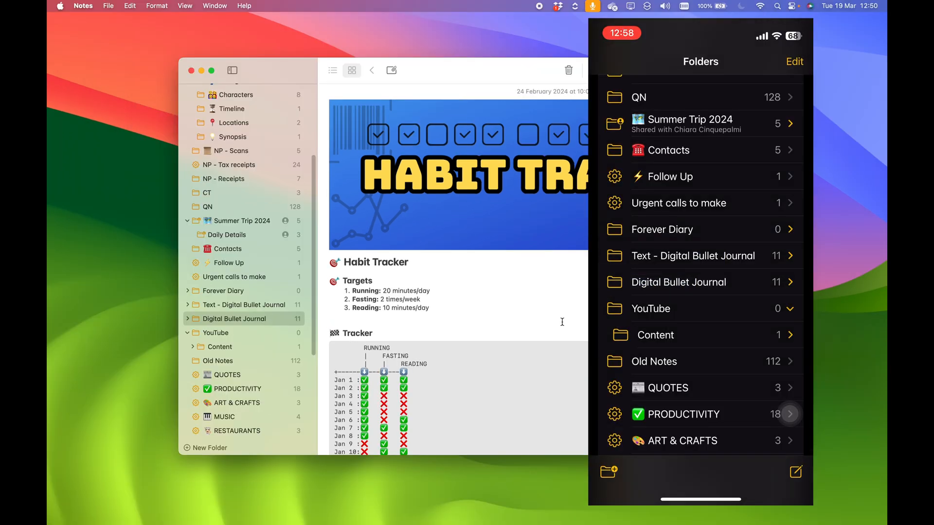
On the mirrored iPhone, browse Digital Bullet Journal and show the Signifiers note
click(678, 282)
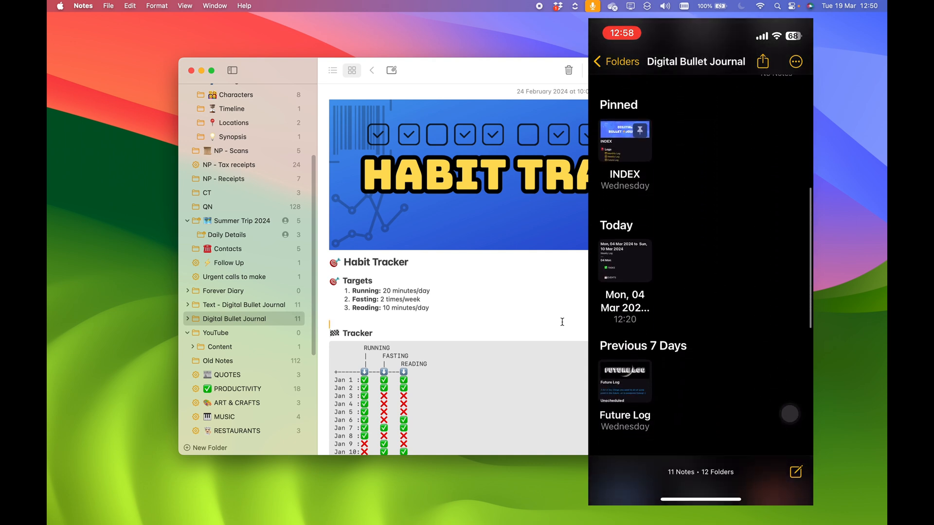
scroll(down, 3)
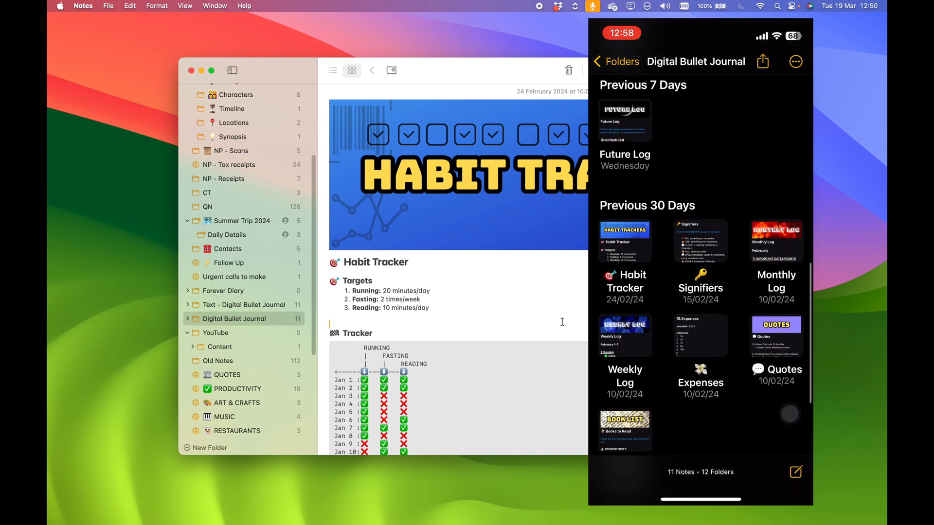
scroll(down, 3)
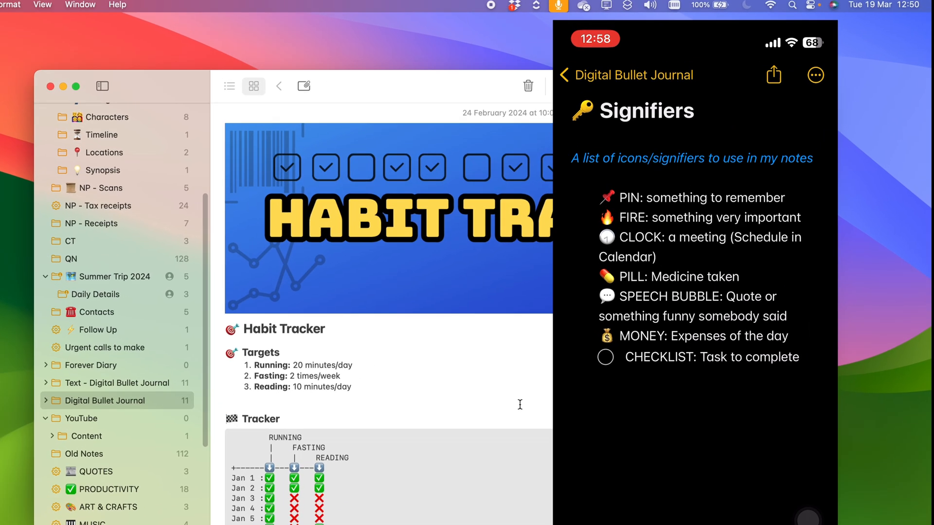
click(816, 75)
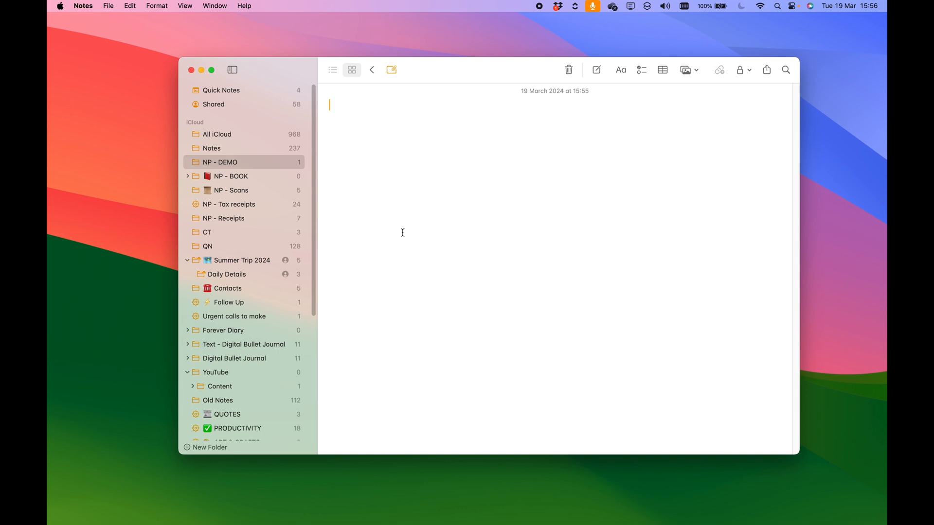
Write the Beginning note with body 'Something happens here...'
text(Beg)
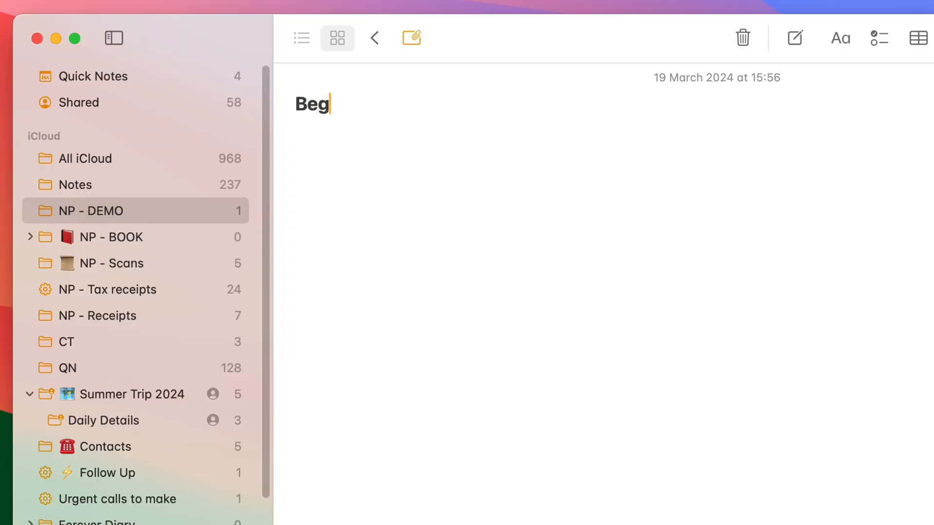
text(inning)
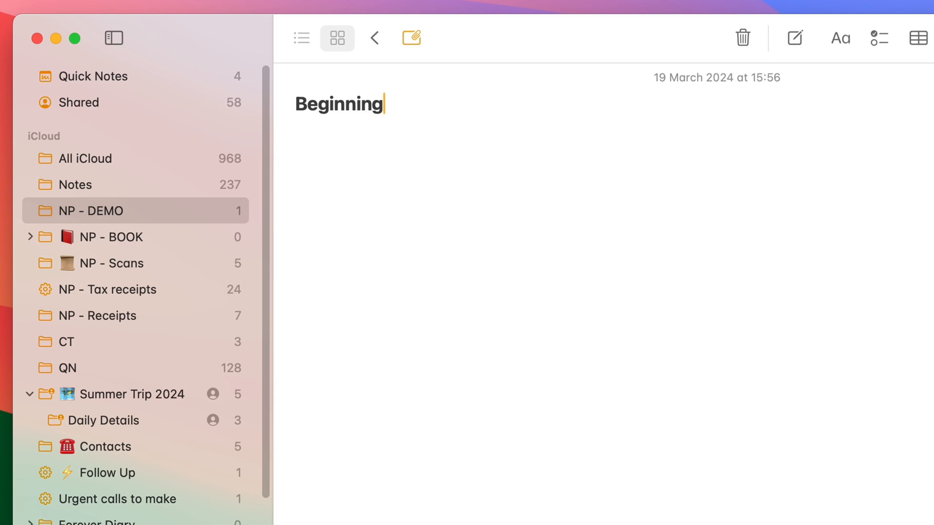
text(Something)
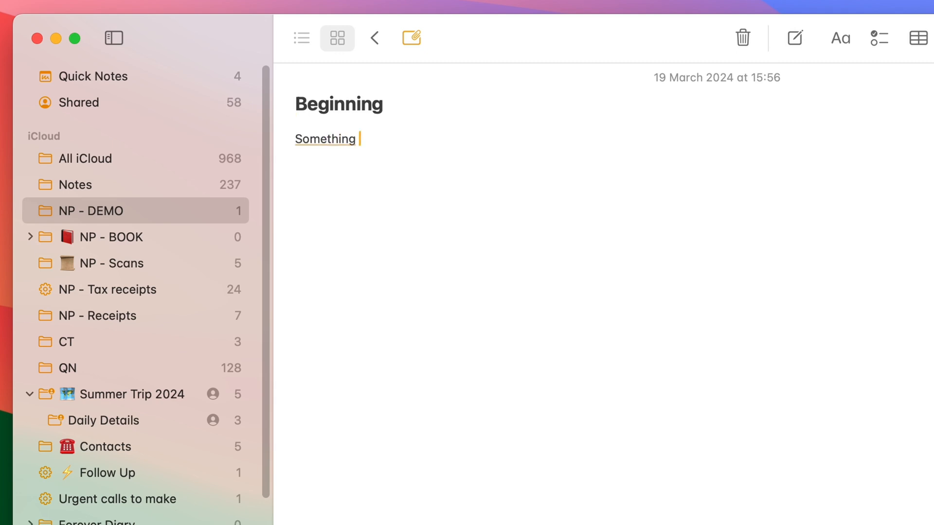
text(happens here...)
text(M)
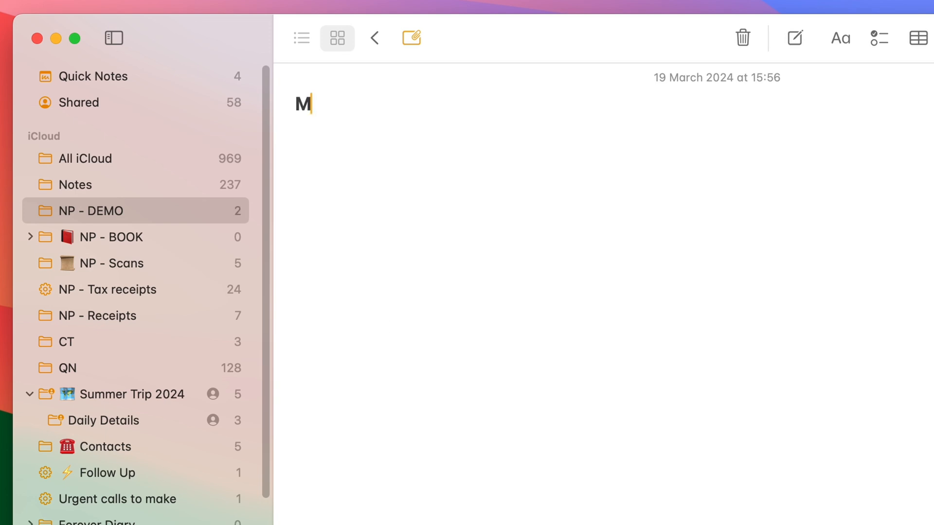
Write the Middle and End notes with their story lines and return to NP - DEMO
text(iddle)
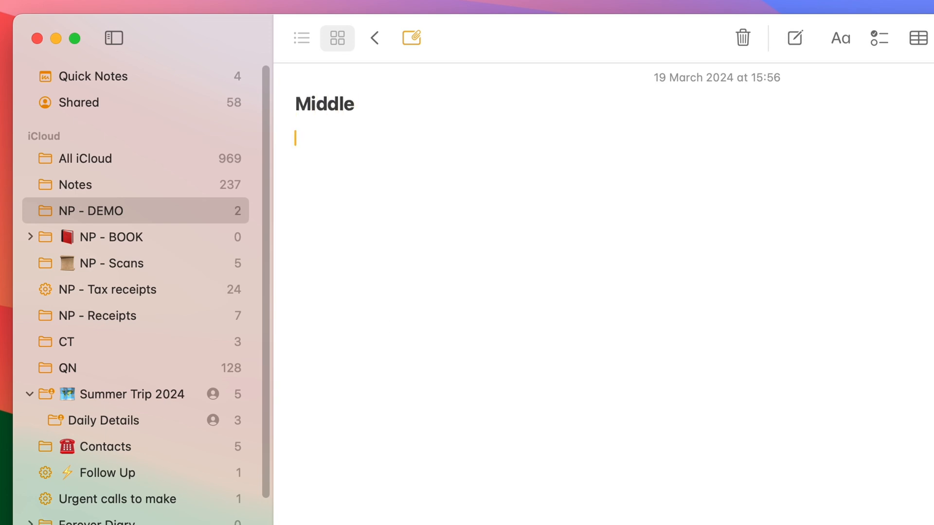
text(...something el)
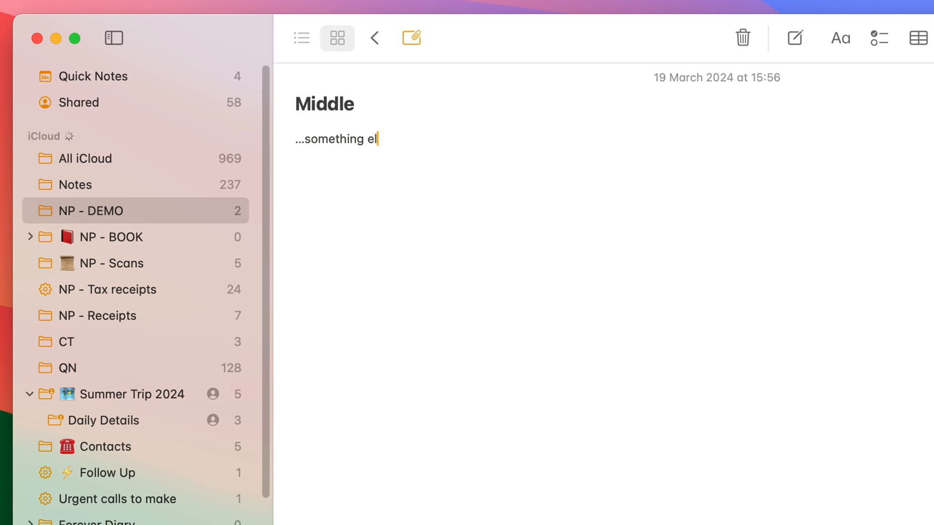
text(se happens here.)
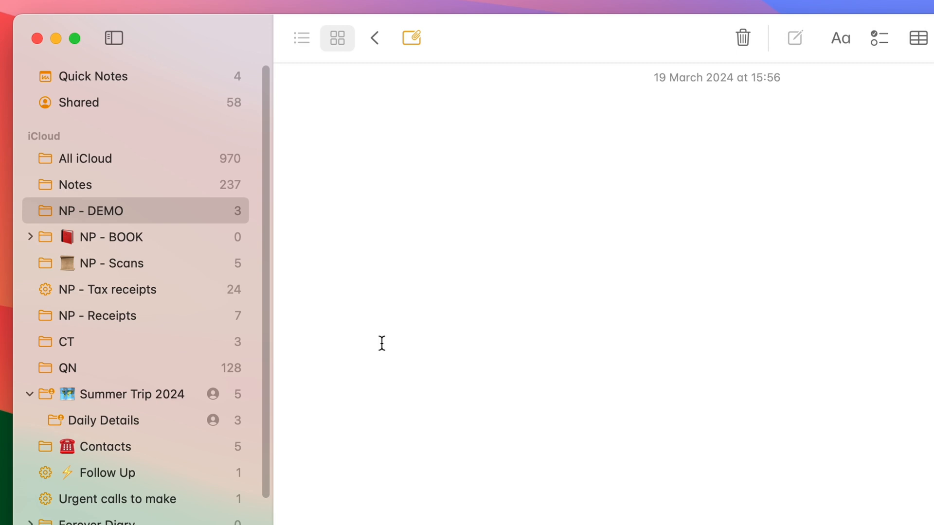
text(End)
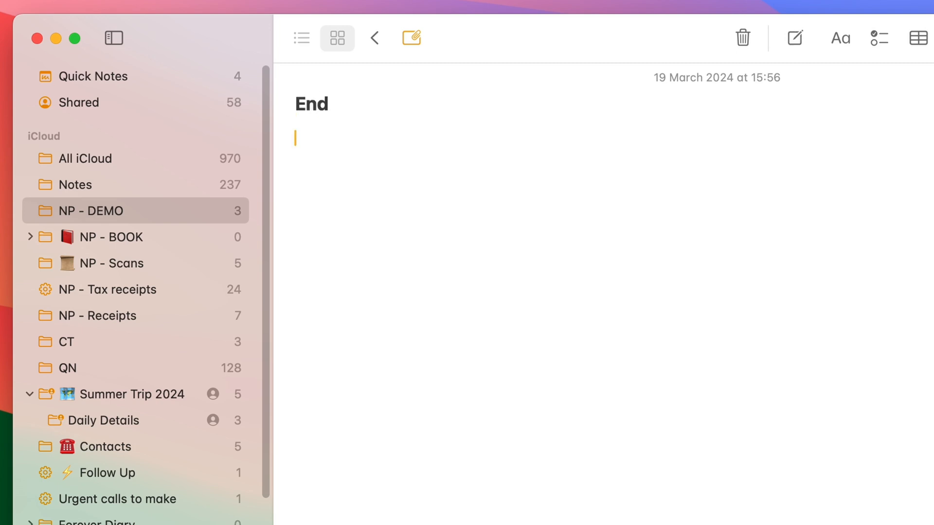
text(...and the so)
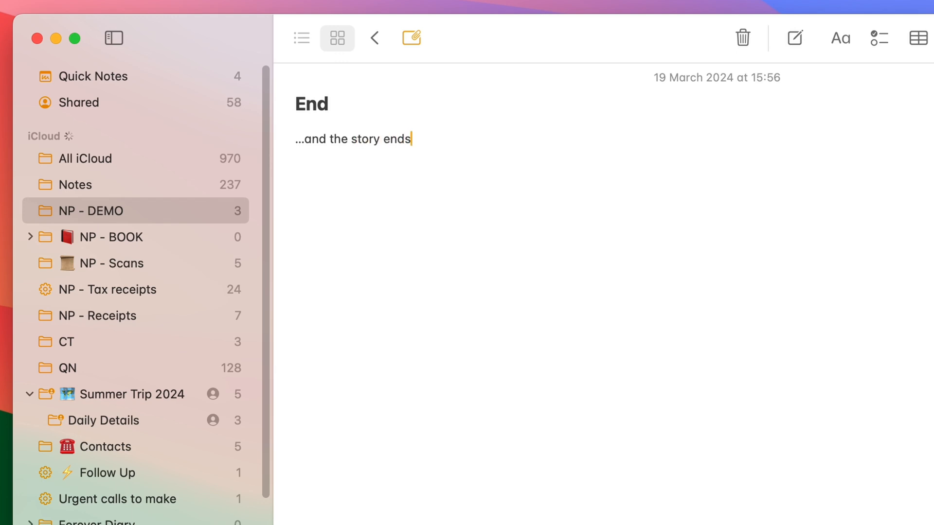
text(here.)
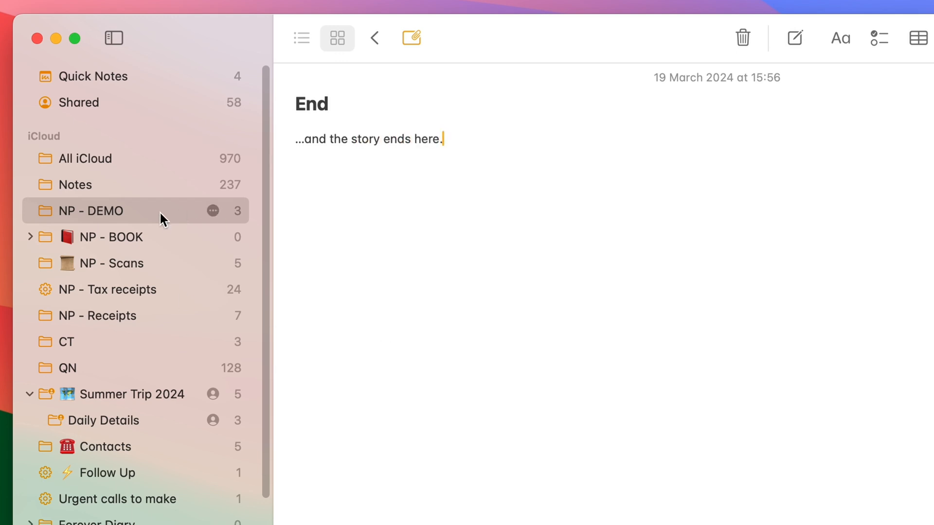
click(336, 38)
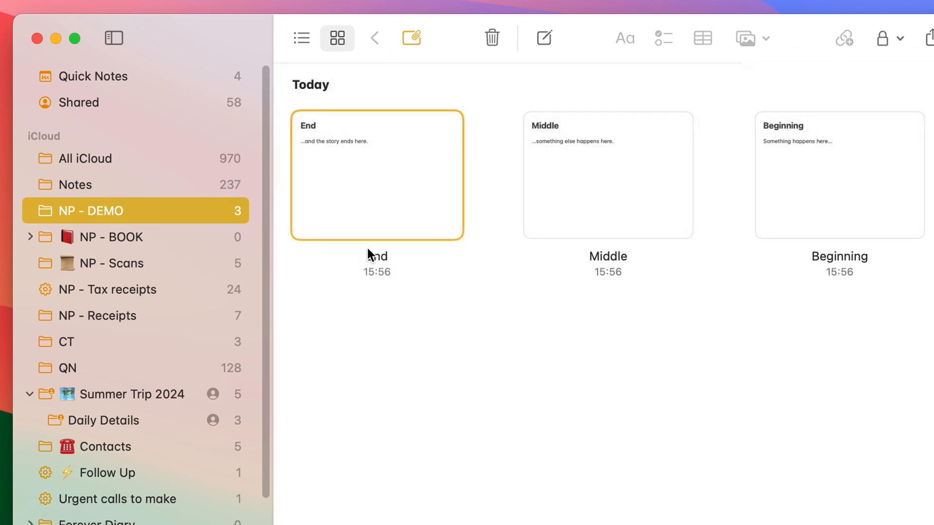
Insert a >> link to Middle in Beginning, follow it, and link Middle to End
click(302, 38)
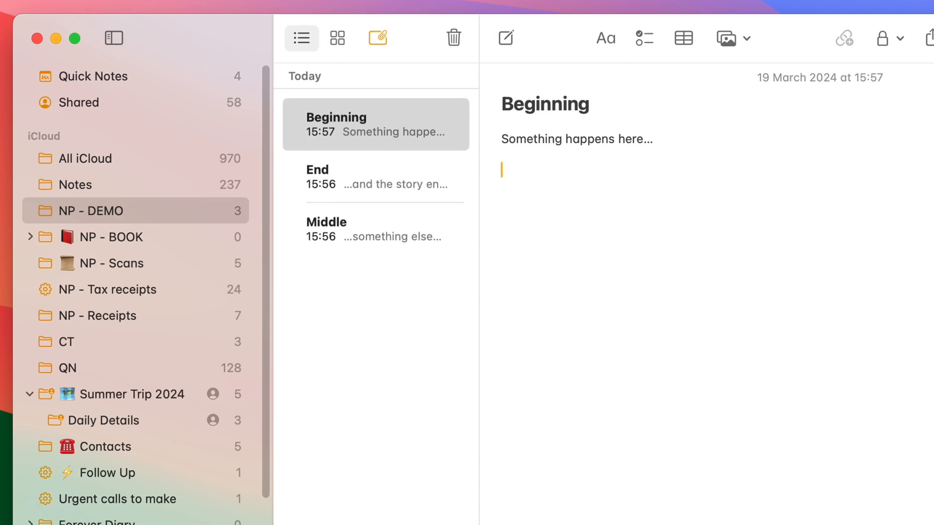
mouse_move(333, 249)
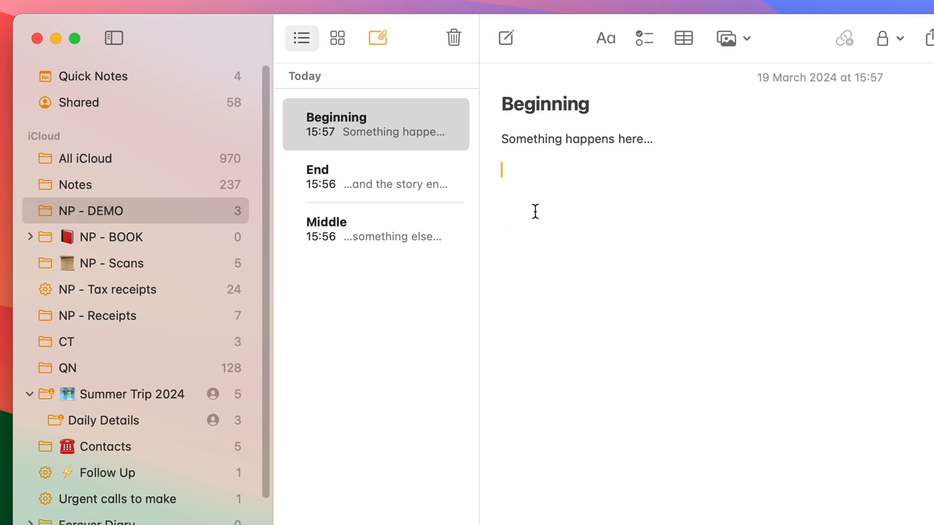
text(>)
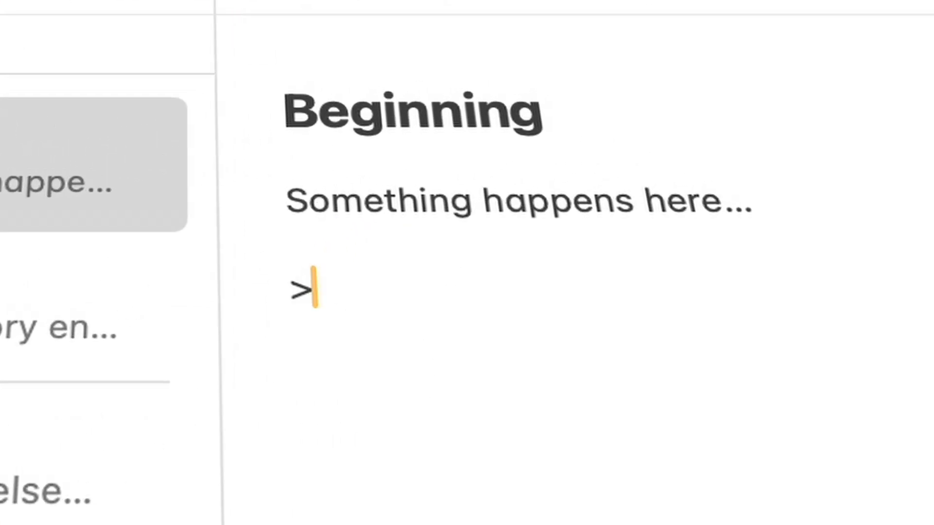
text(>)
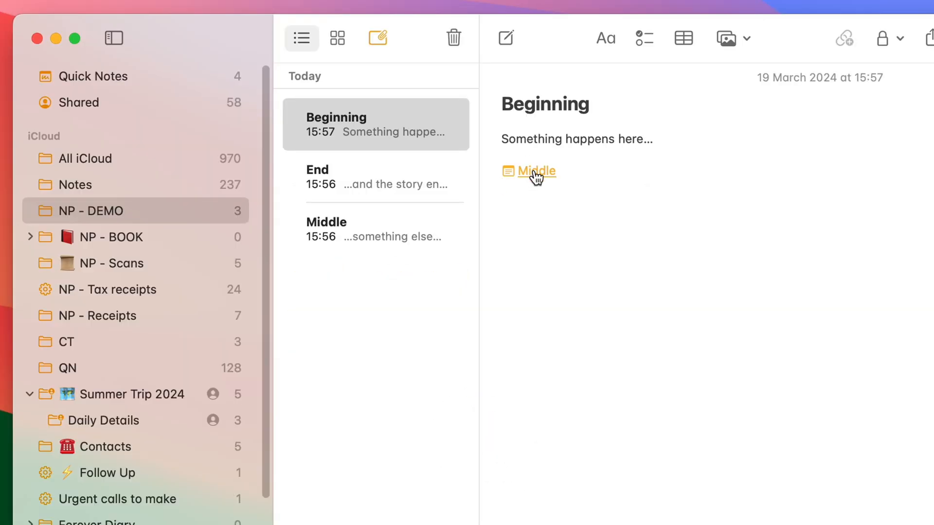
click(535, 171)
text(>>)
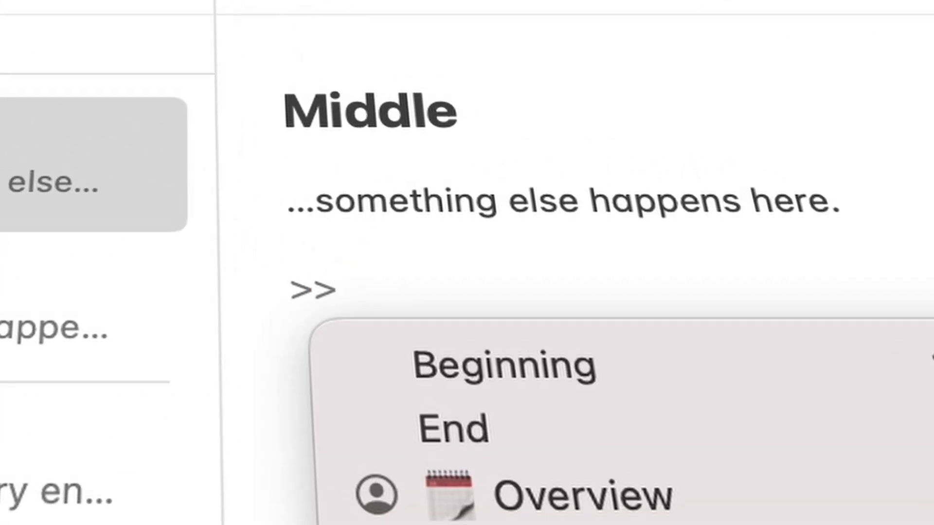
click(453, 428)
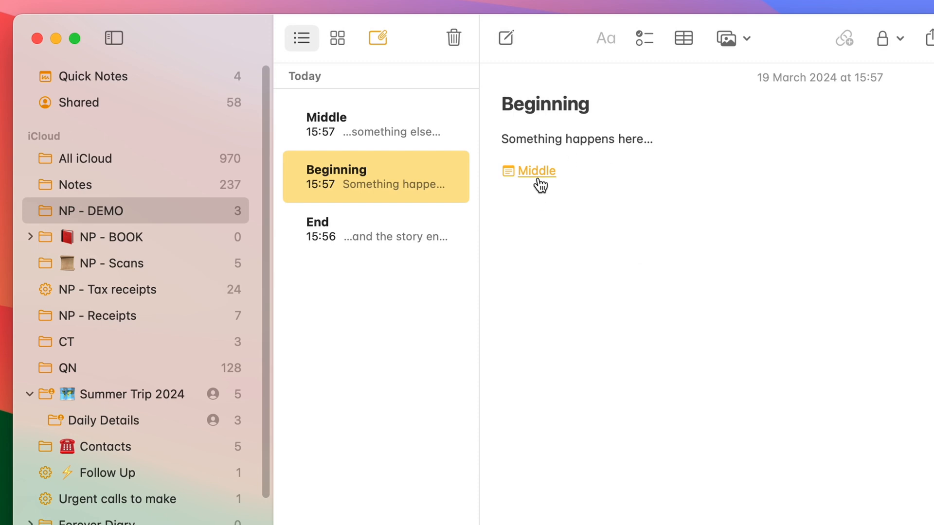
mouse_move(546, 183)
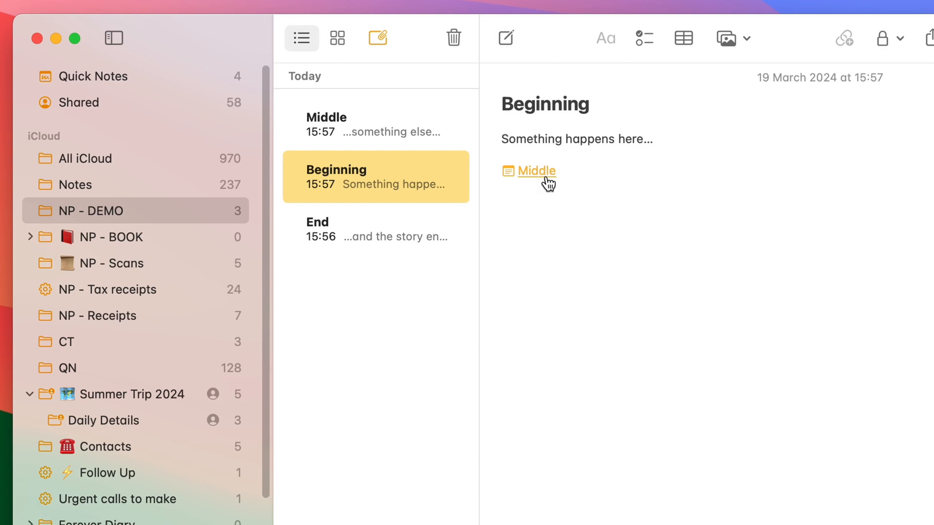
click(375, 229)
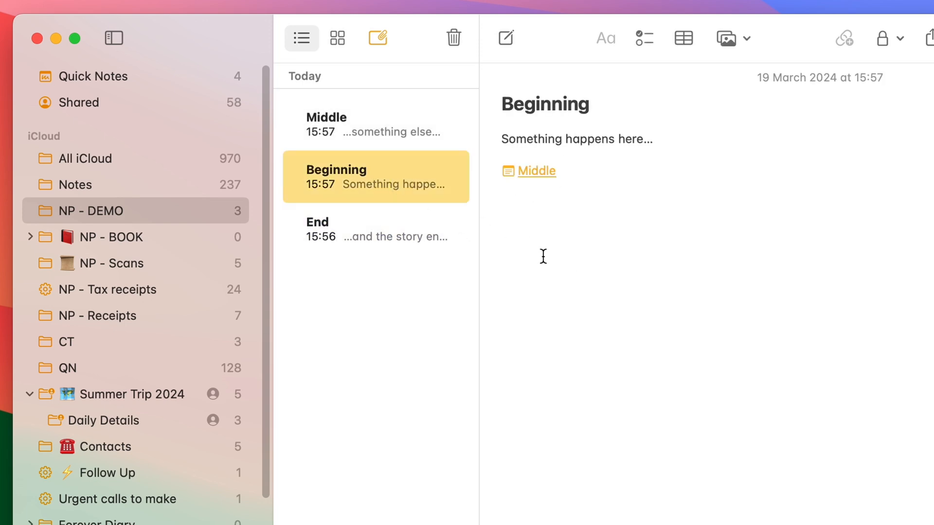
mouse_move(584, 310)
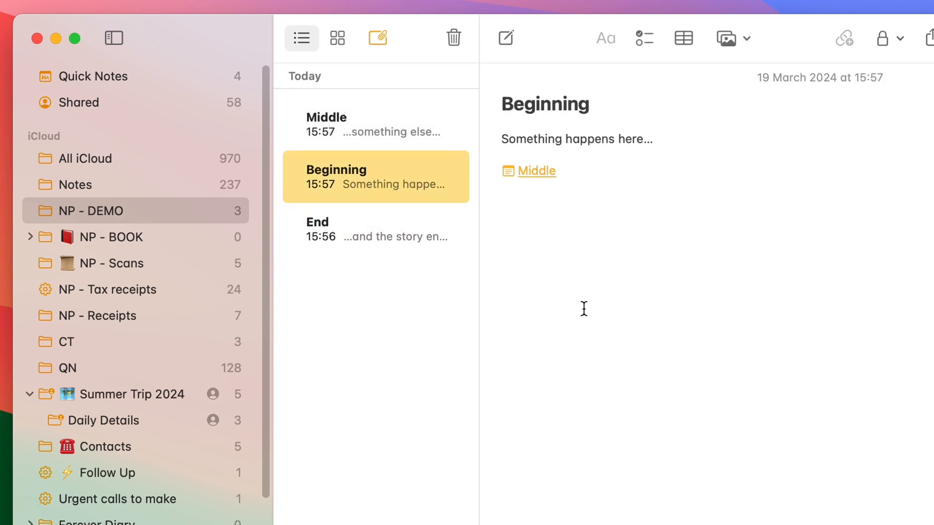
Rename the Middle link to Chapter 2 via Edit Link and follow it to Middle
right_click(535, 171)
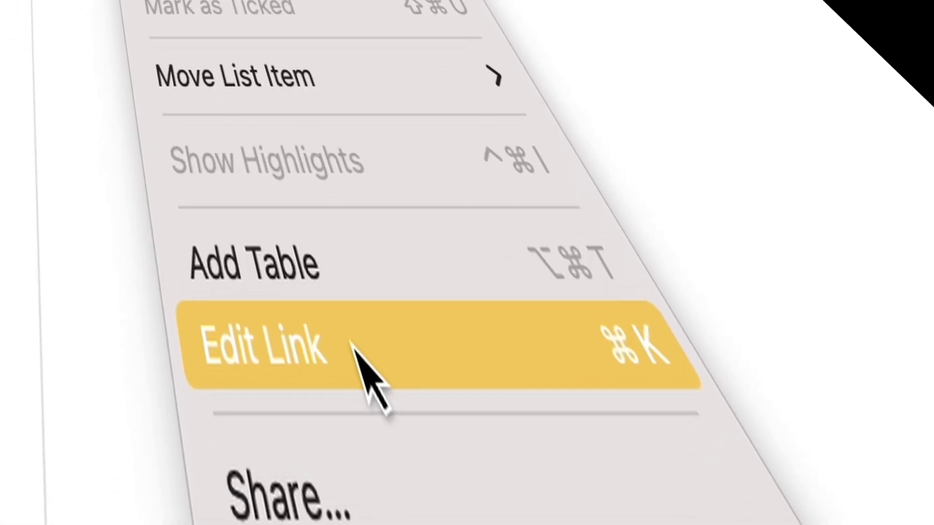
click(262, 346)
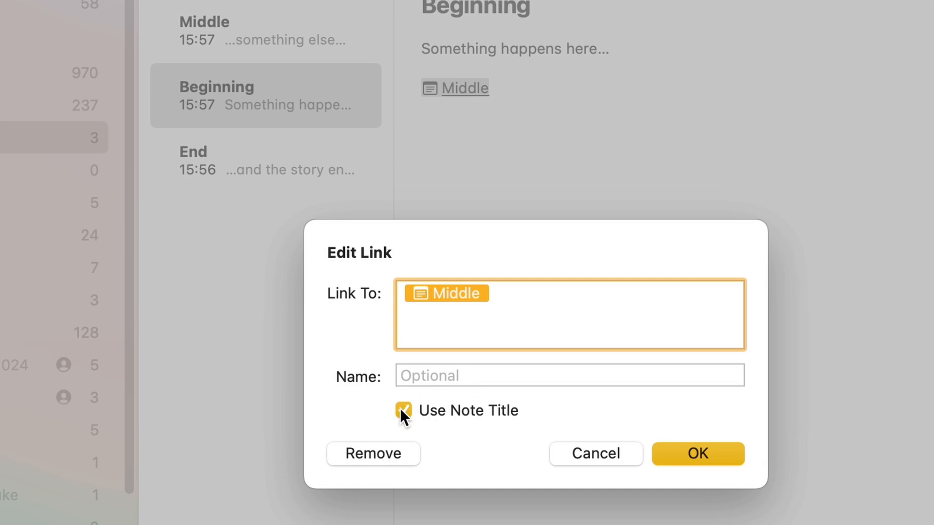
mouse_move(432, 398)
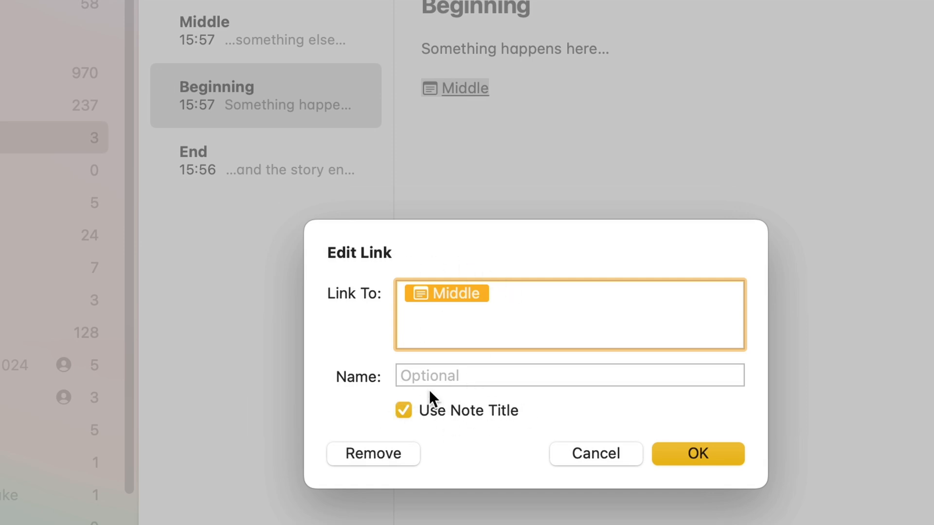
click(402, 410)
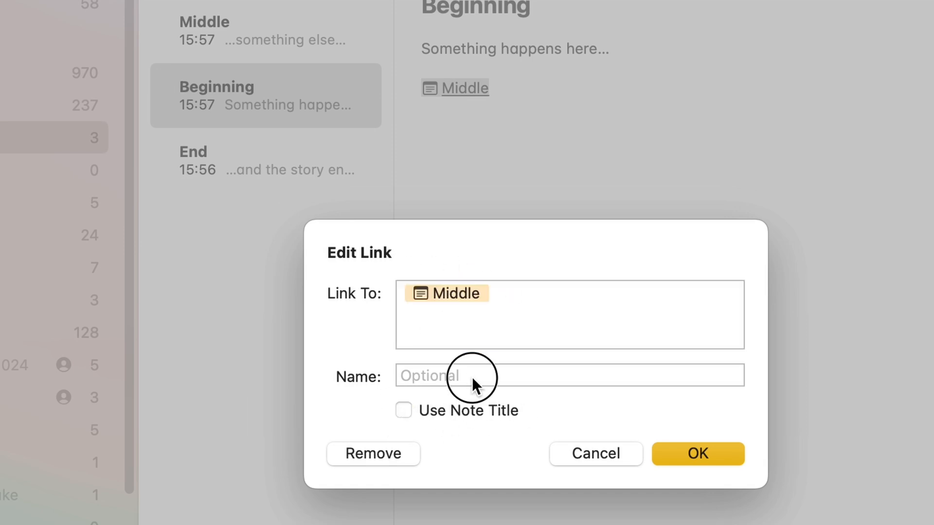
text(Chapter 2)
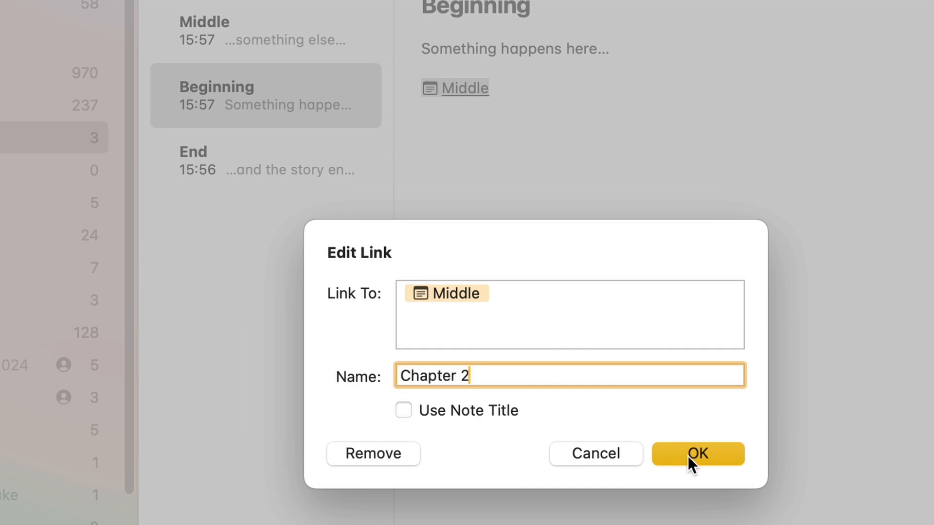
click(699, 455)
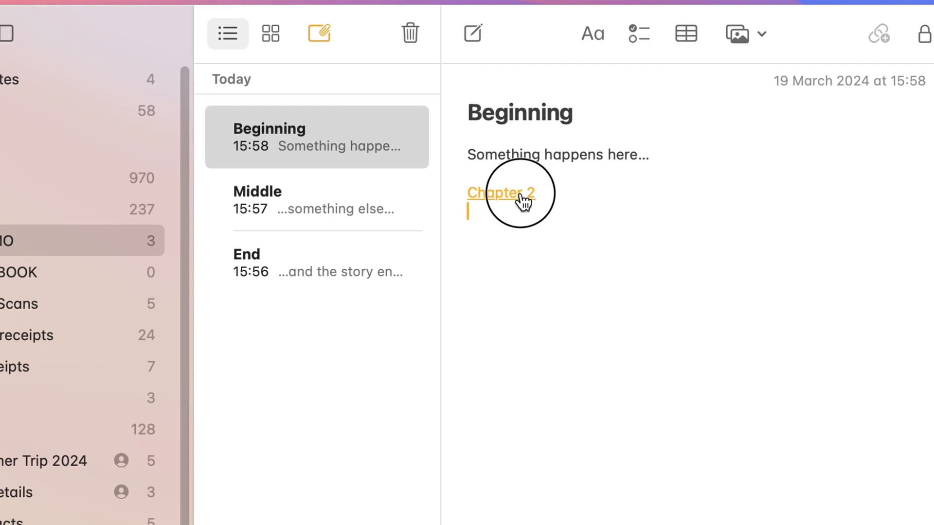
click(500, 192)
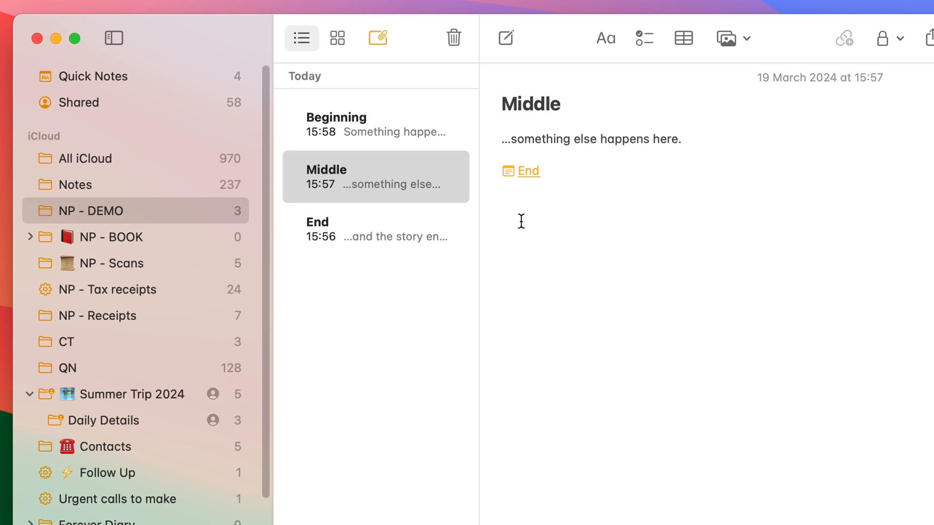
mouse_move(540, 241)
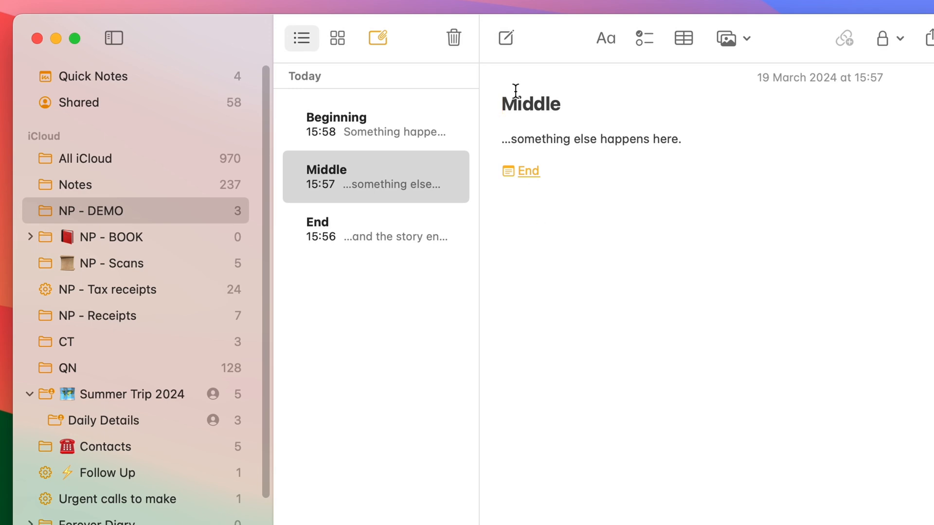
mouse_move(528, 171)
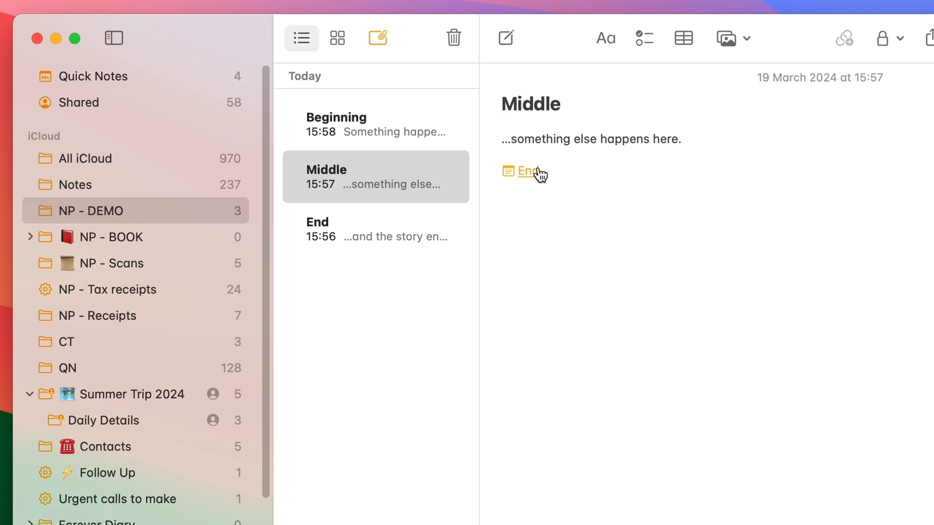
Navigate End and back to Middle, then link Middle back to Beginning with >>
click(527, 171)
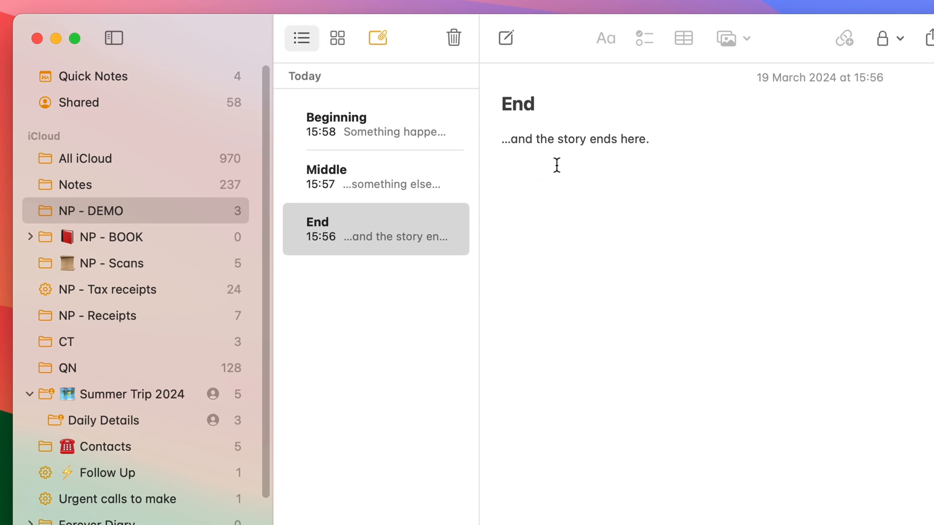
mouse_move(550, 143)
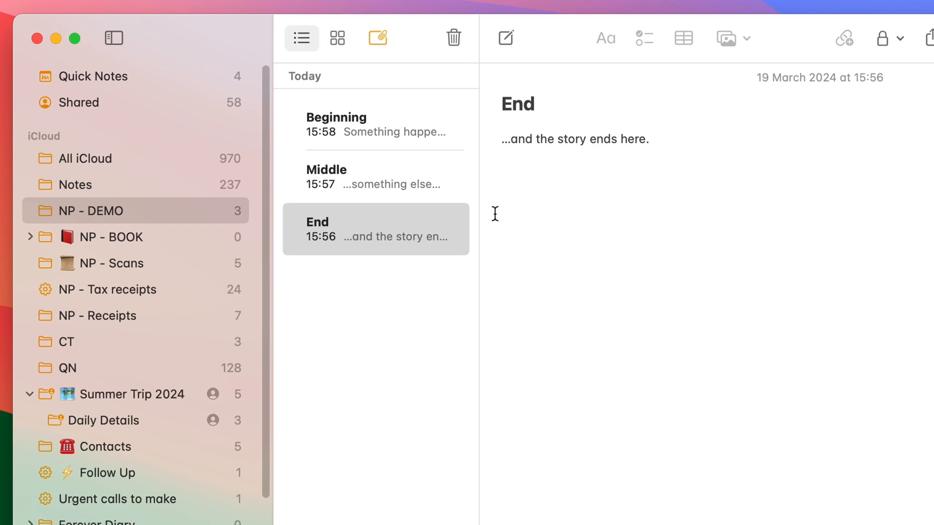
mouse_move(454, 129)
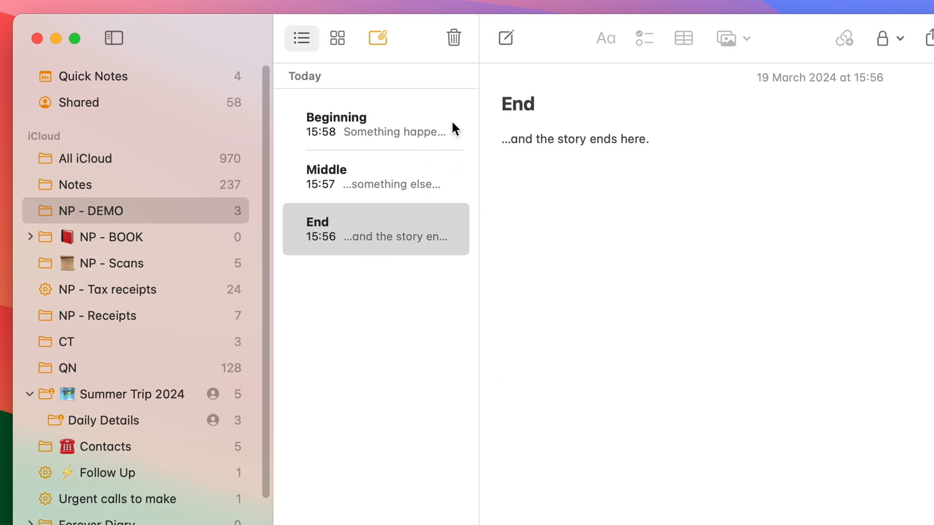
mouse_move(387, 134)
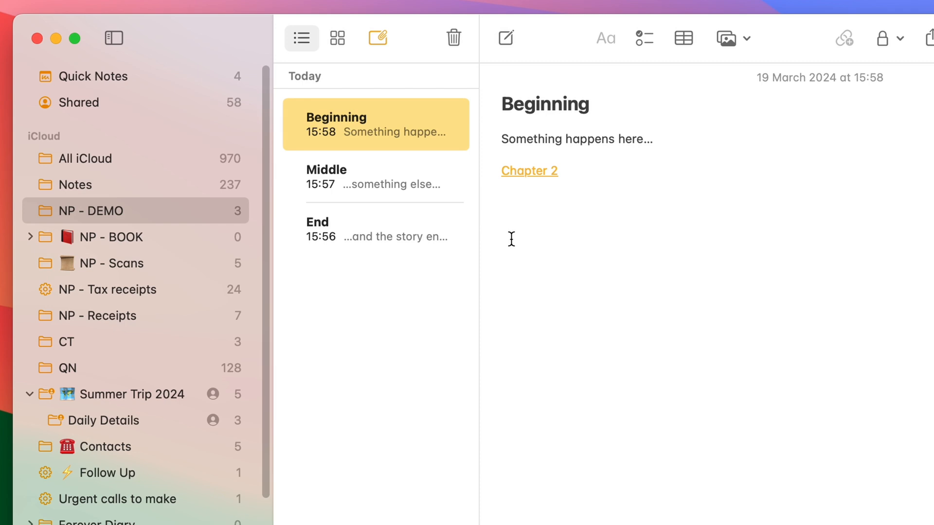
mouse_move(532, 242)
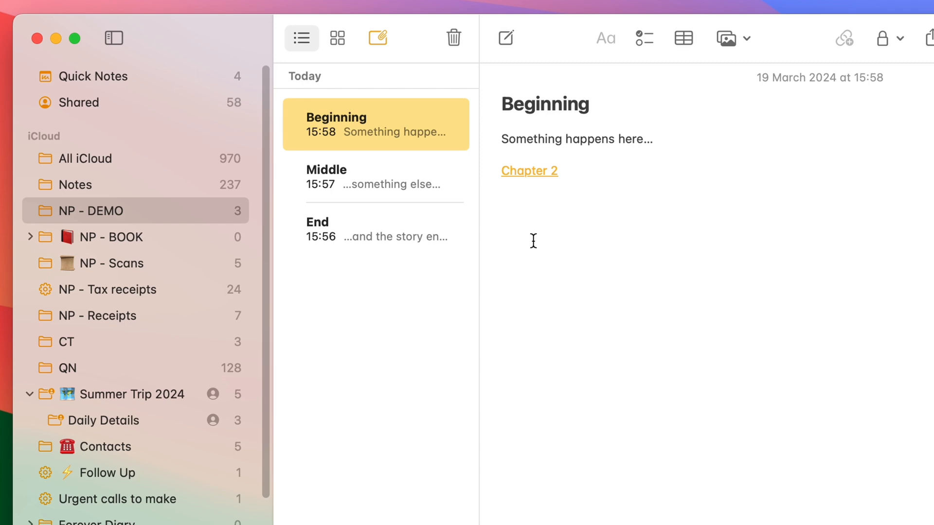
mouse_move(564, 163)
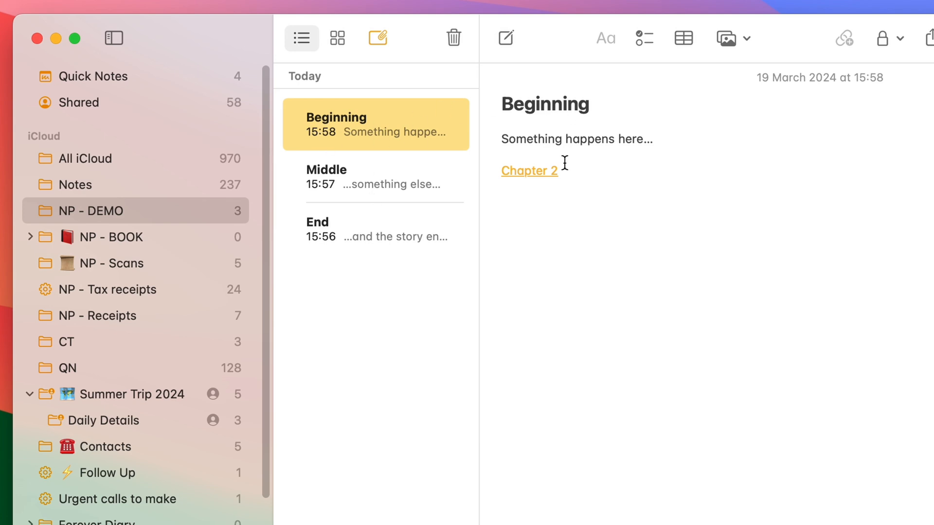
click(375, 177)
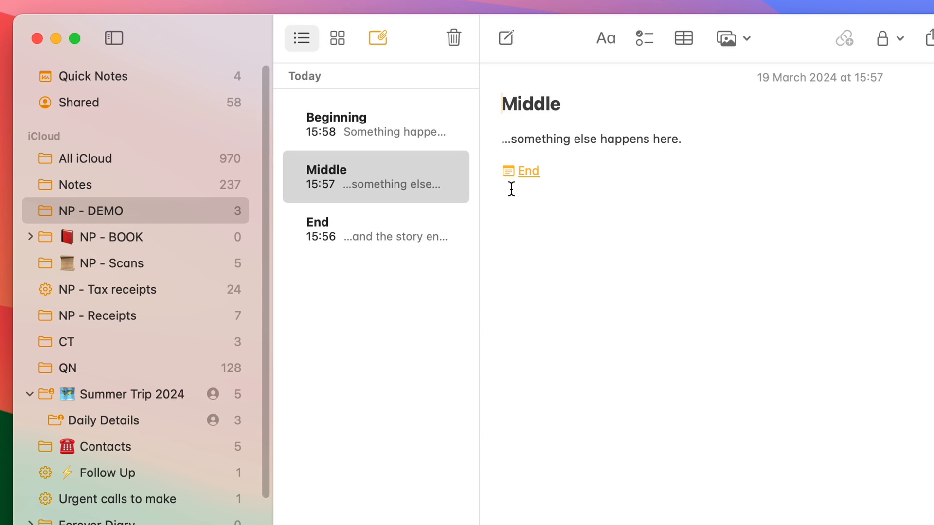
mouse_move(497, 170)
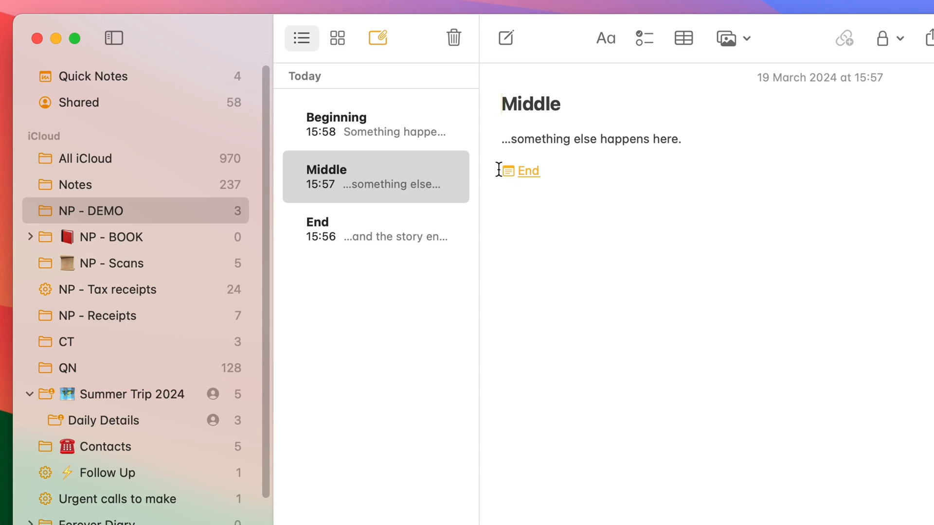
mouse_move(526, 187)
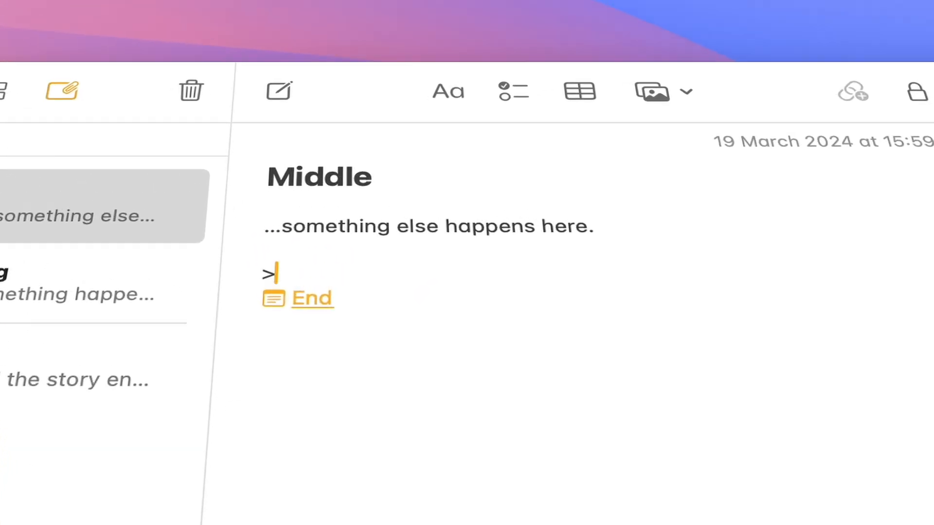
text(>)
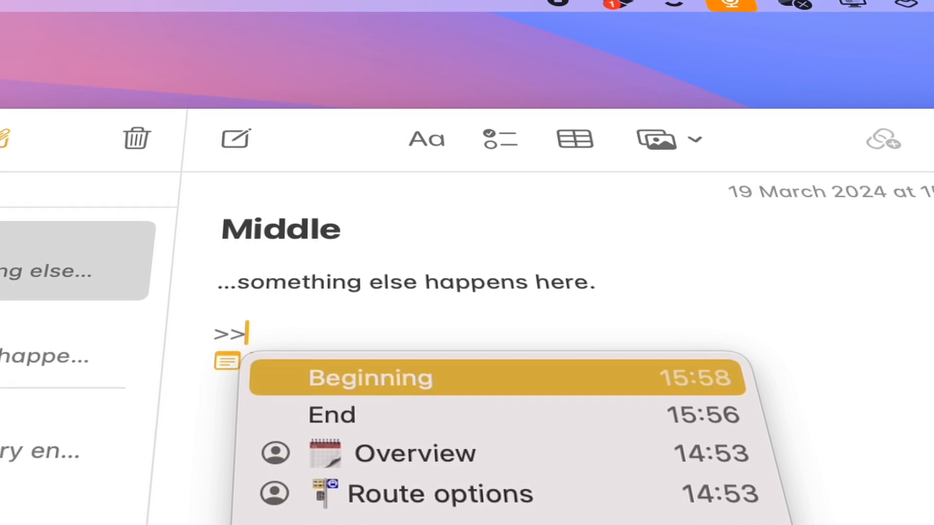
click(369, 379)
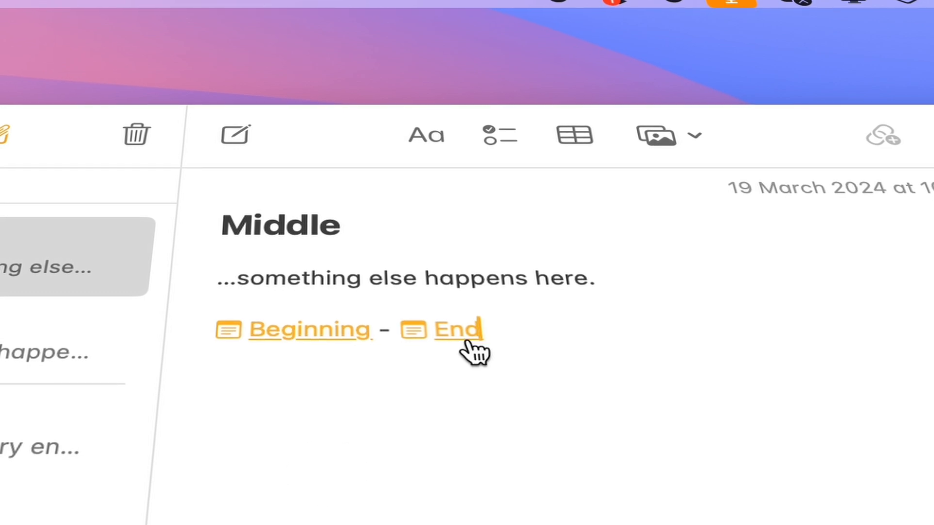
Follow the End link and add a >> link from End back to Middle
click(458, 330)
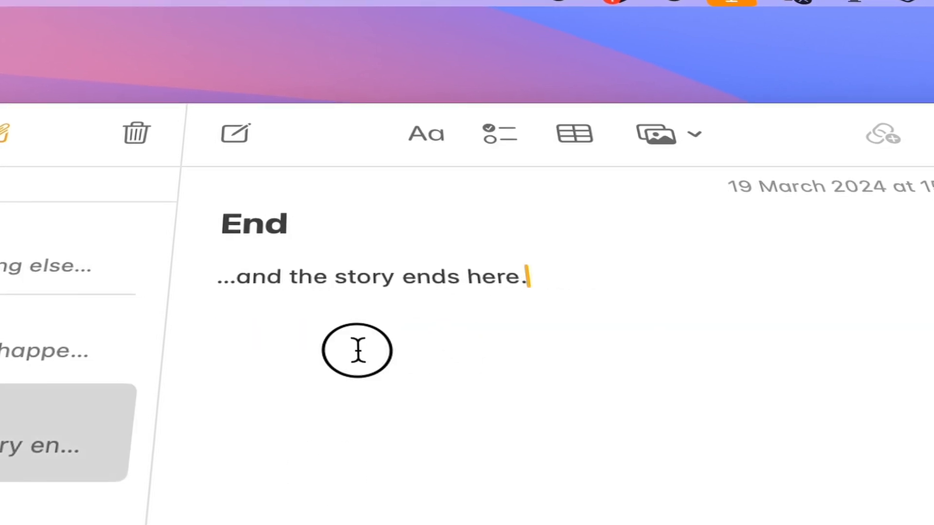
text(>)
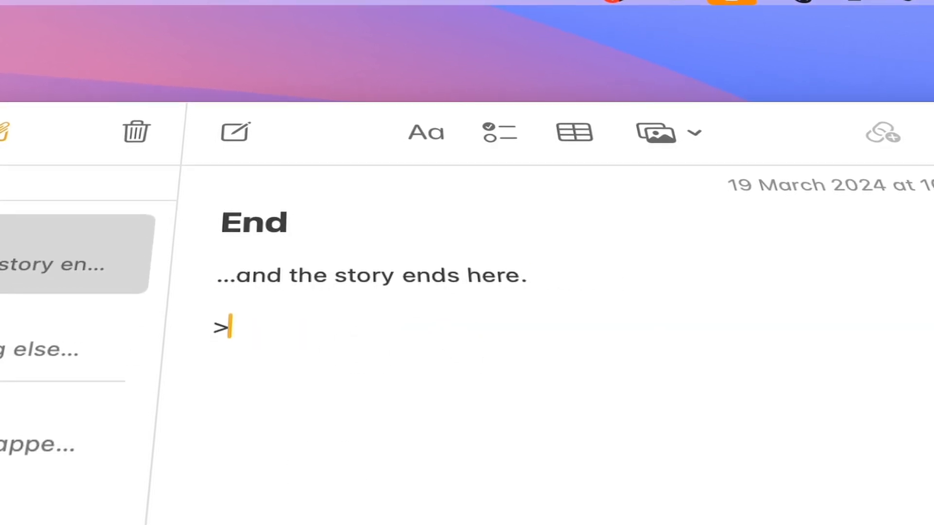
text(>)
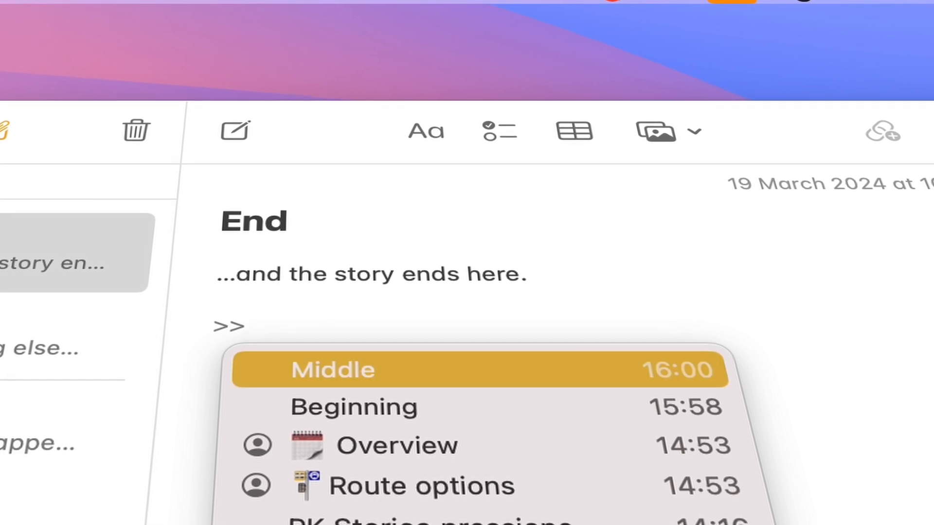
click(333, 369)
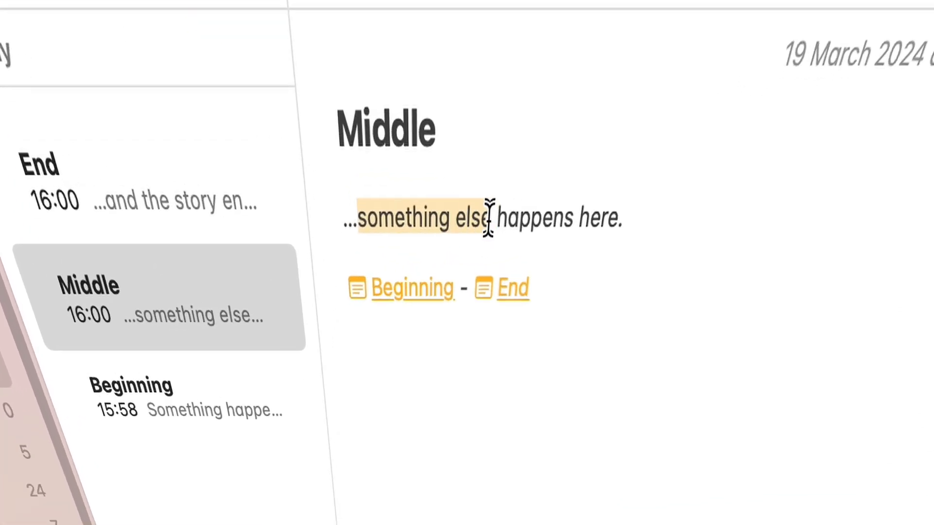
Link the words 'something else' to the Beginning note, keeping that text as the link name
right_click(485, 219)
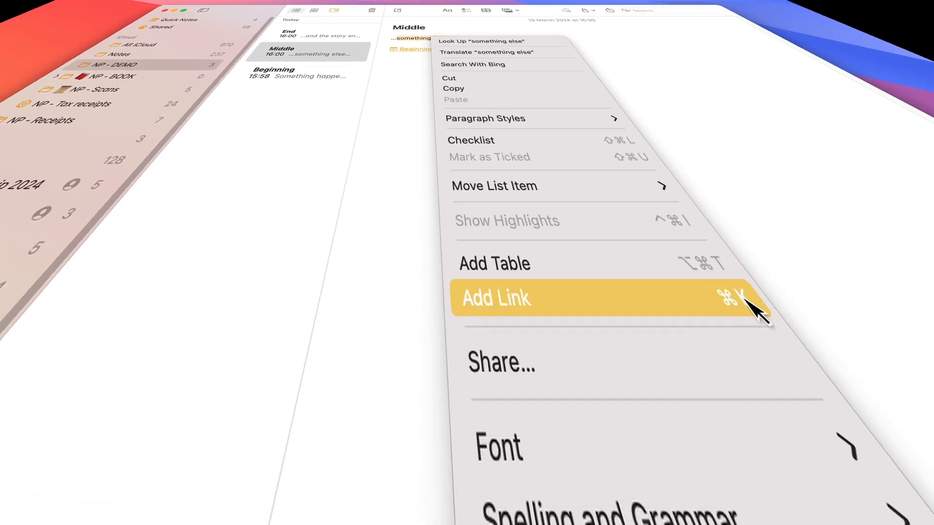
click(496, 299)
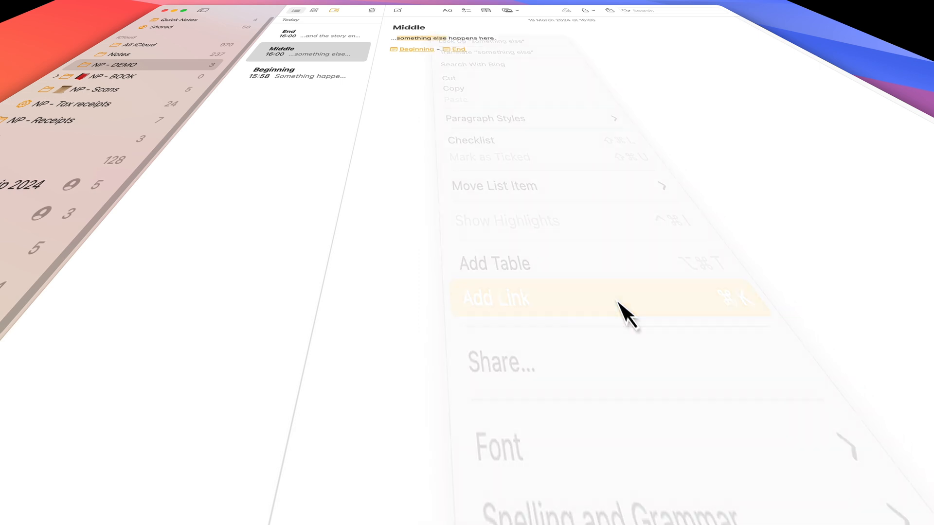
click(495, 299)
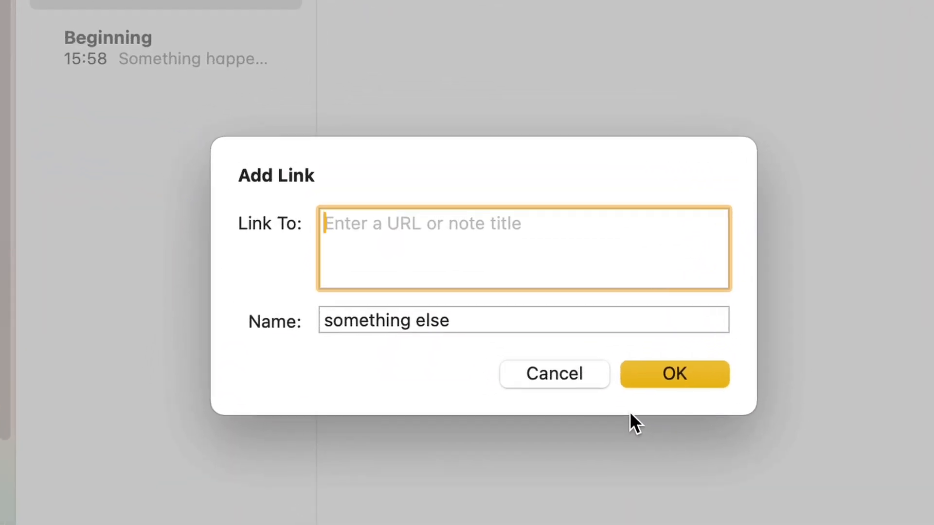
mouse_move(614, 393)
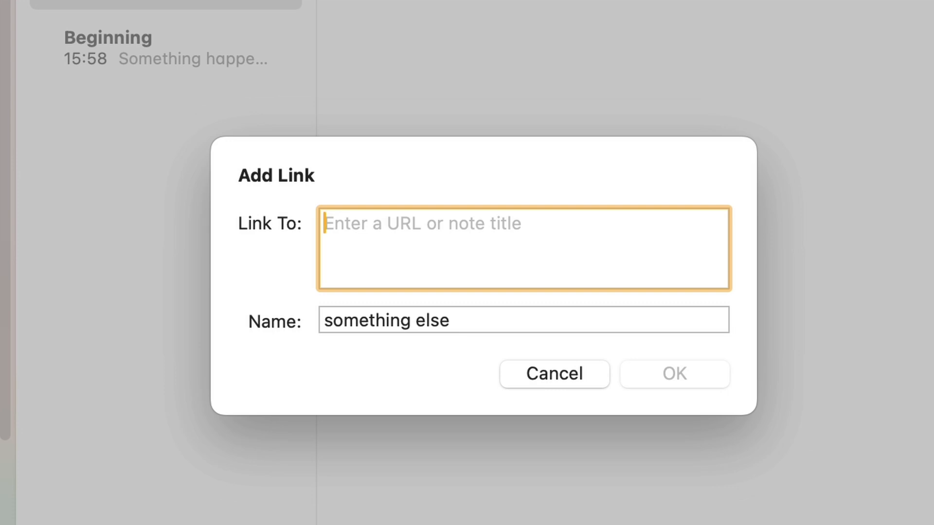
text(beg)
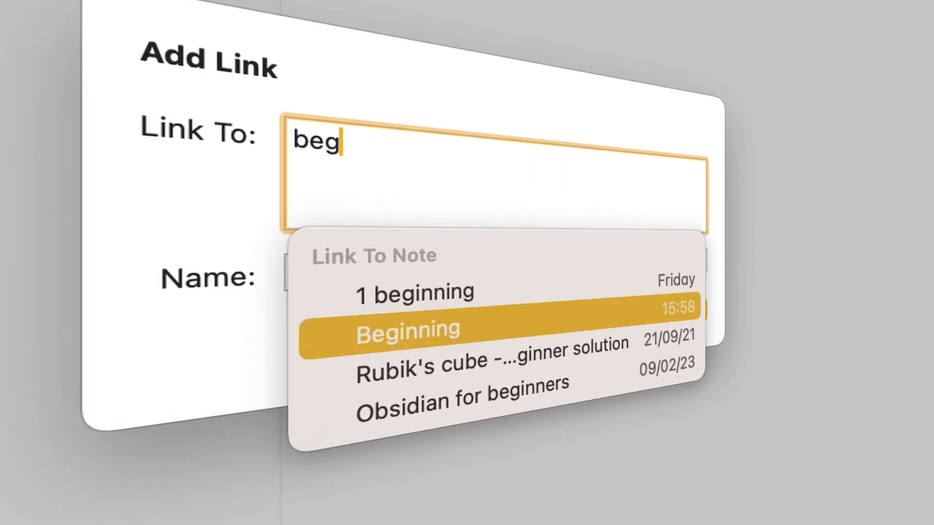
click(408, 329)
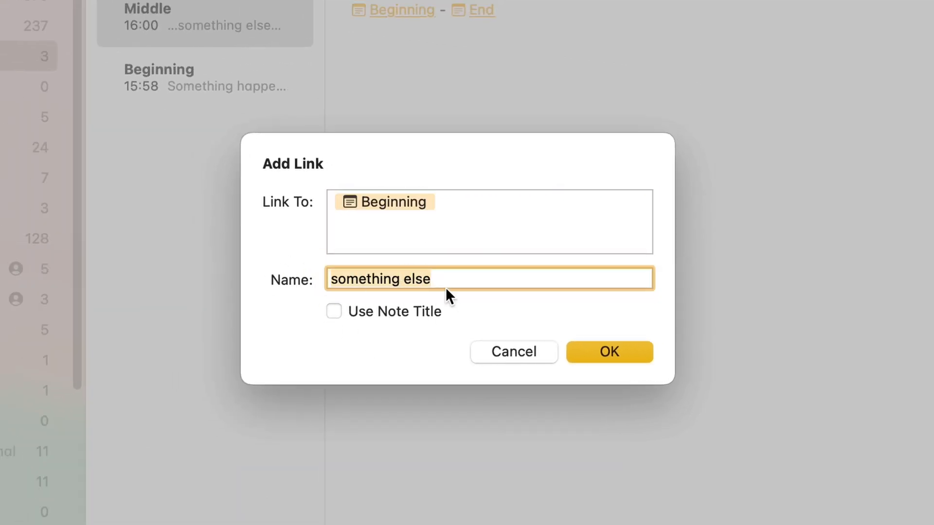
click(334, 312)
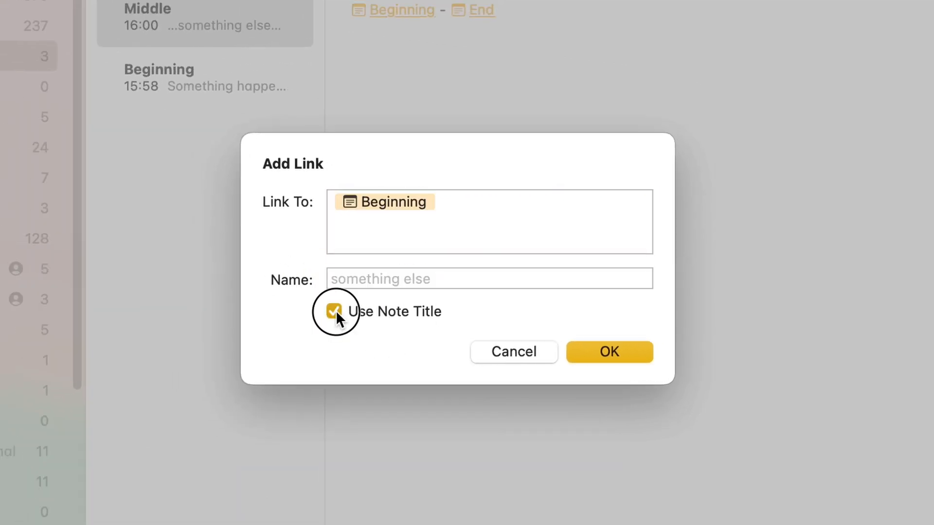
click(334, 311)
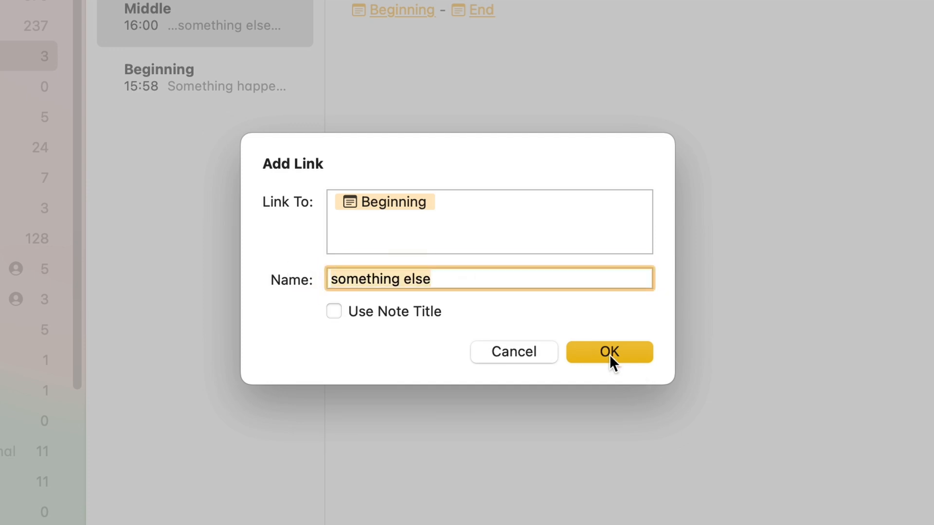
click(608, 351)
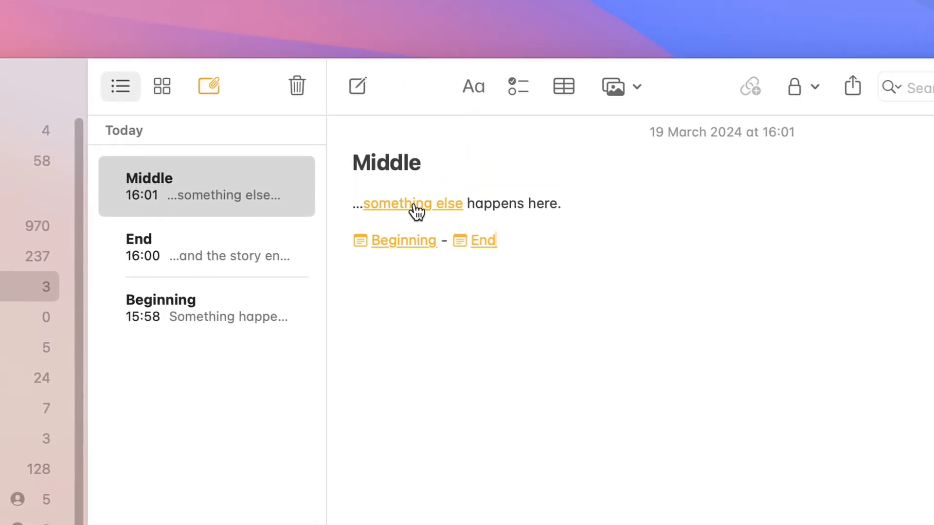
Add a '>>alternative end' link in Middle, creating the new alternative end note from it
click(404, 240)
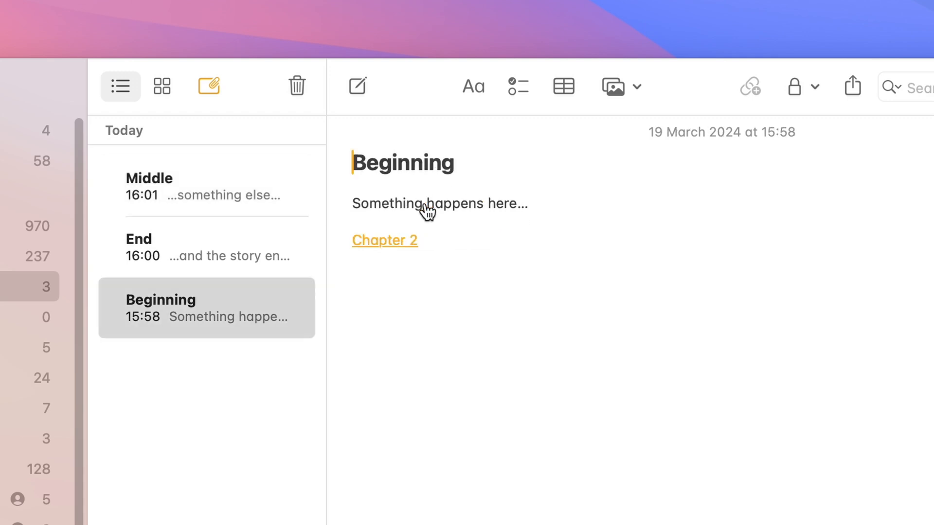
mouse_move(274, 401)
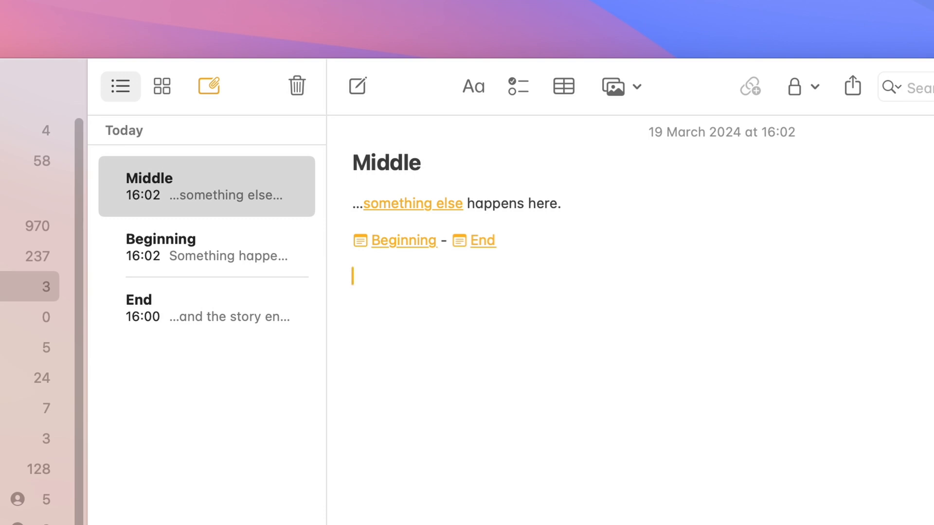
text(>>alternative e)
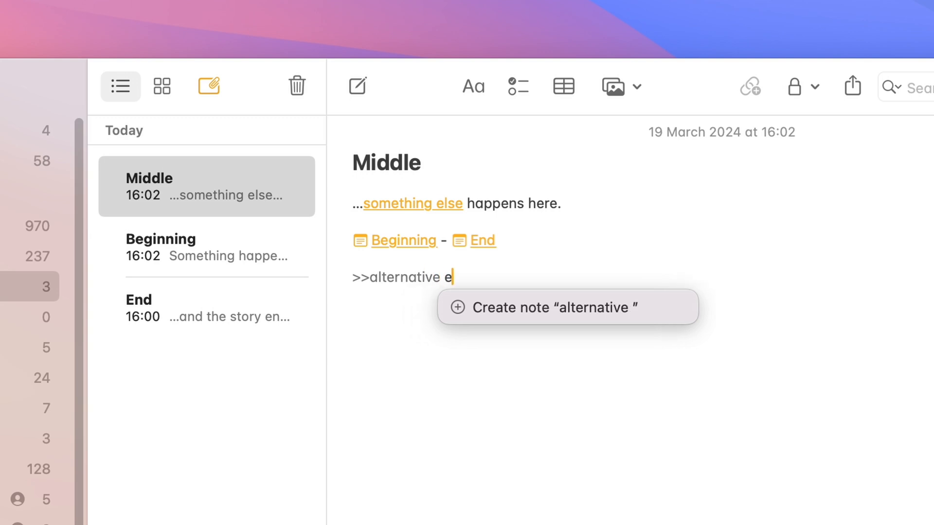
text(nd)
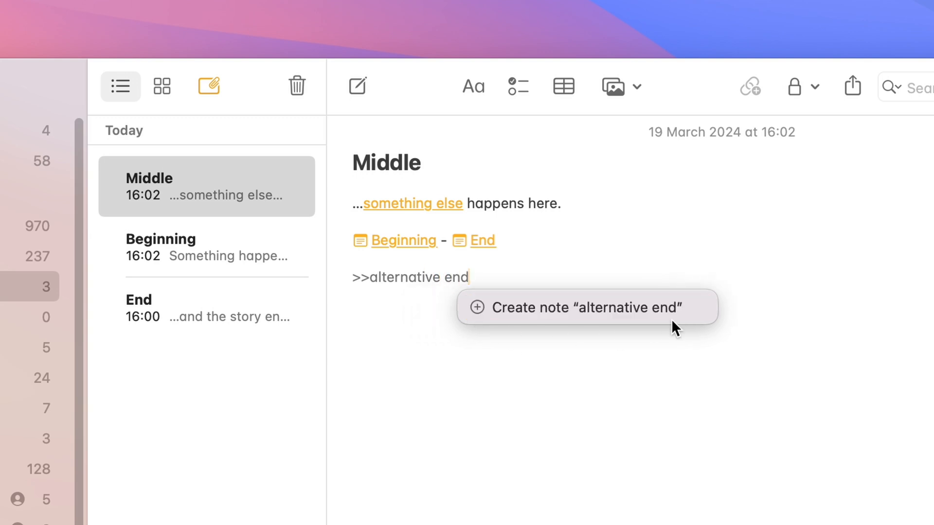
mouse_move(477, 290)
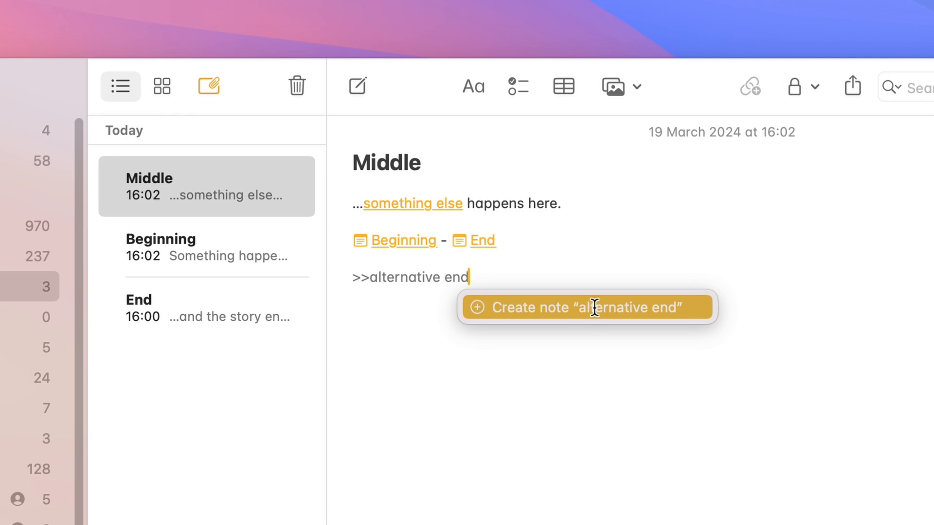
click(587, 307)
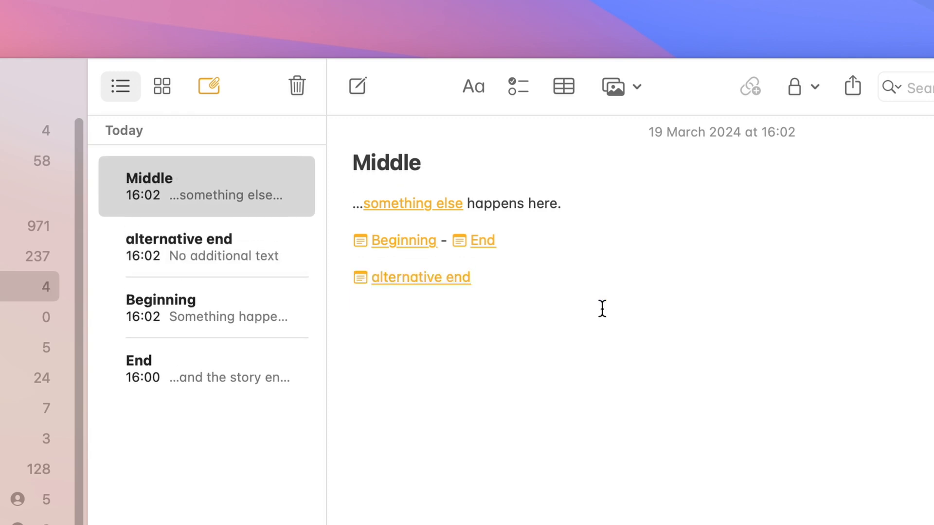
mouse_move(186, 262)
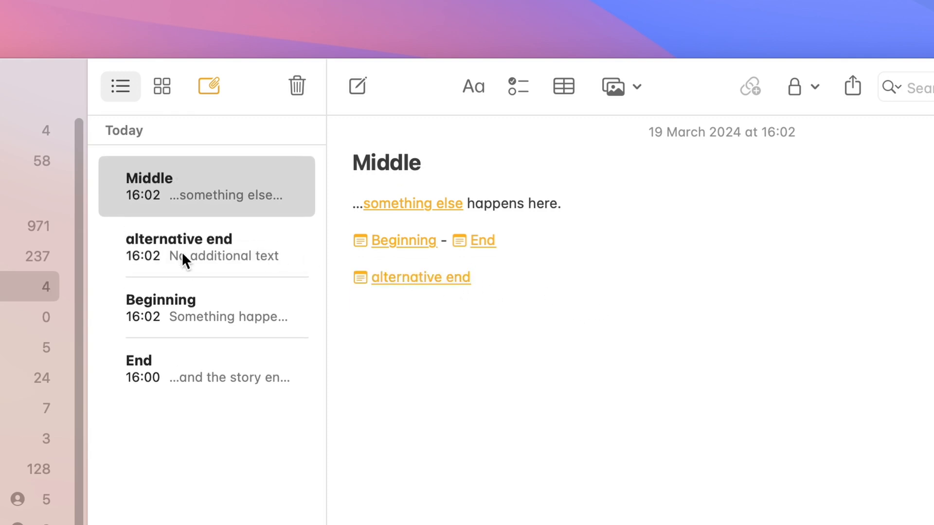
mouse_move(219, 255)
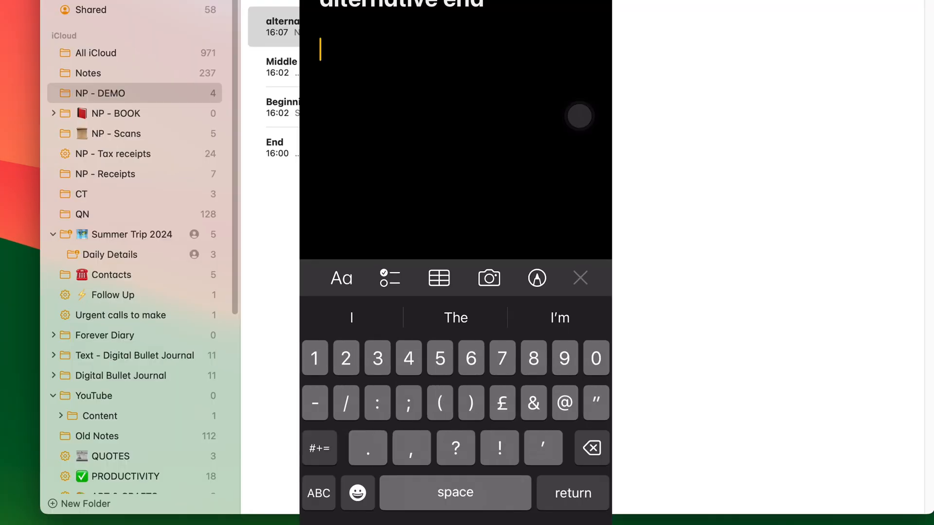
Replace 'Ccc' with the '>>' link shortcut in alternative end to show the note link list
text(>>)
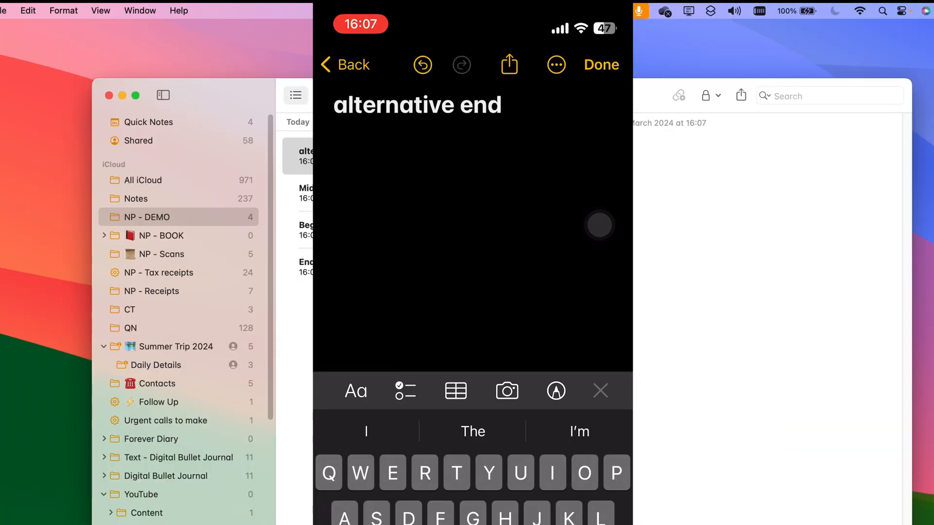
text(Ccc)
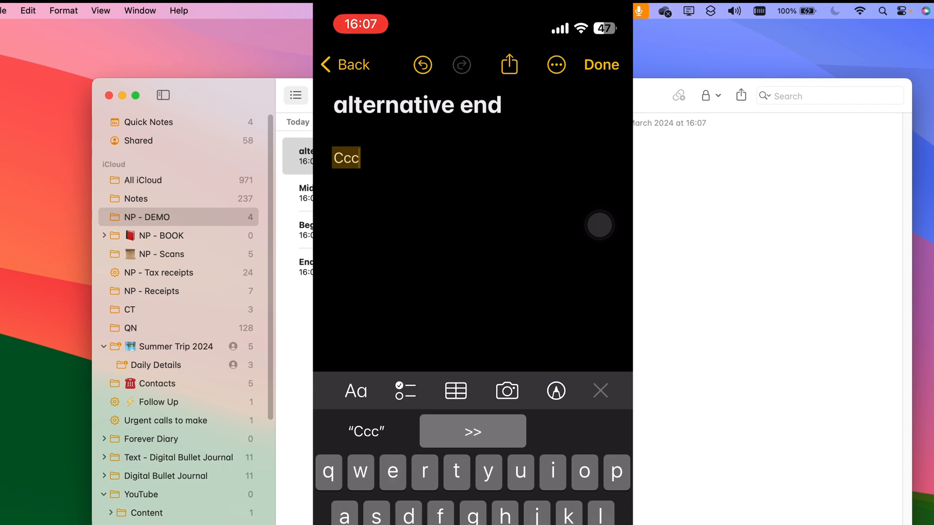
click(472, 431)
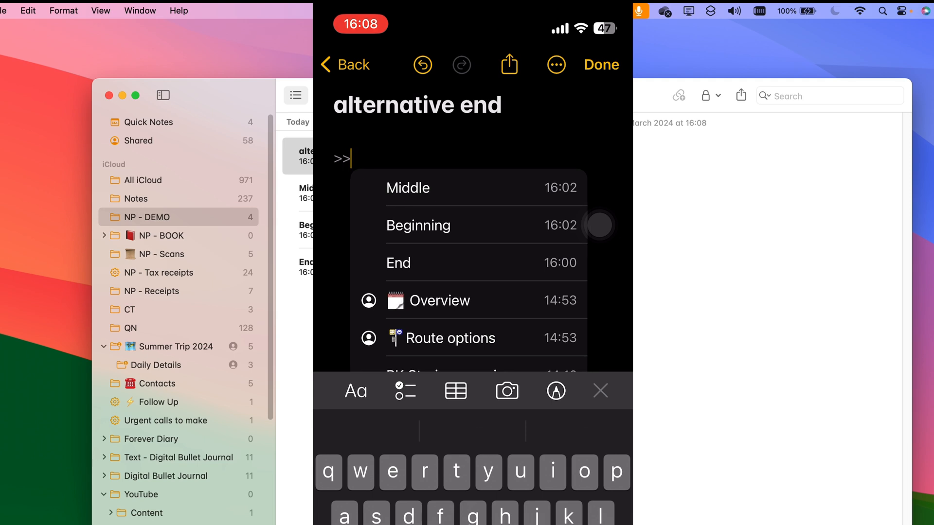
click(408, 187)
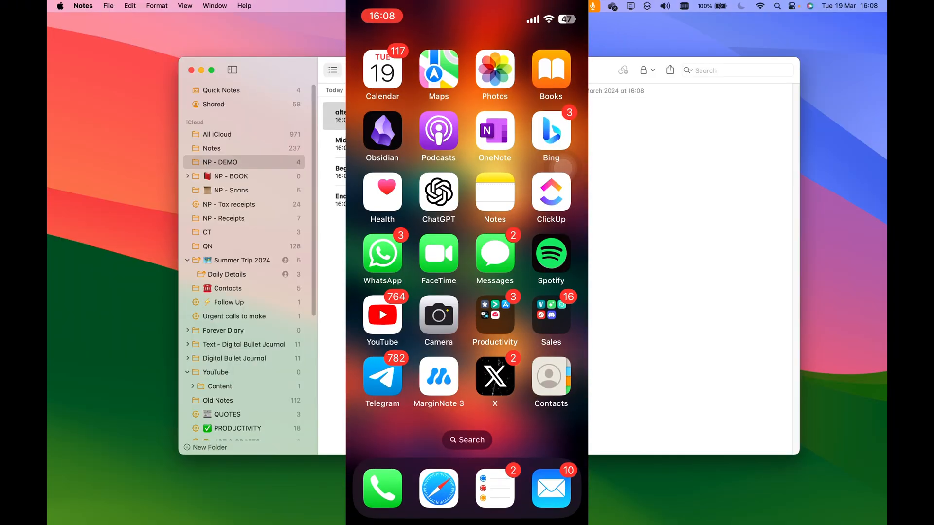
Find Text Replacement in Settings and begin a new shortcut with phrase '>'
text(Text)
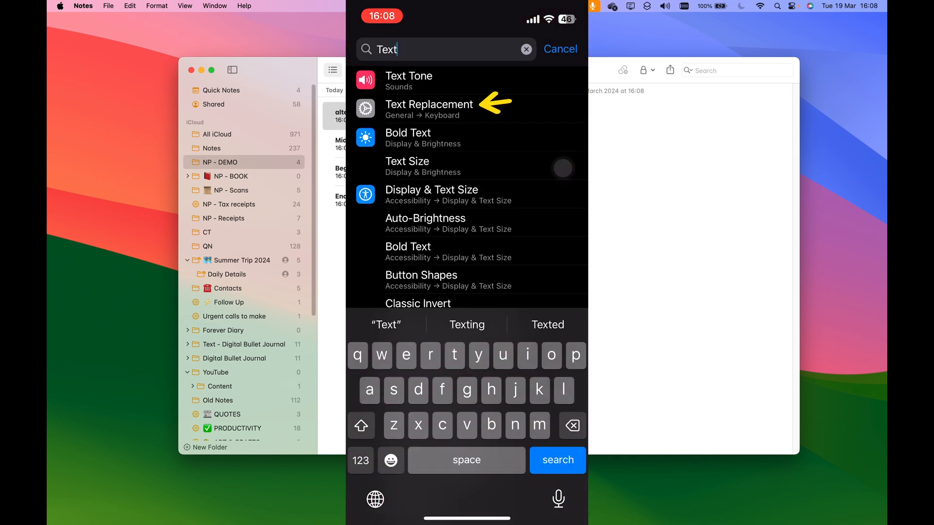
click(429, 108)
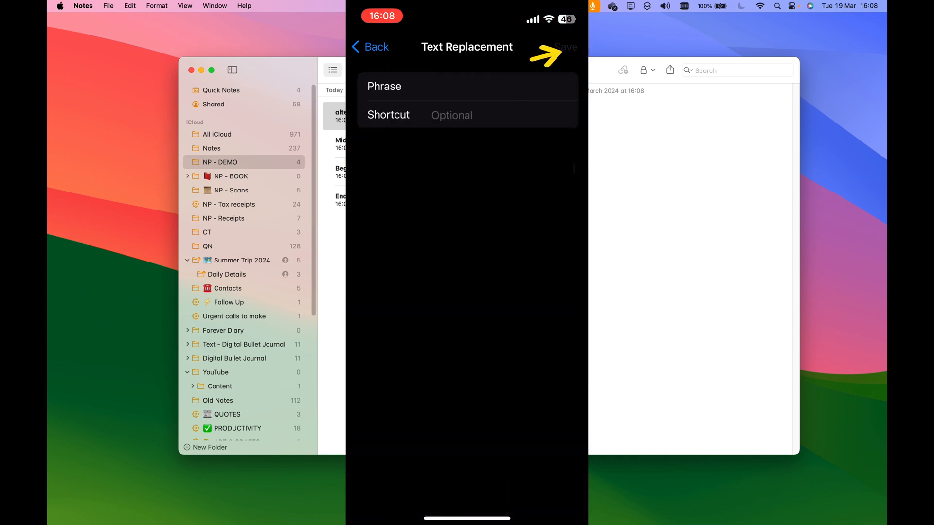
click(468, 85)
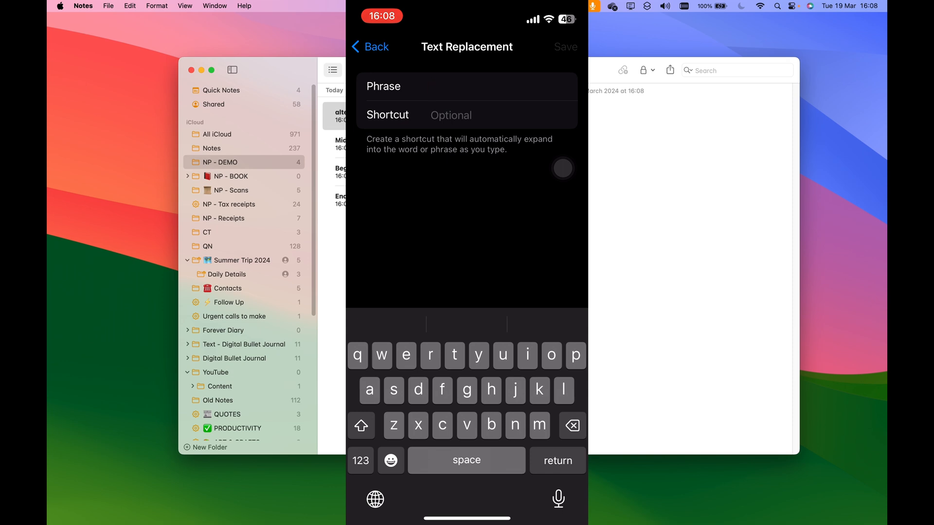
text(>)
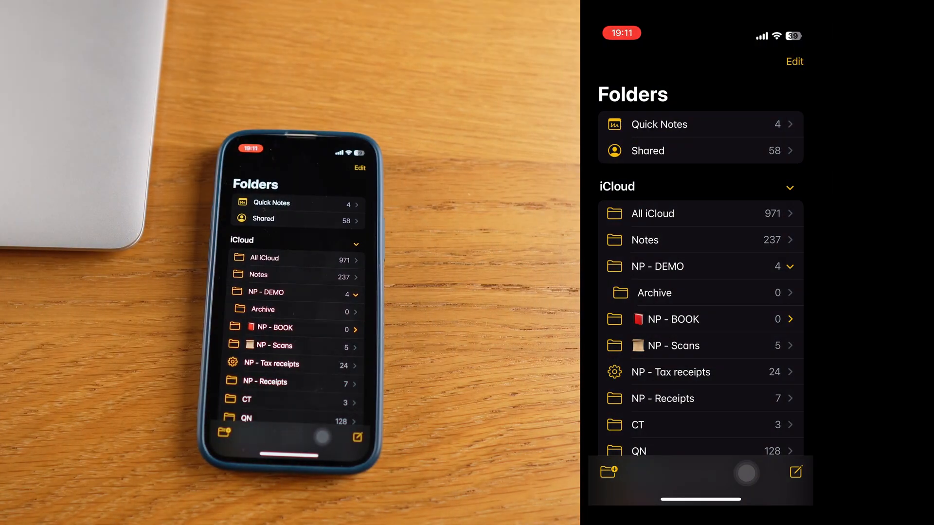
Carry the Weekly, Monthly and Future Log notes into the NP - DEMO folder
scroll(down, 3)
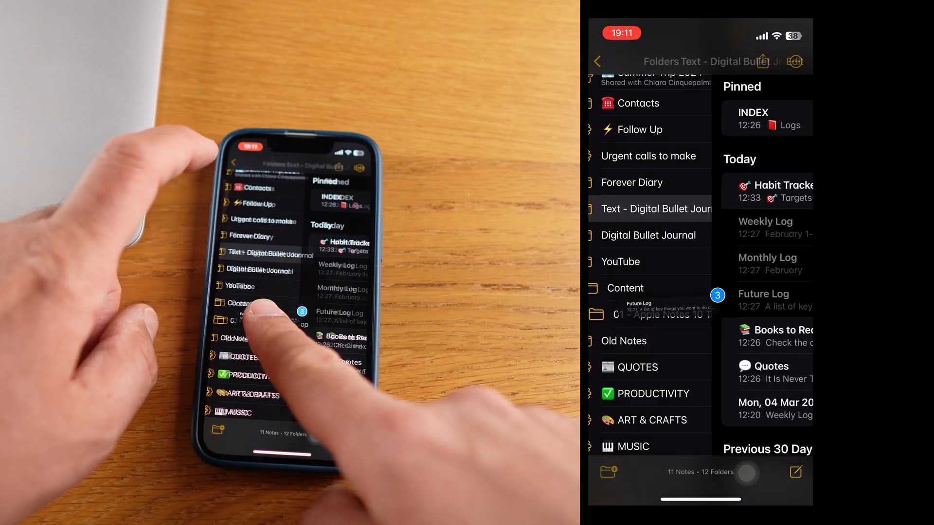
click(598, 61)
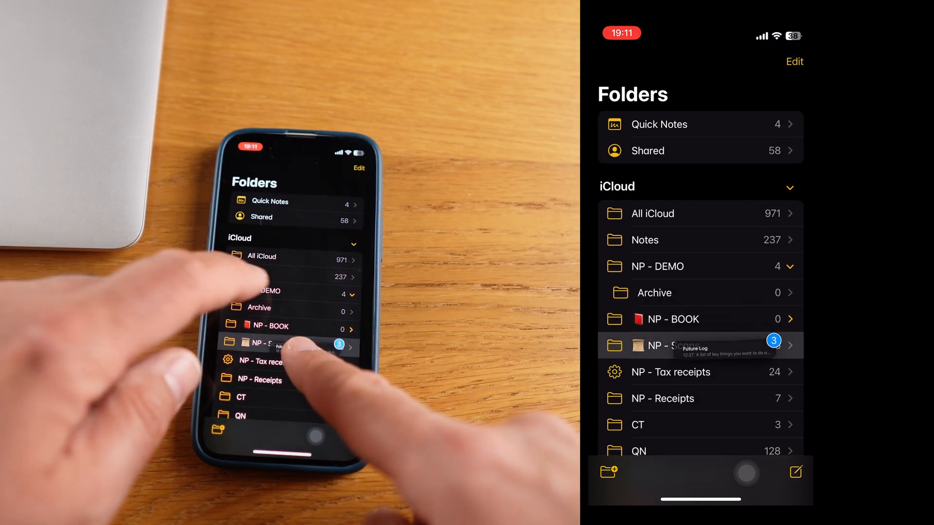
click(658, 267)
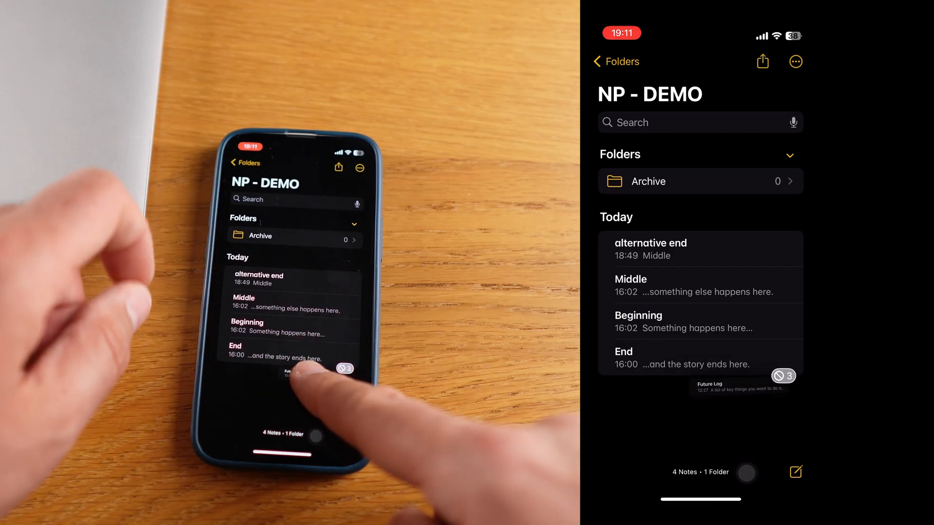
Create a 'Logs' subfolder inside NP - DEMO holding the three log notes and view it
click(795, 62)
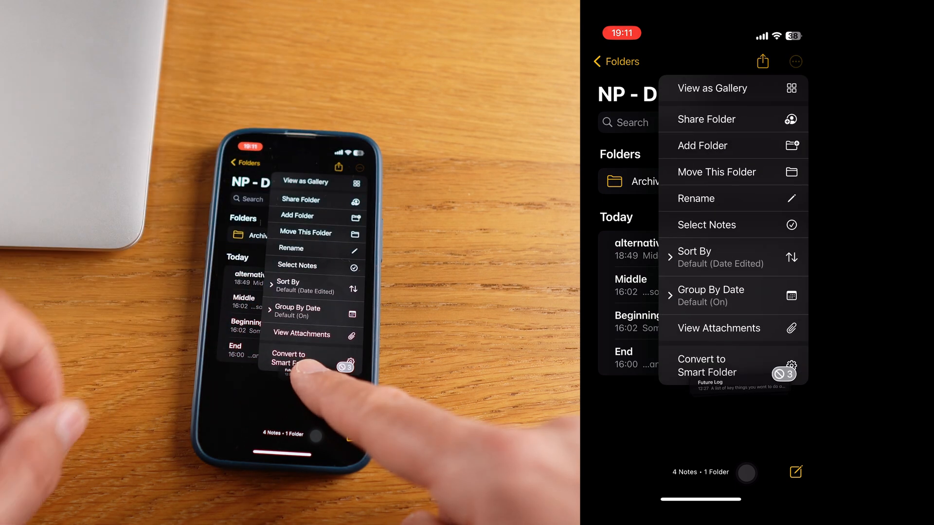
click(702, 145)
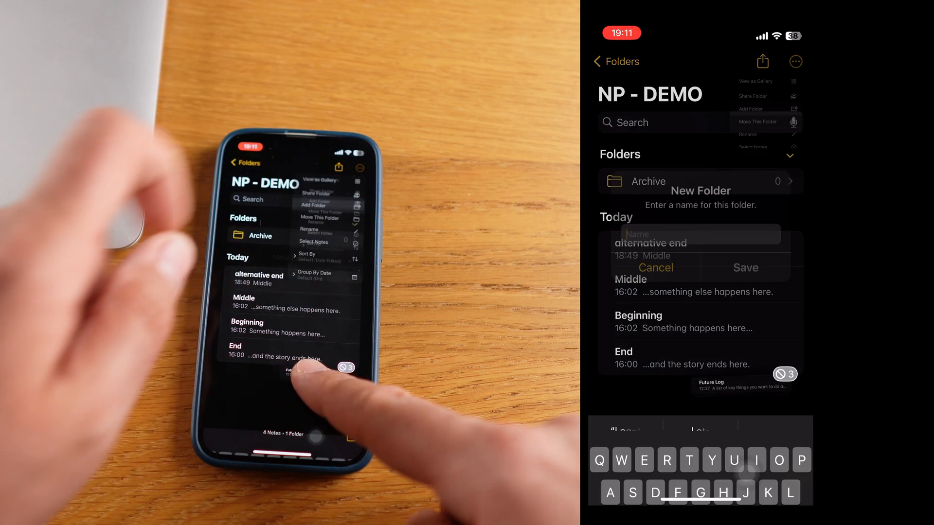
text(l)
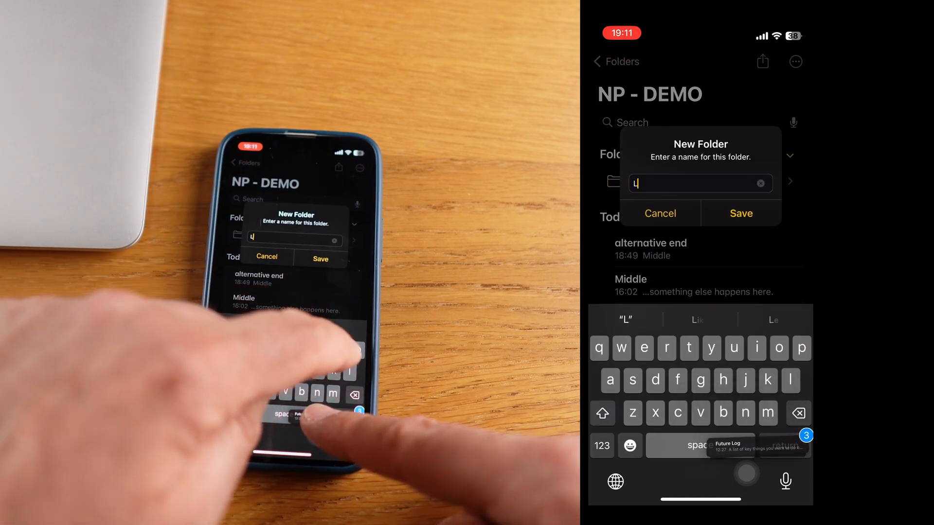
text(ogs)
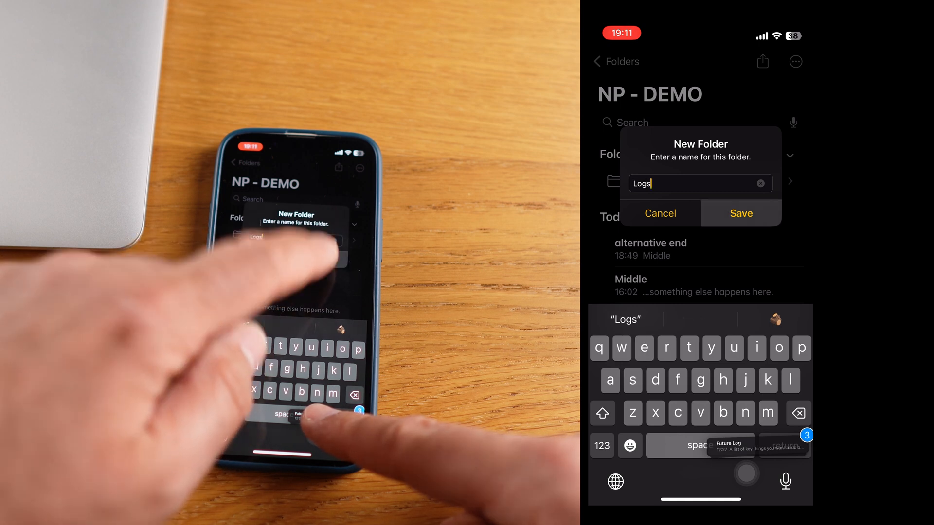
click(740, 213)
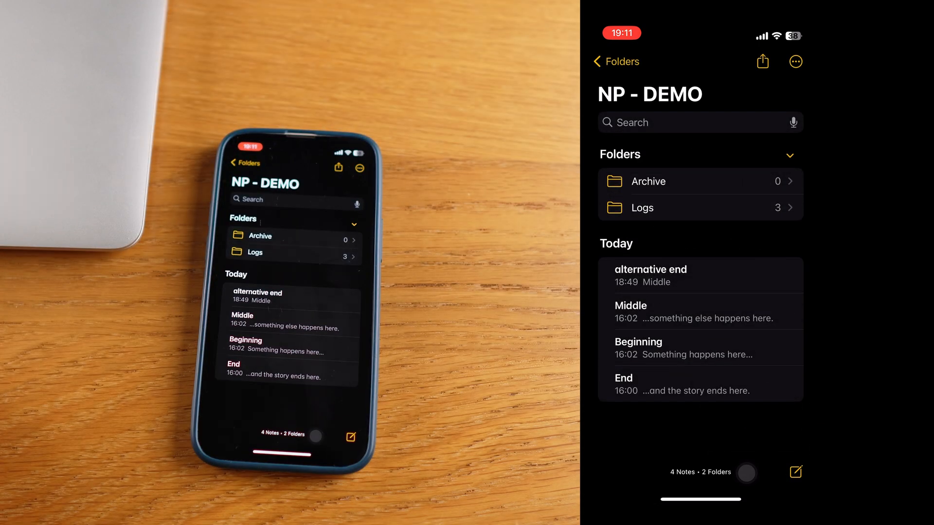
click(642, 207)
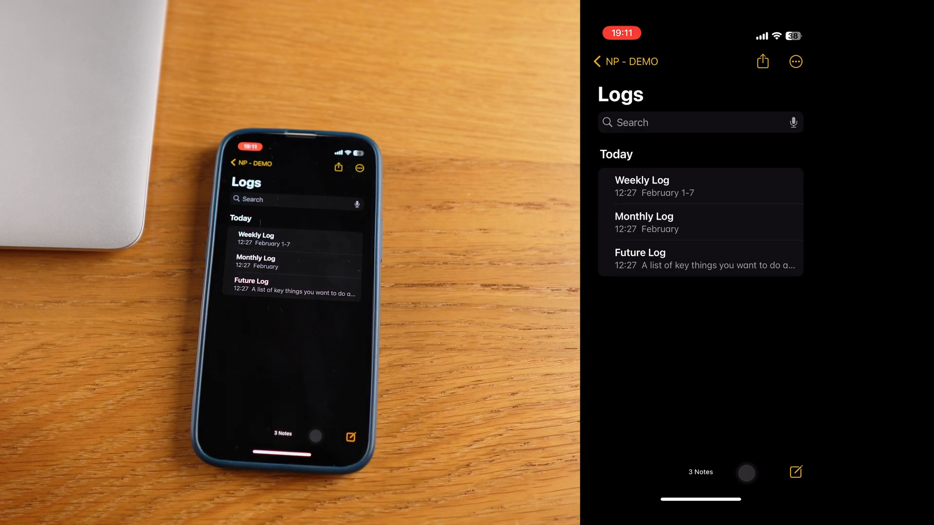